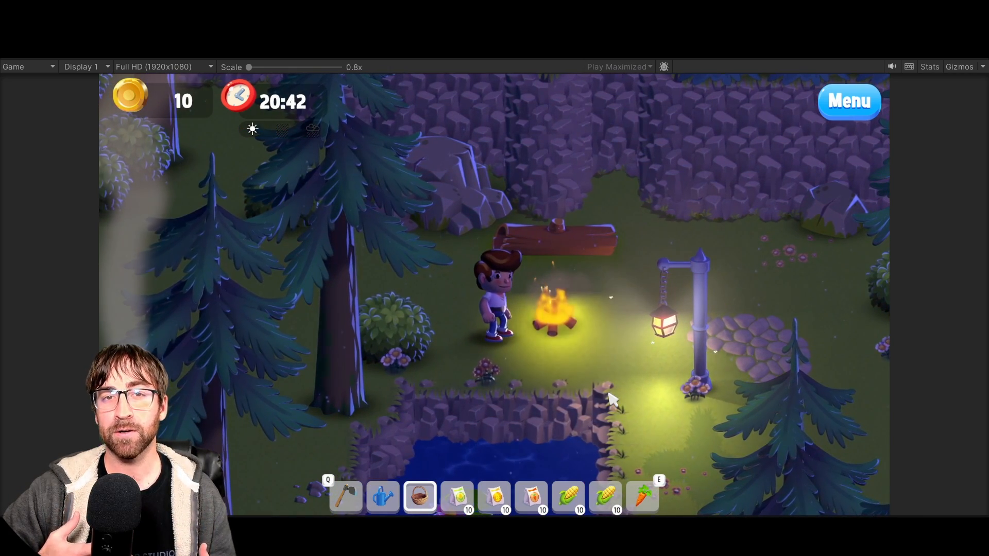
mouse_move(728, 404)
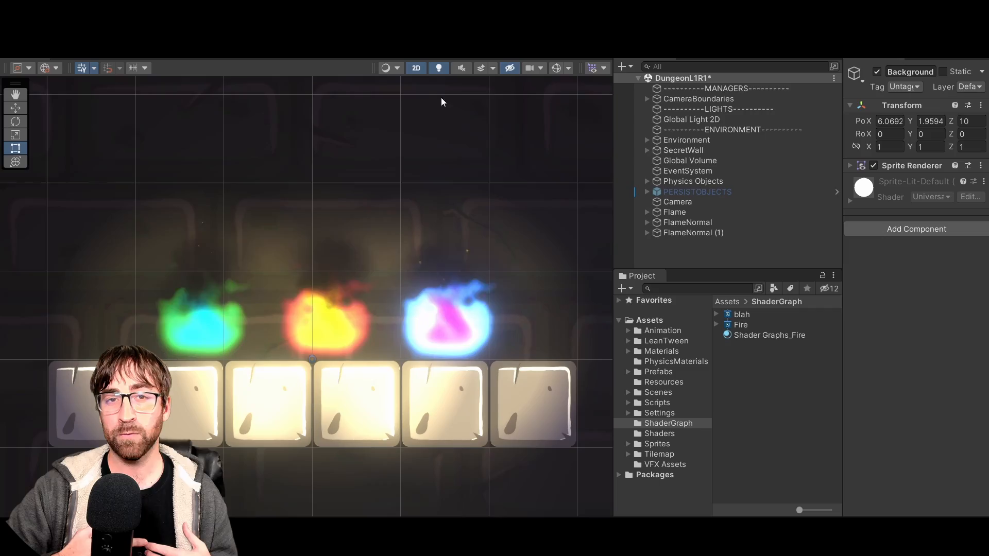
Step: Switch the Package Manager list to Packages: In Project to see installed packages
click(415, 67)
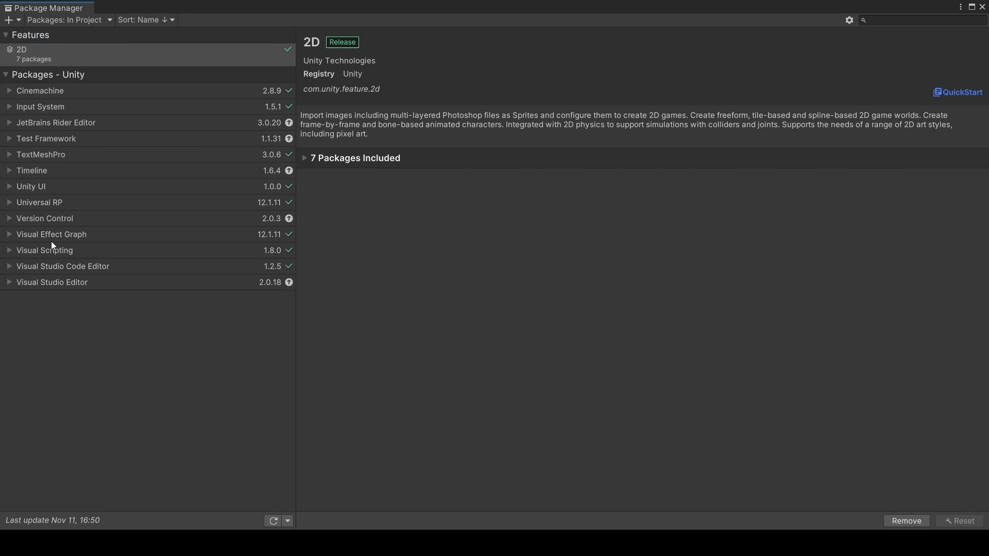
Step: Check the Visual Effect Graph package, then enable Experimental Operators/Blocks in Visual Effects preferences
click(52, 234)
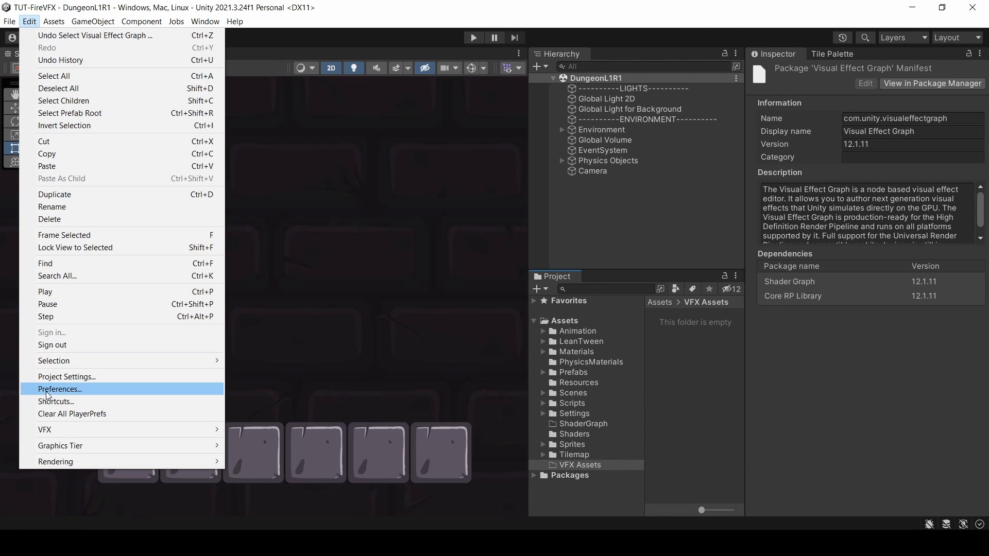
click(59, 389)
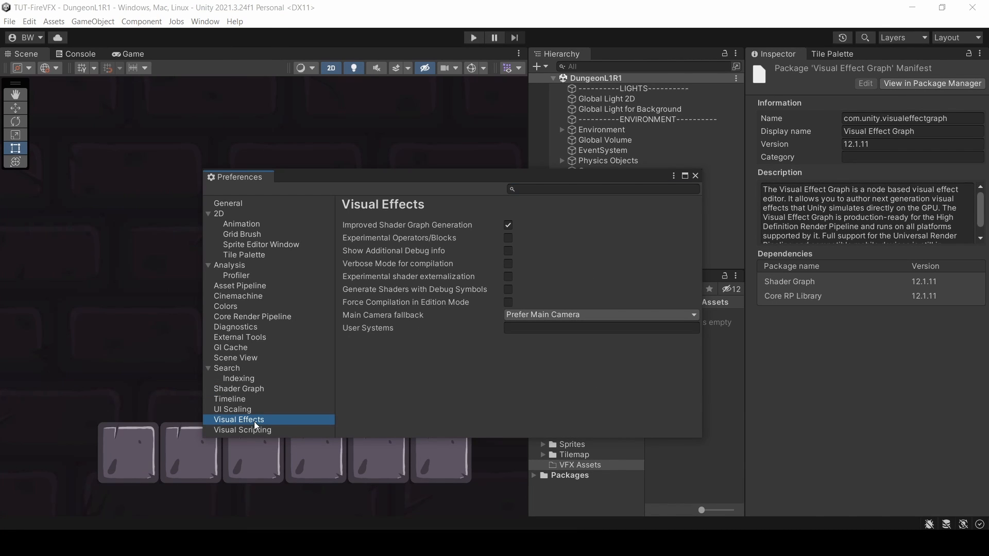
click(508, 238)
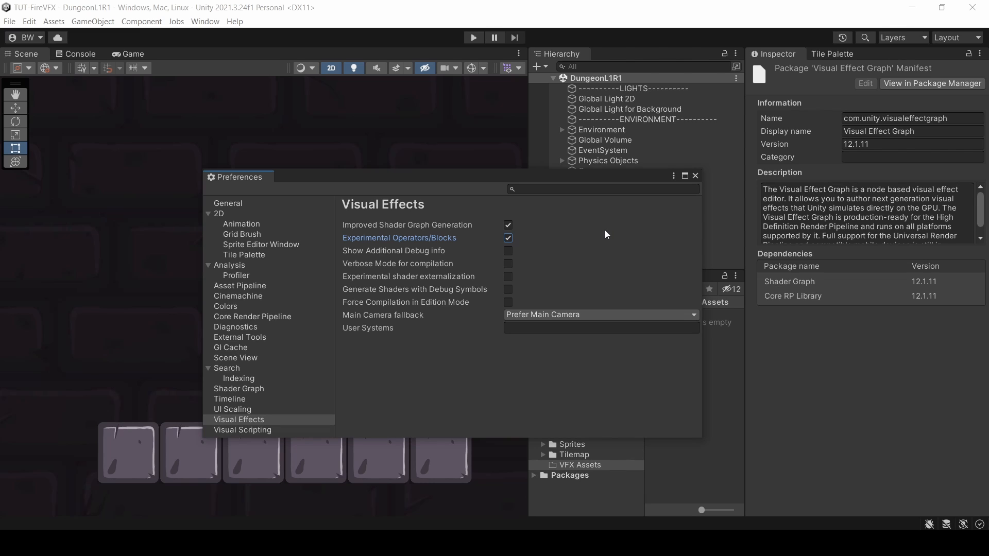
click(694, 175)
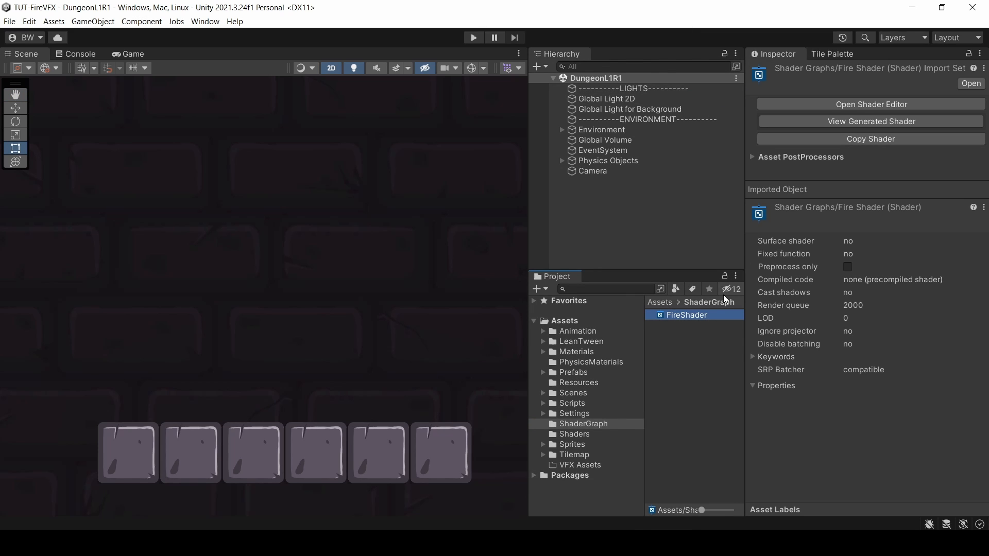
Step: Give FireShader a Universal target with Unlit material and VFX Graph support
click(870, 104)
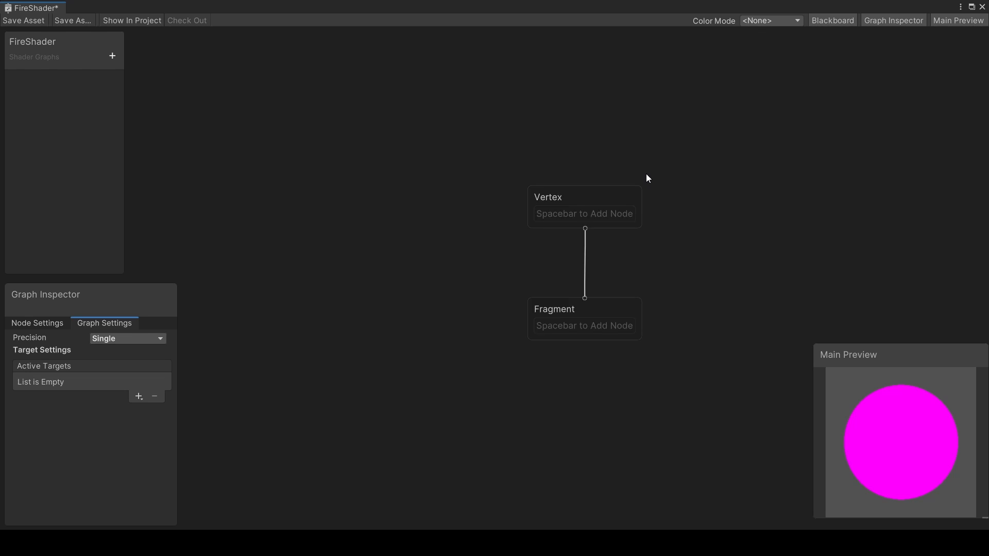
click(138, 396)
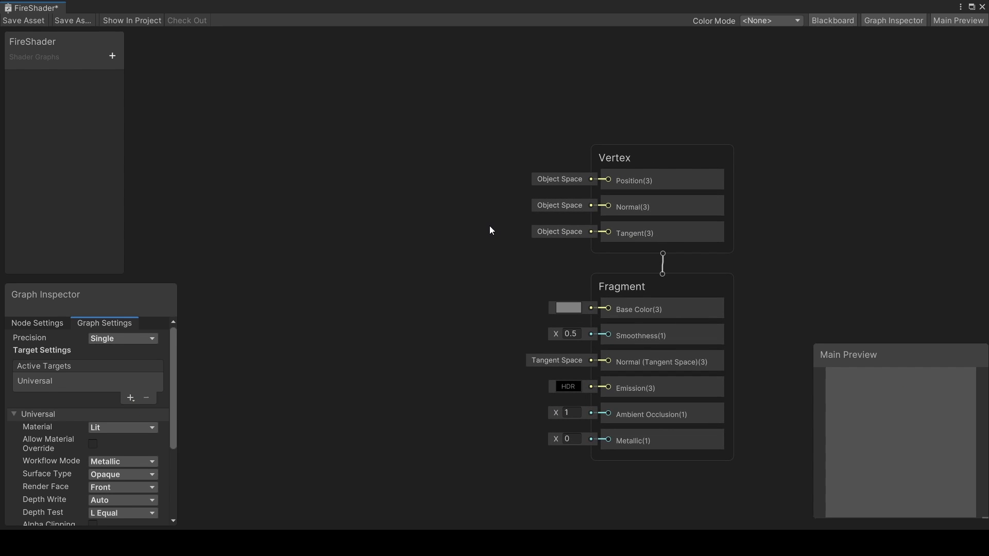
click(122, 427)
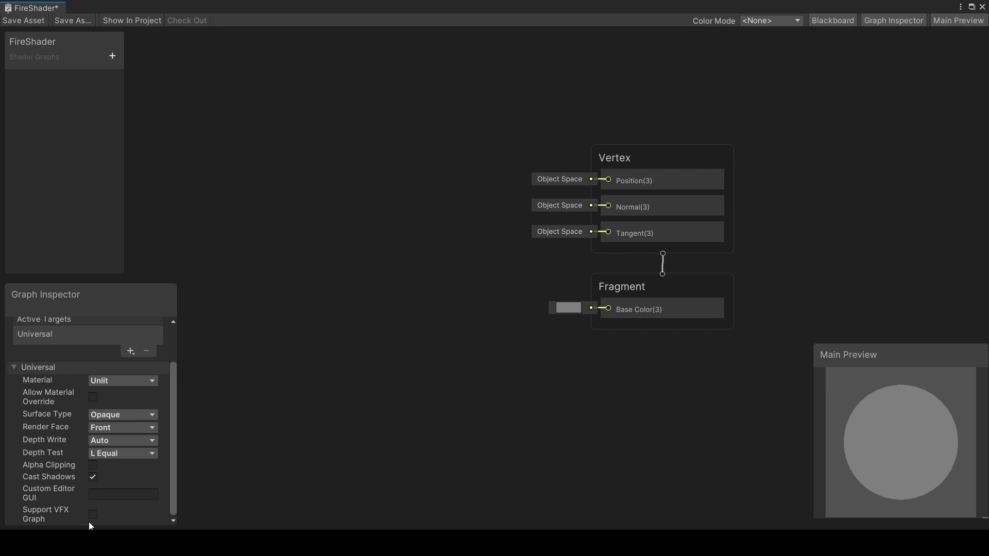
click(92, 514)
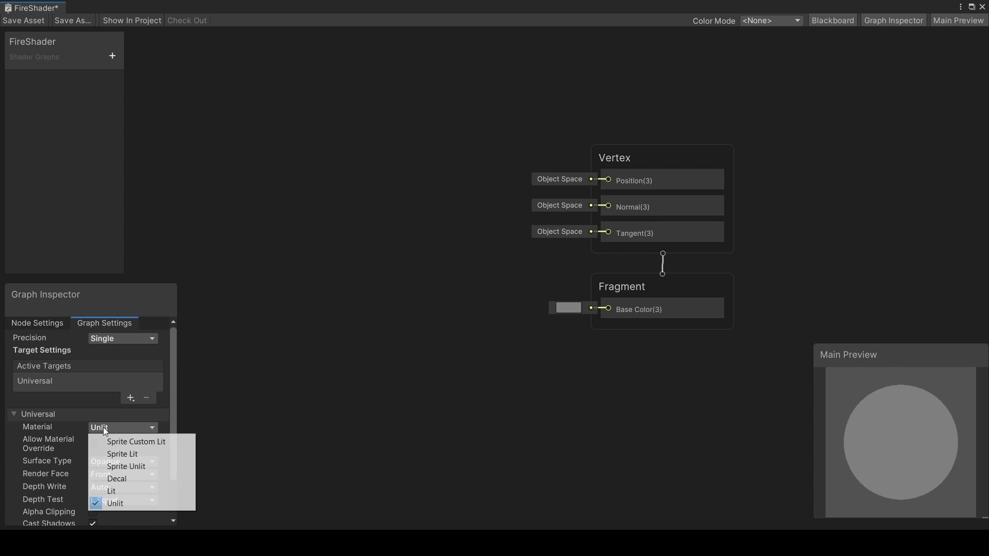
Step: Try Sprite Unlit, revert the material to Unlit, and make the surface Transparent
click(126, 466)
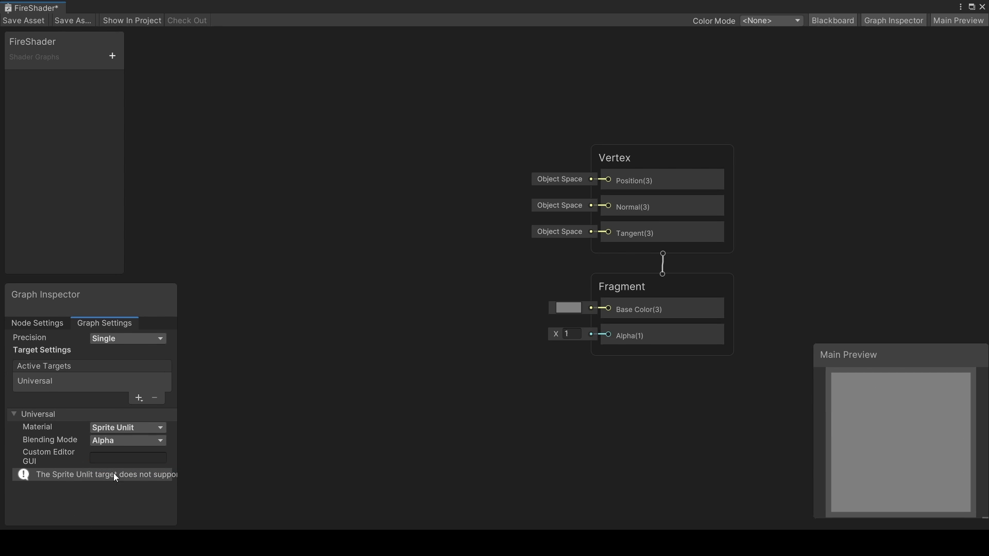
mouse_move(150, 476)
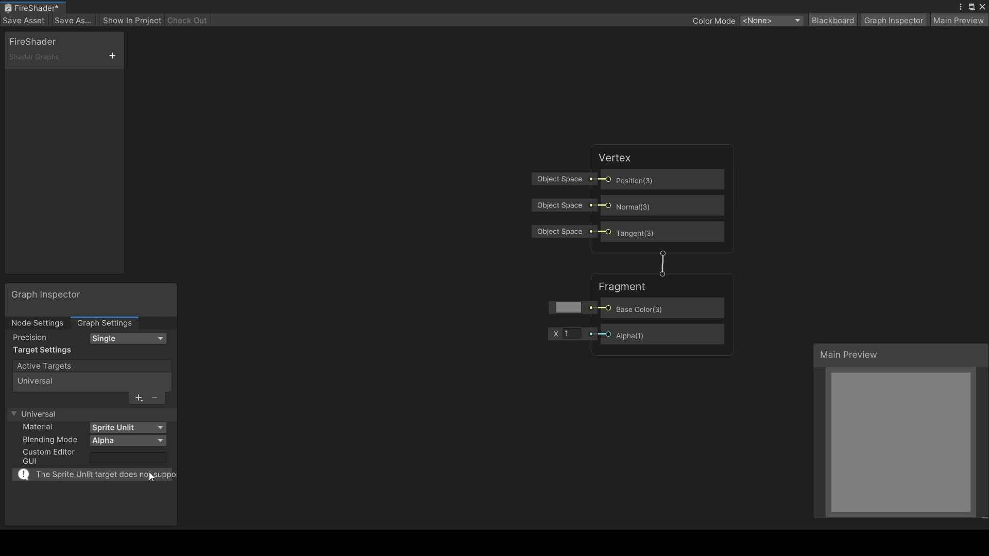
click(127, 428)
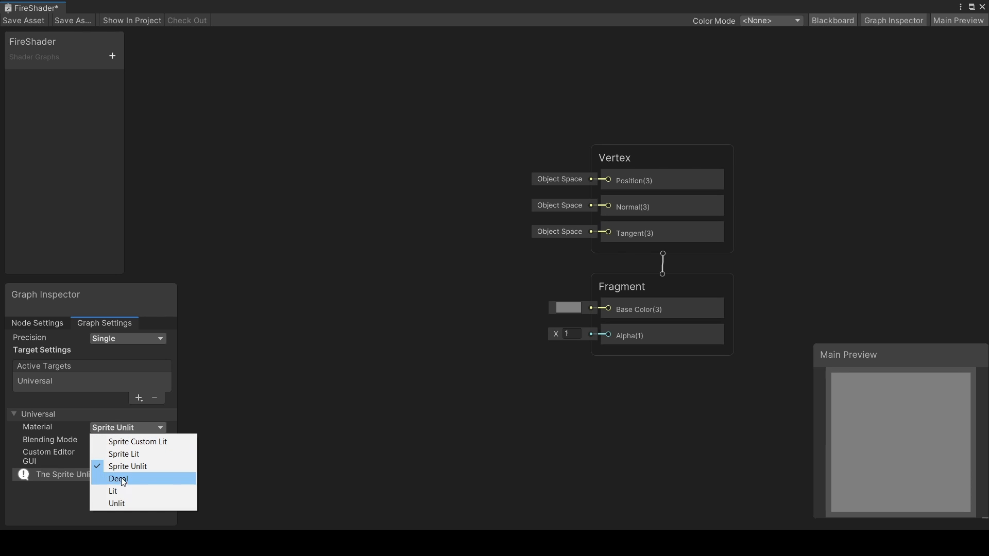
click(116, 503)
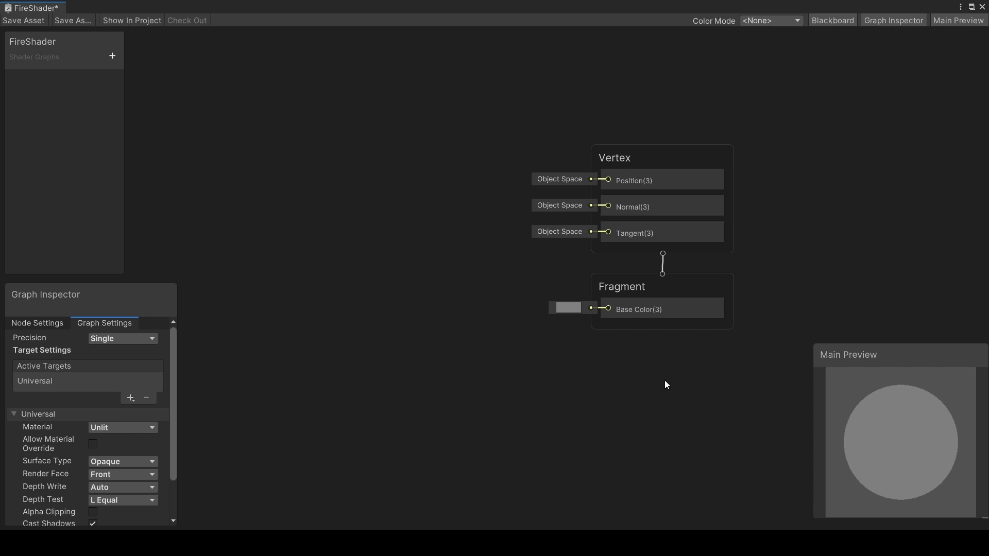
mouse_move(484, 368)
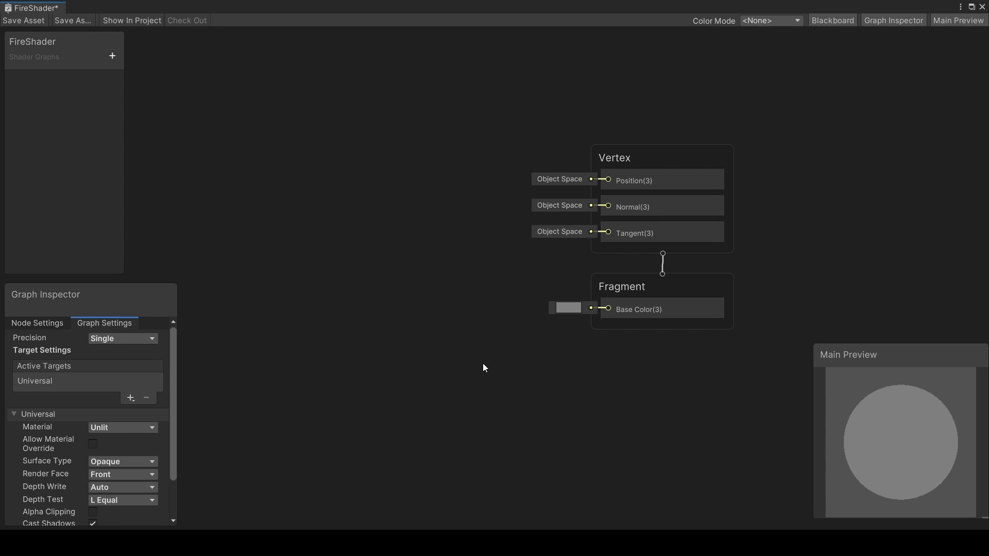
click(122, 461)
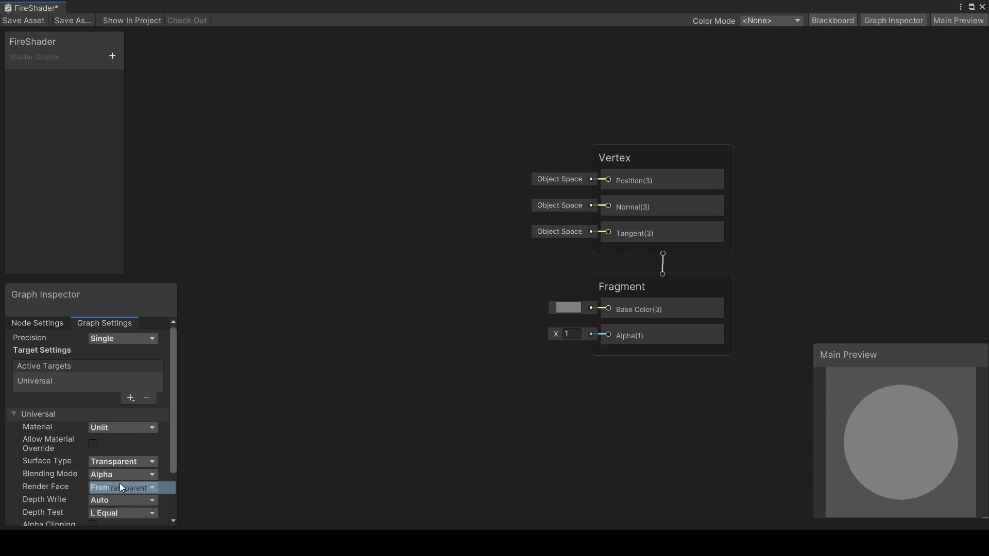
click(123, 487)
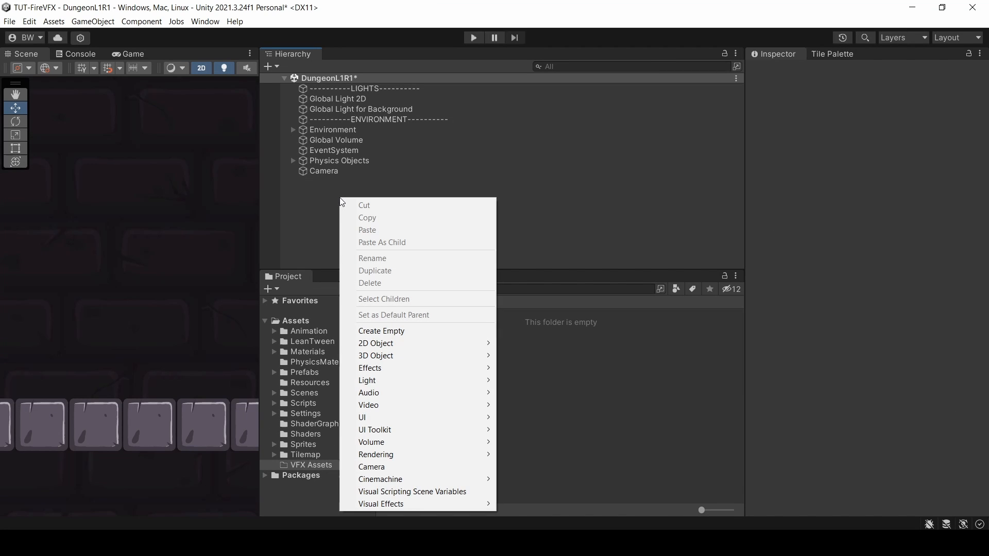
Step: Create the FireVFX visual effect at Order in Layer 50 with a new Fire graph asset
click(381, 504)
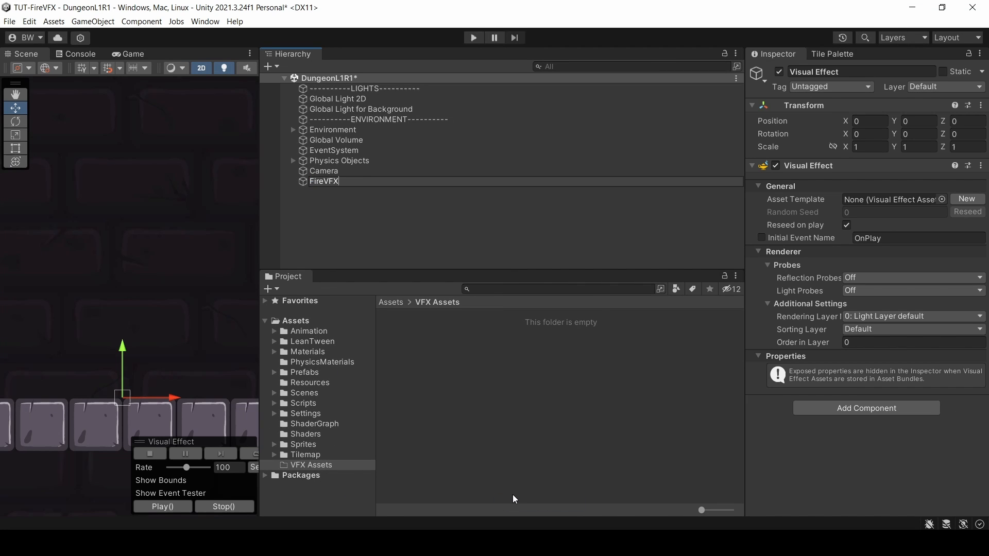
click(324, 181)
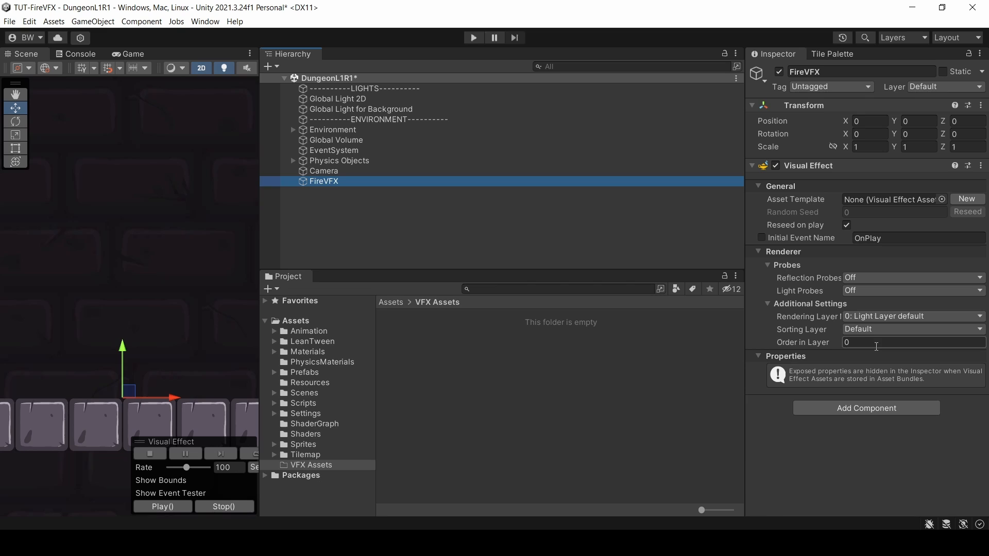
text(50)
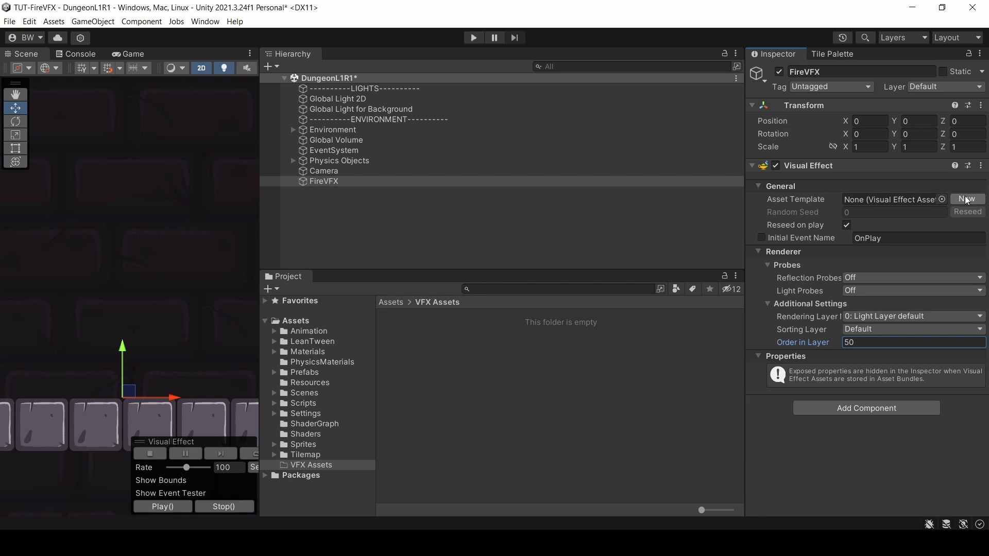
click(966, 199)
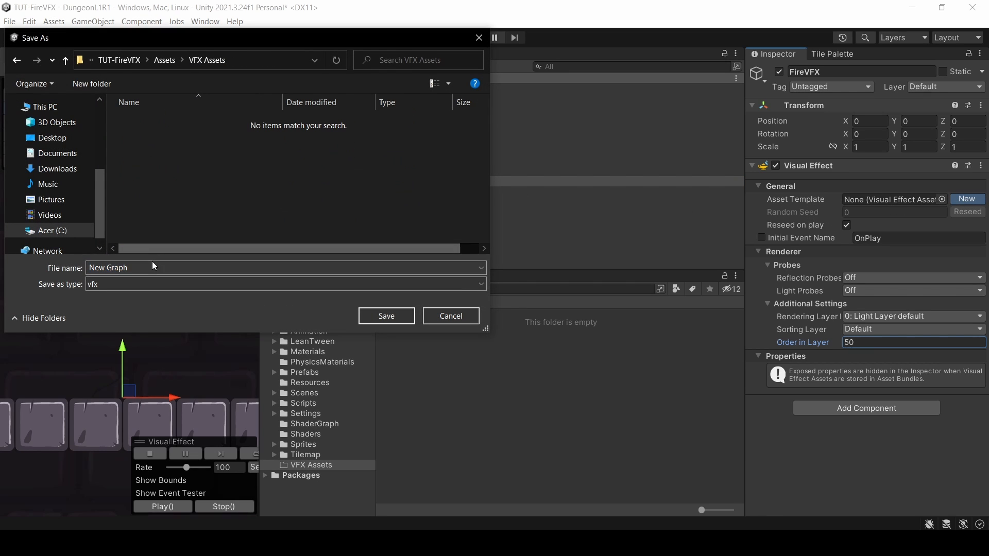
click(385, 316)
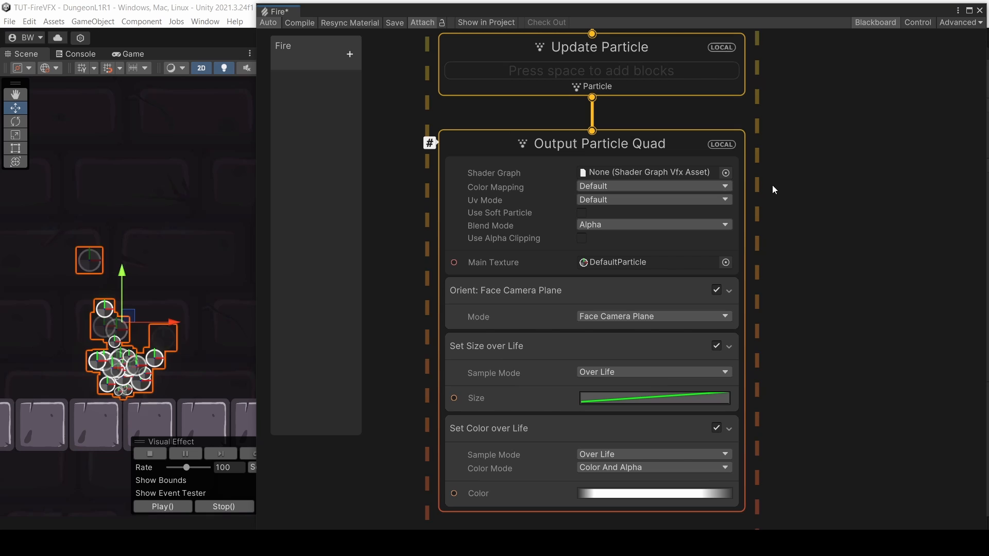
Step: Render the output particles with FireShader and set the burst to 1 particle
click(723, 172)
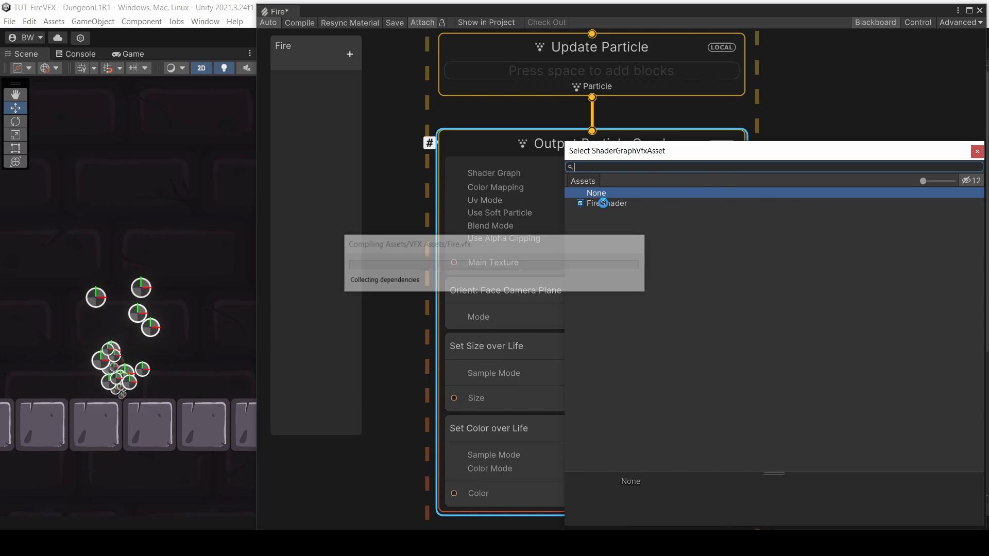
click(608, 203)
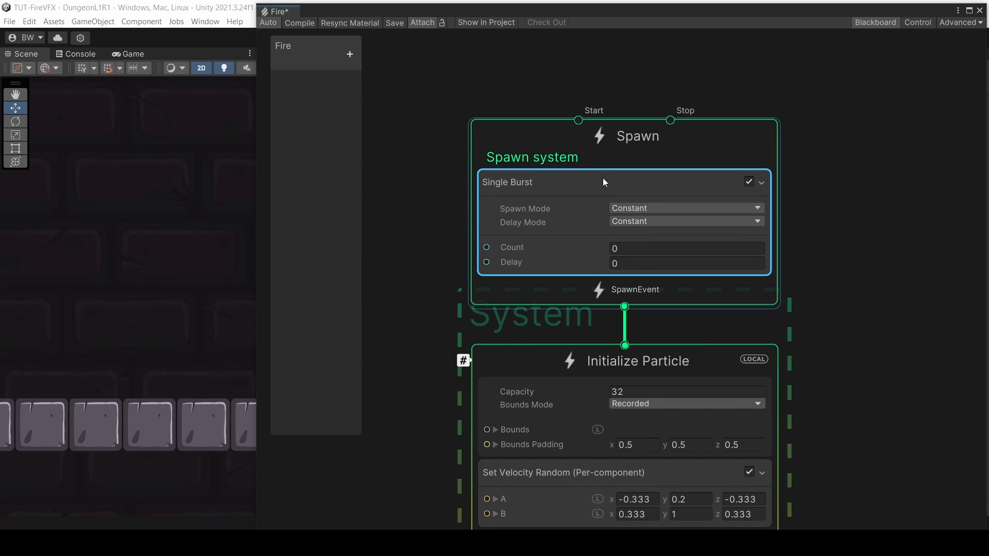
text(1)
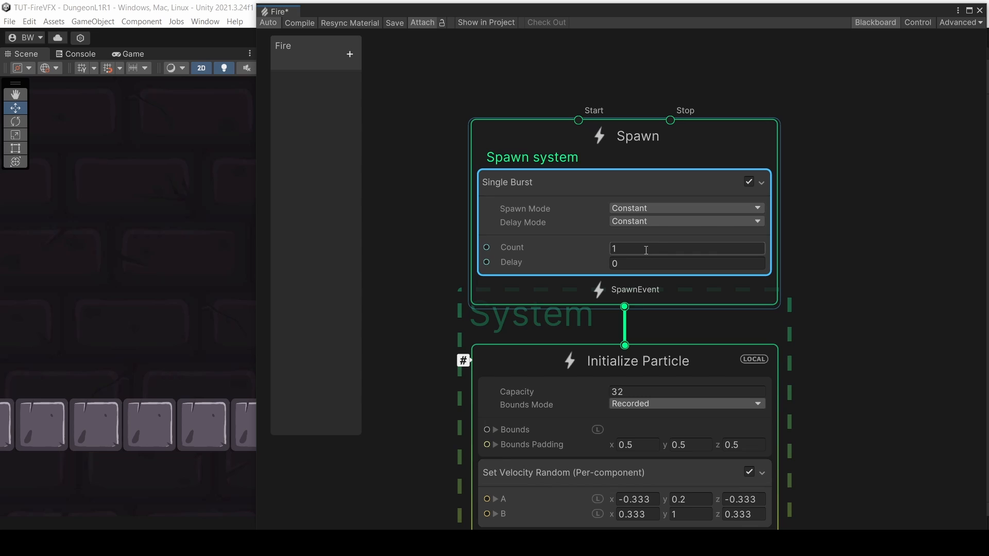
scroll(down, 3)
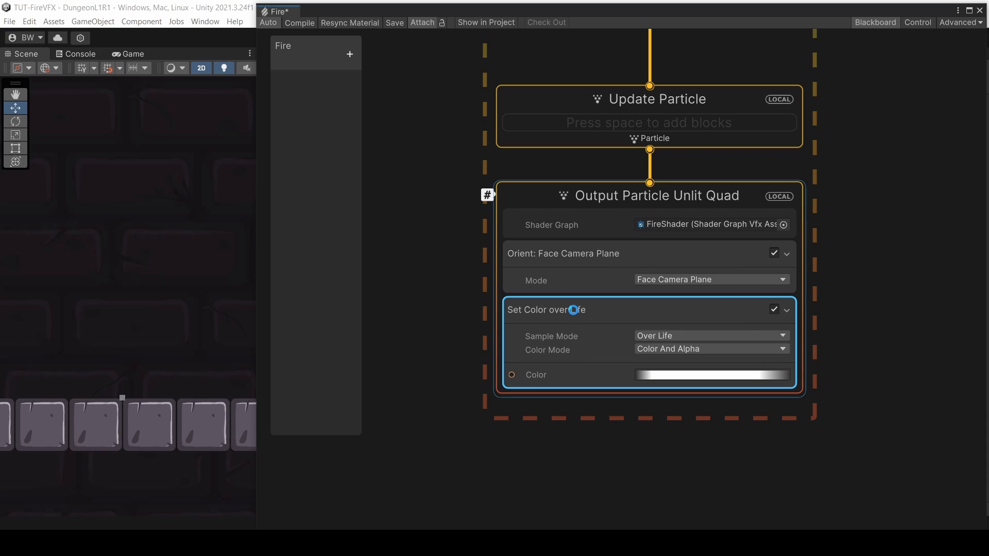
Step: Add a Set Size block of 1.12 and set Pivot Y to about -1.1 (tried -1.25)
text(set size)
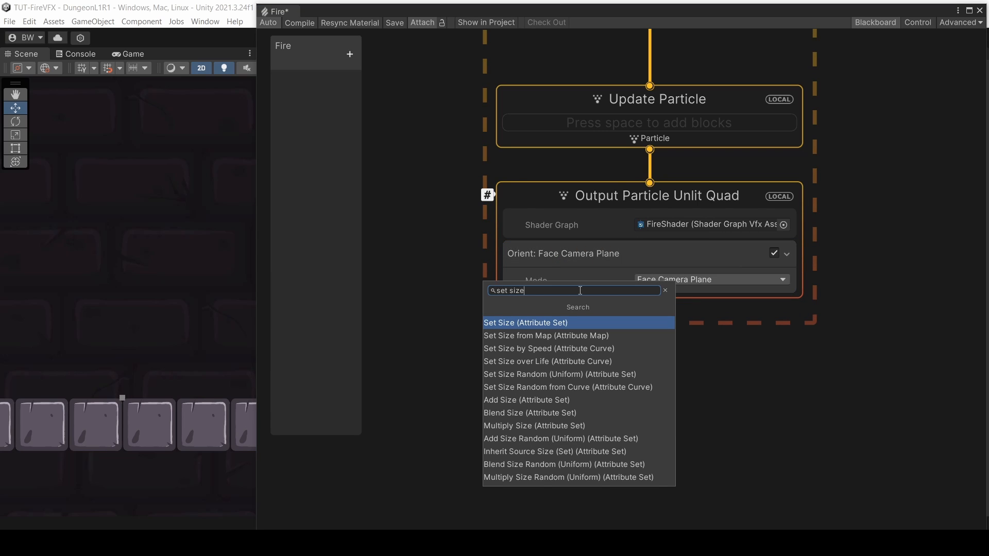
click(526, 323)
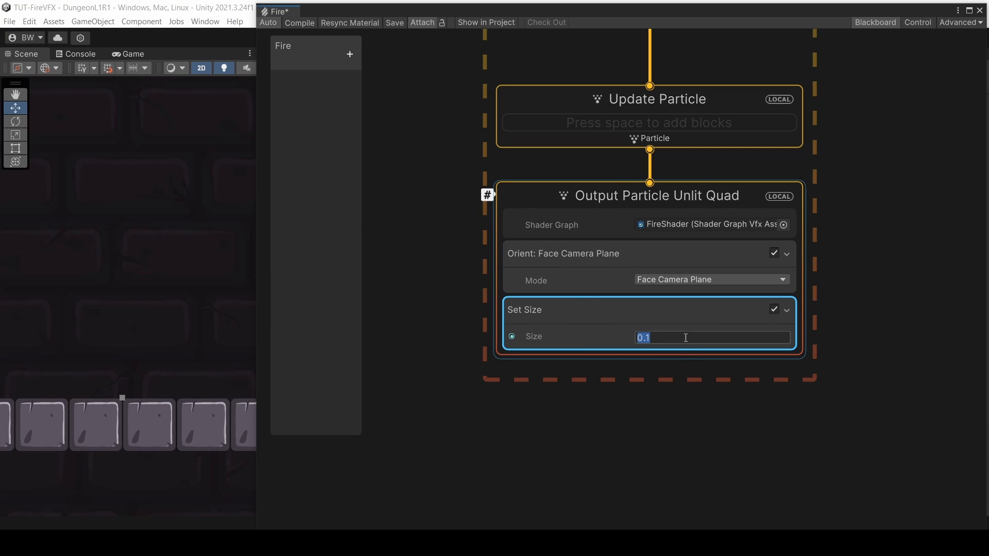
text(1.12)
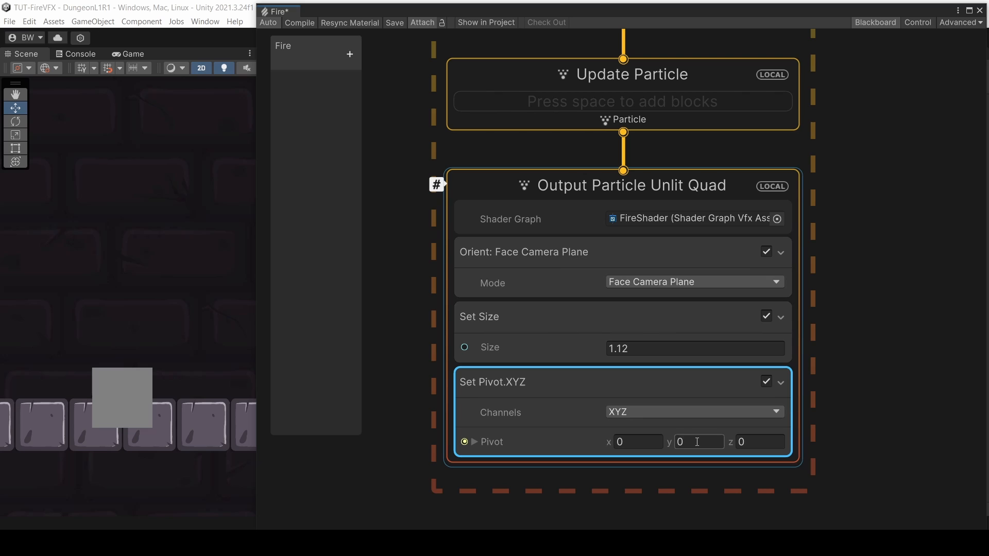
text(-1.1)
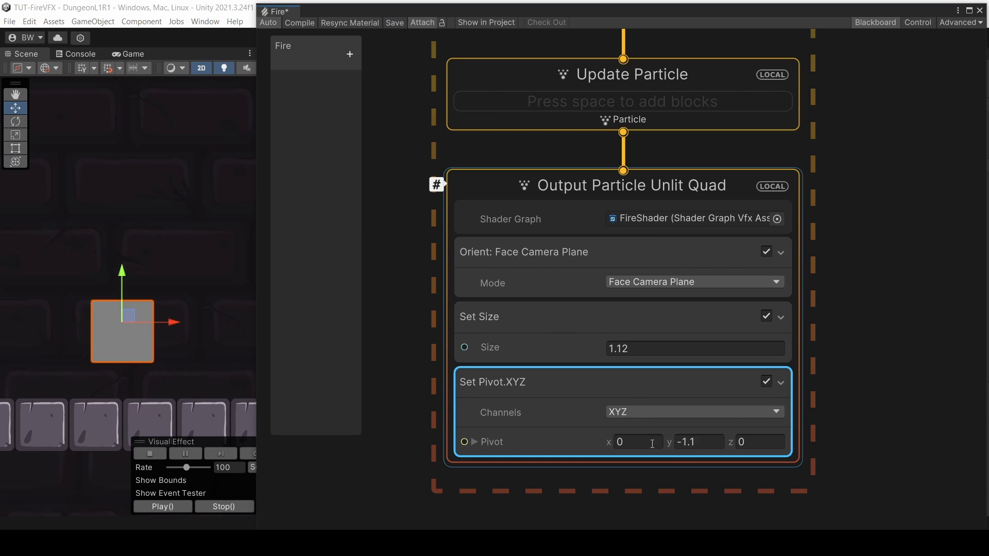
text(-1.25)
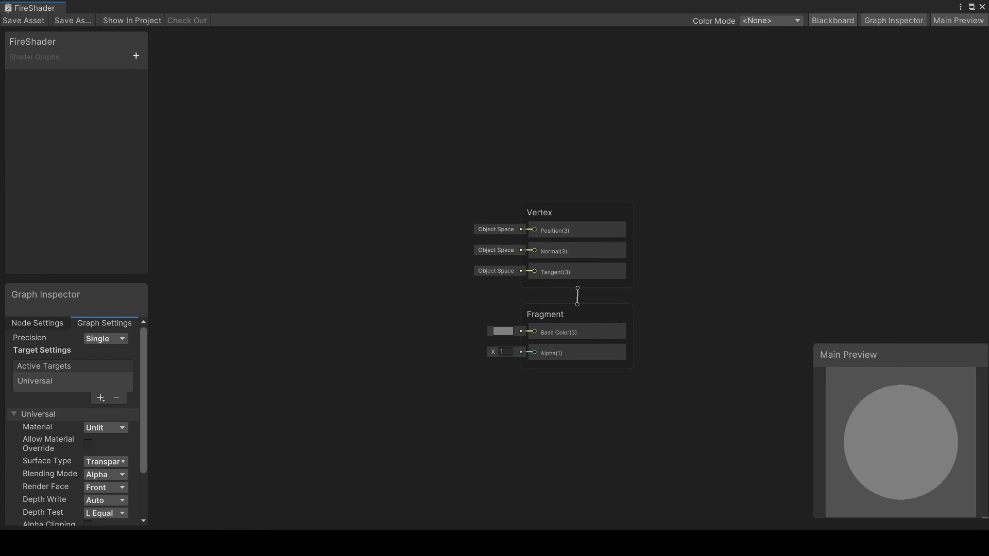
Step: Show FireShader's Main Preview on a smaller quad and add a Gradient Noise node
scroll(down, 3)
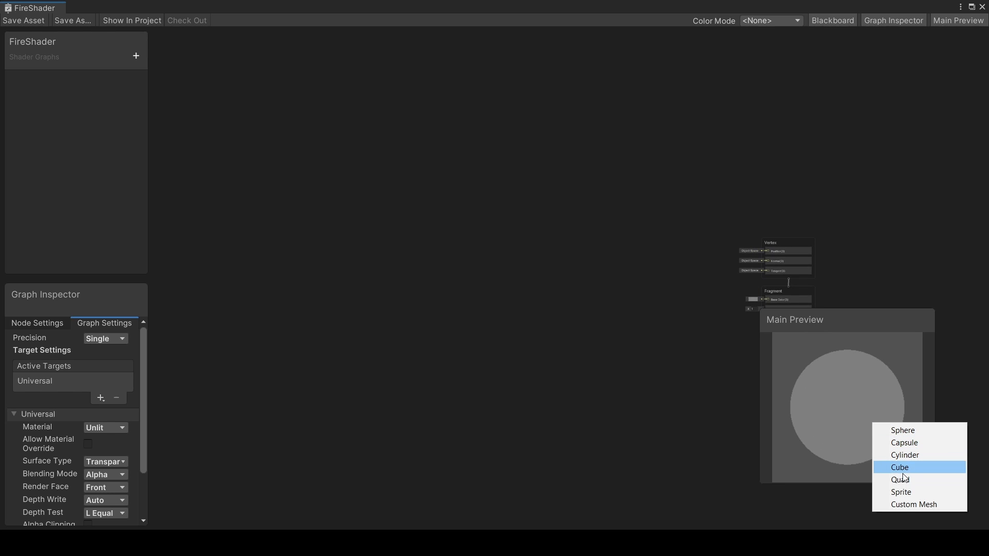
click(898, 467)
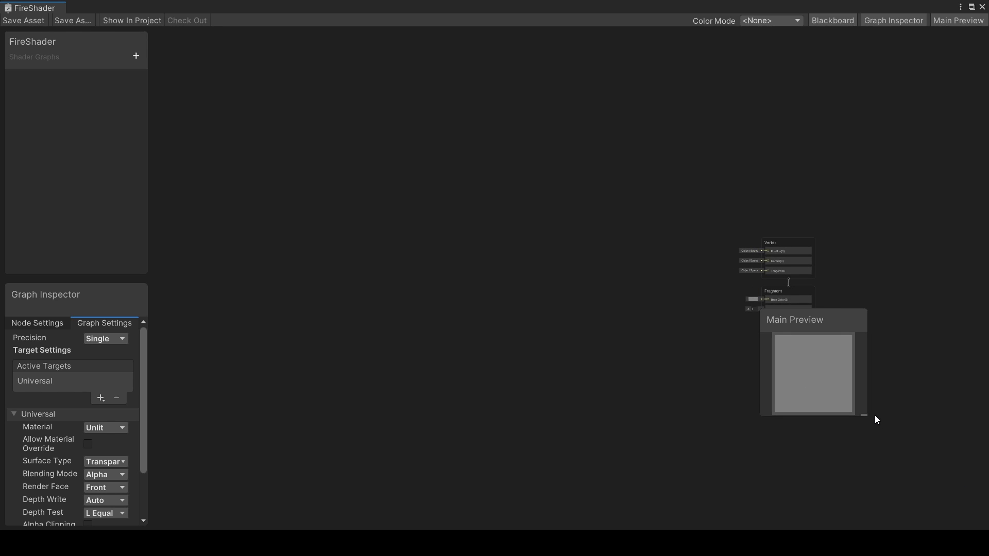
drag(814, 320, 934, 439)
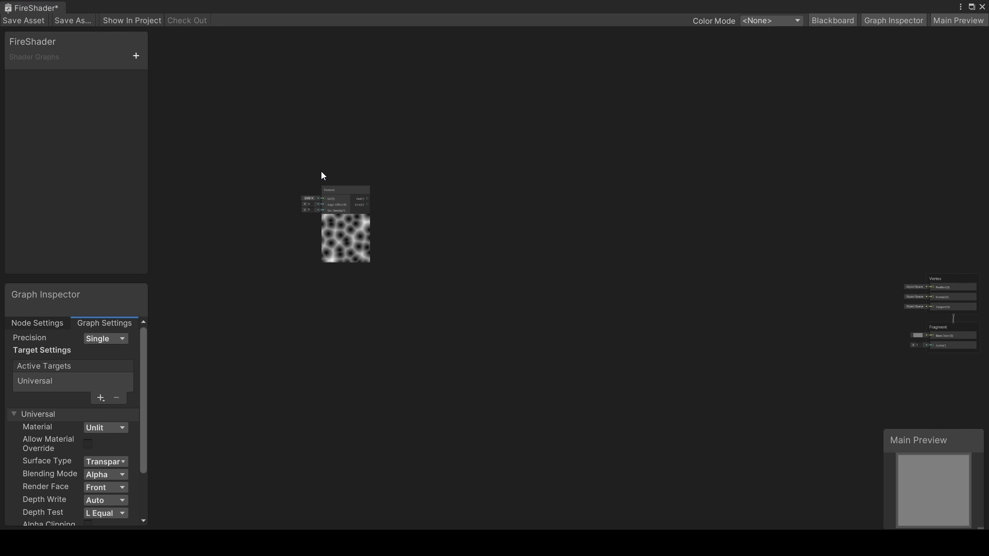
text(g)
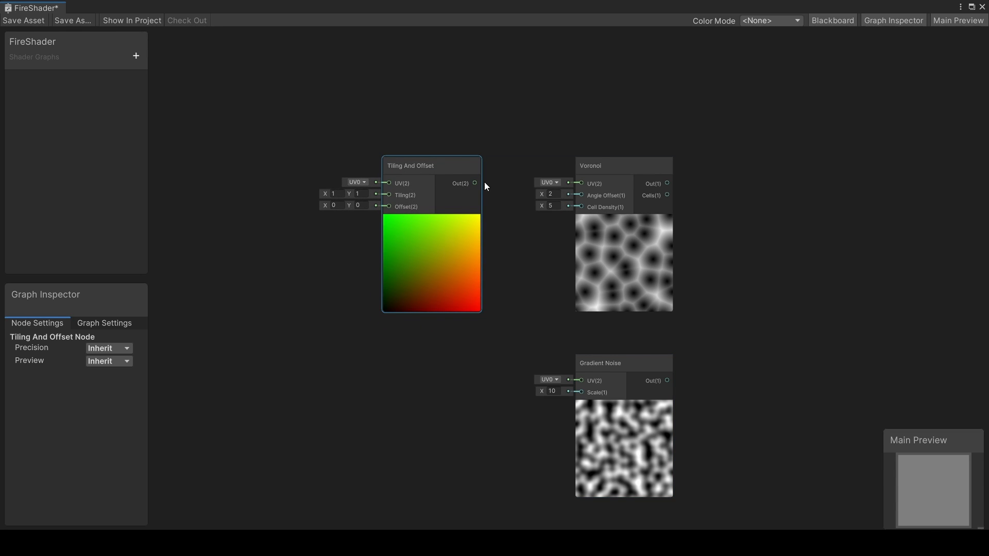
Step: Feed Tiling And Offset into Voronoi, add a VoronoiSpeed float, Multiply and Vector 2 nodes
drag(474, 183, 580, 182)
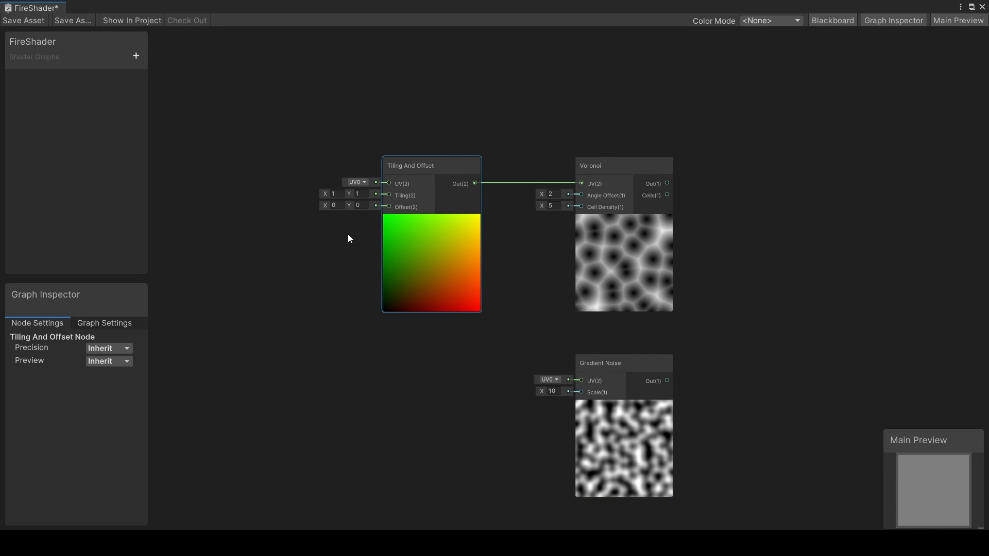
text(0.8)
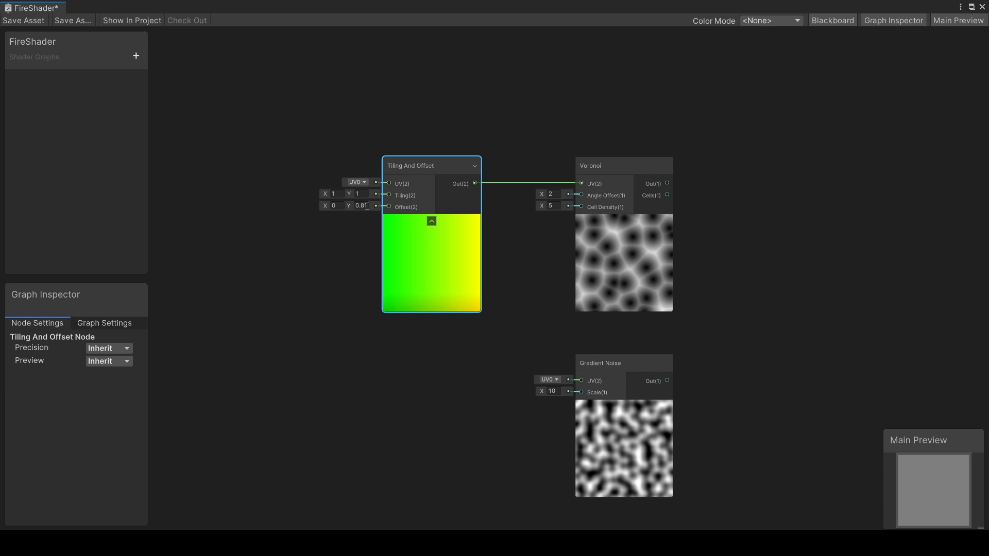
text(8.42)
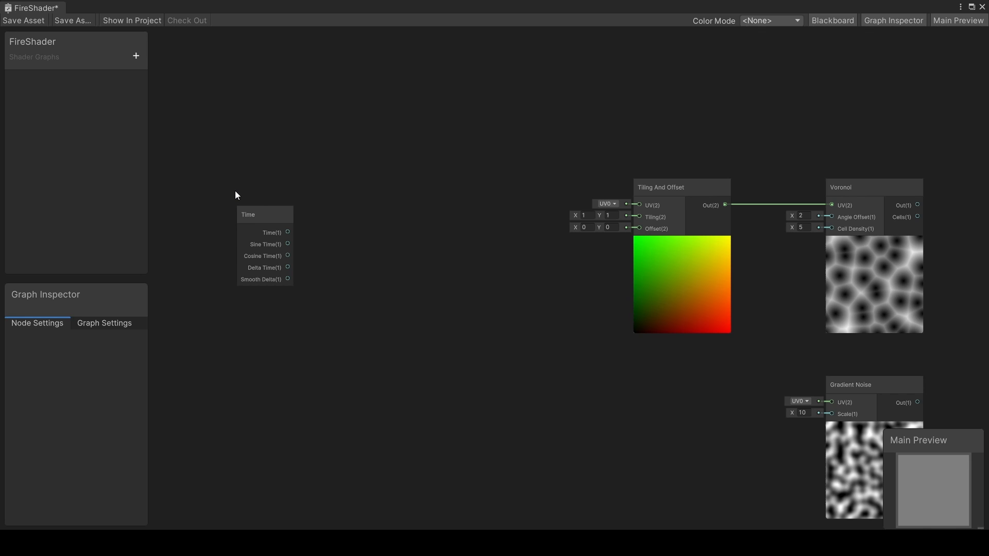
click(135, 55)
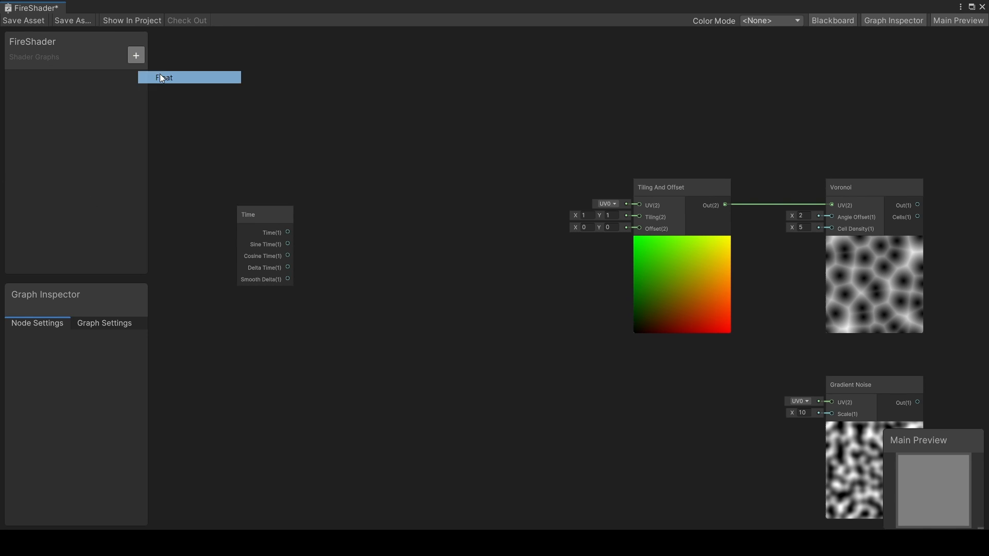
text(VoronoiSpeed)
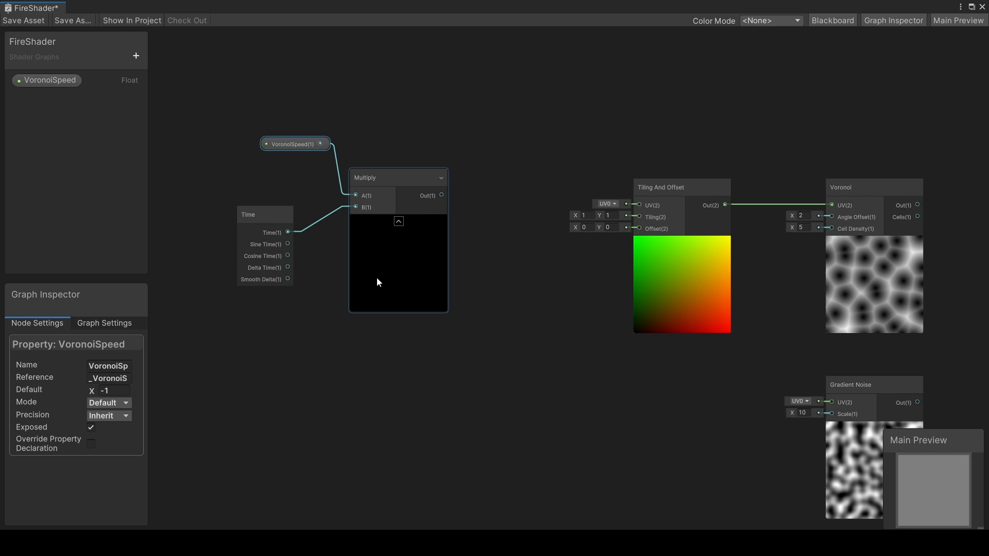
click(398, 221)
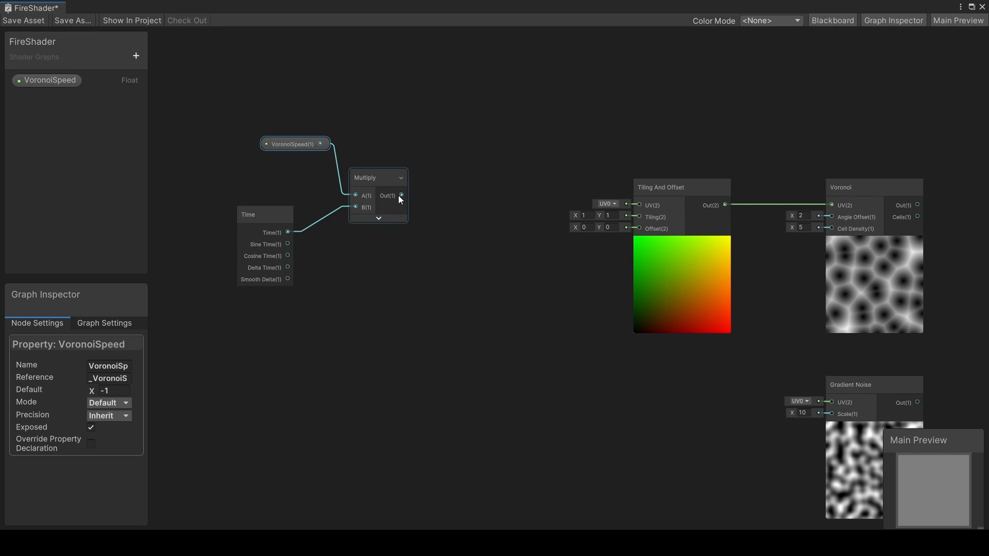
text(vector)
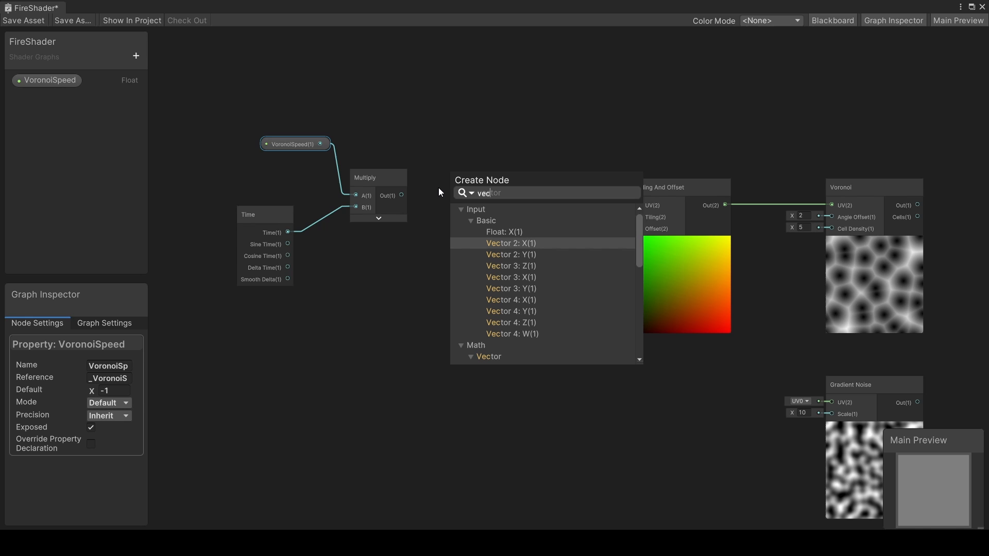
click(511, 242)
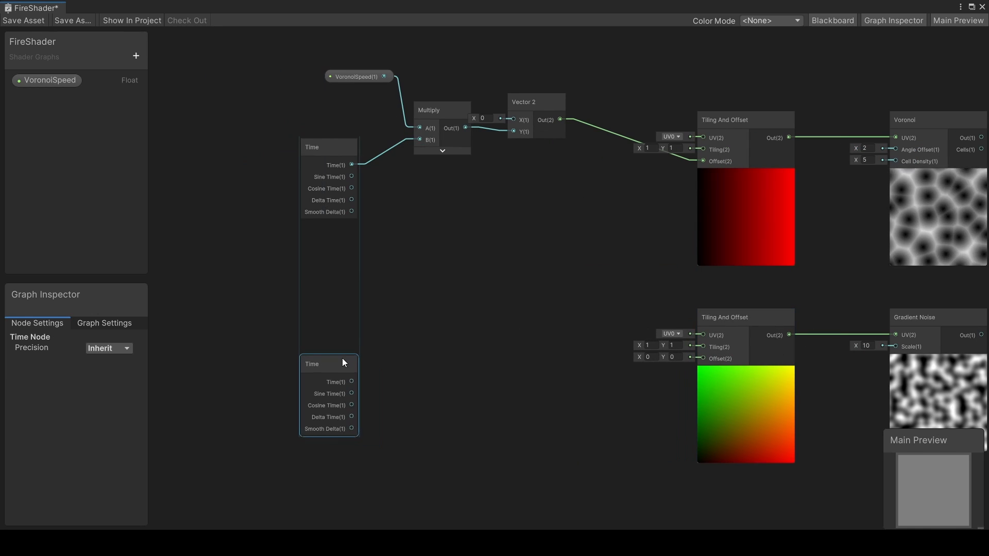
Step: Create the NoiseSpeed float with its Vector 2 node and raise Voronoi cell density
click(136, 56)
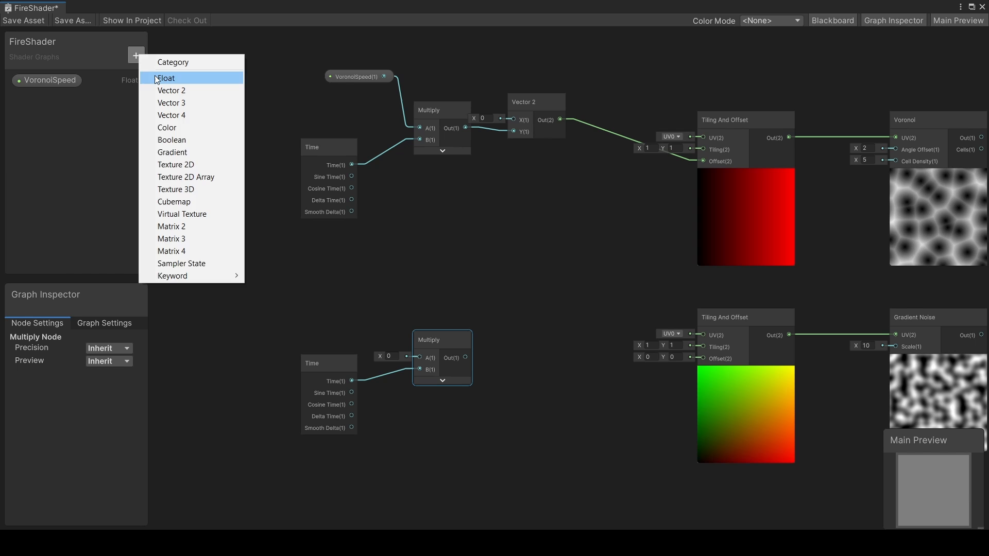
click(166, 78)
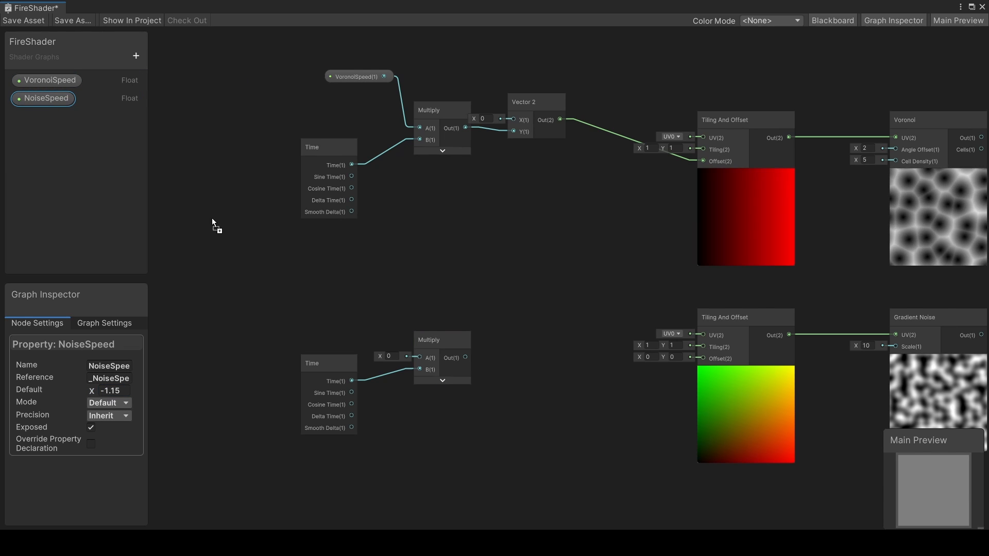
text(vector)
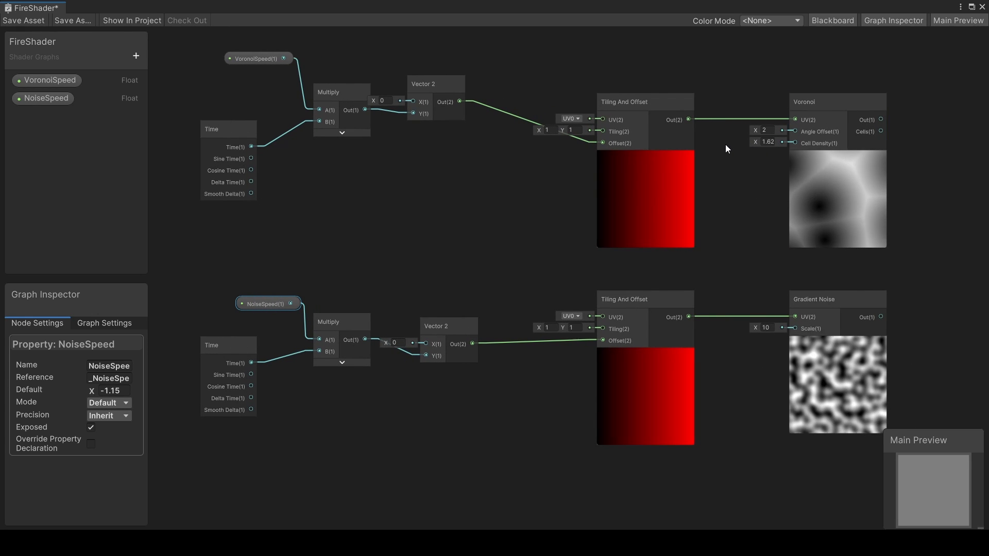
drag(768, 142, 744, 142)
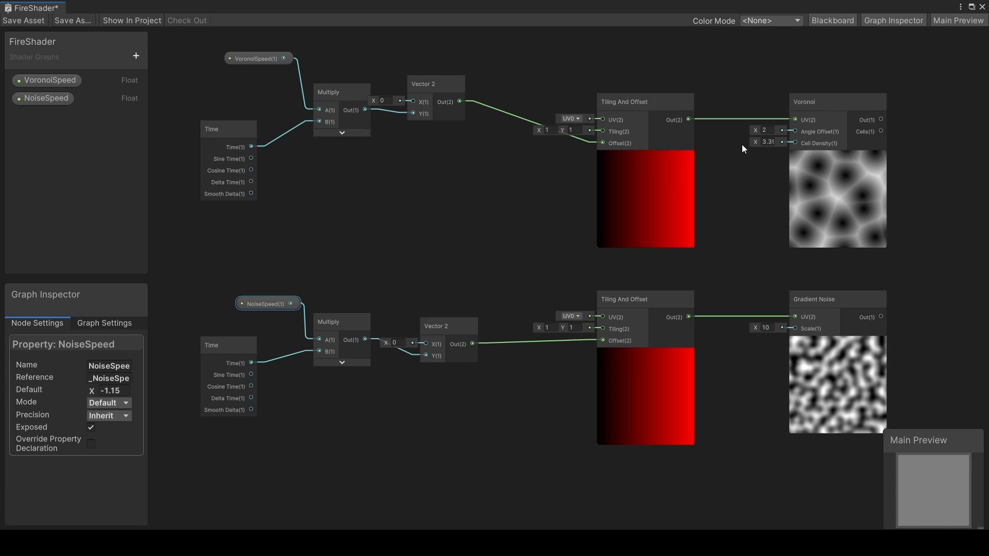
text(VoronoiScale)
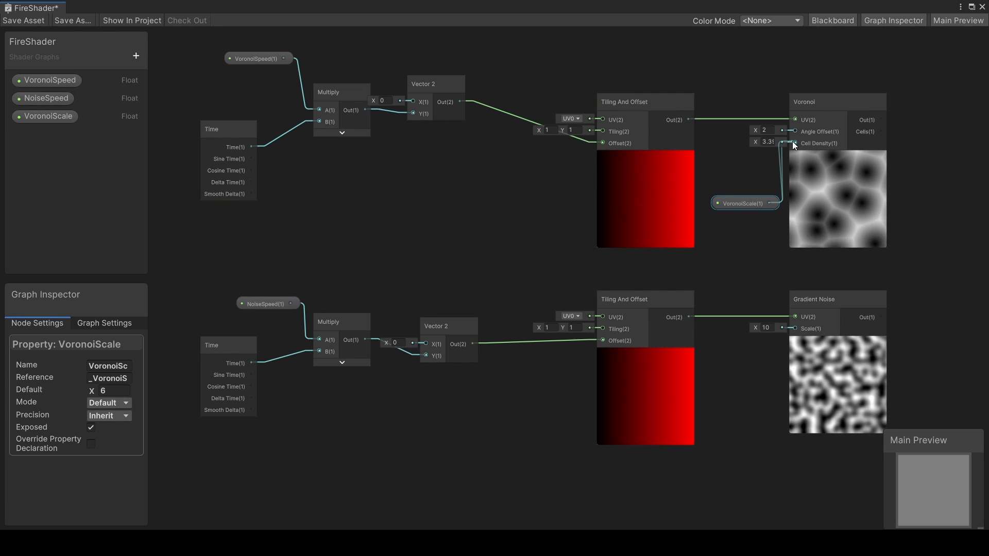
Step: Hook up NoiseScale, multiply the inverted Voronoi with the noise, and clamp the result
text(NoiseScale)
text(mul)
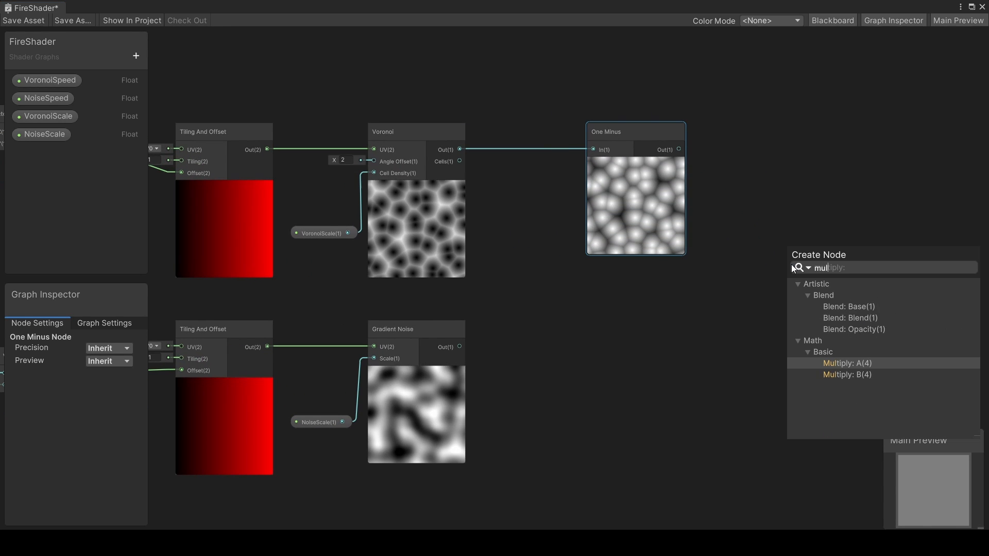
click(847, 363)
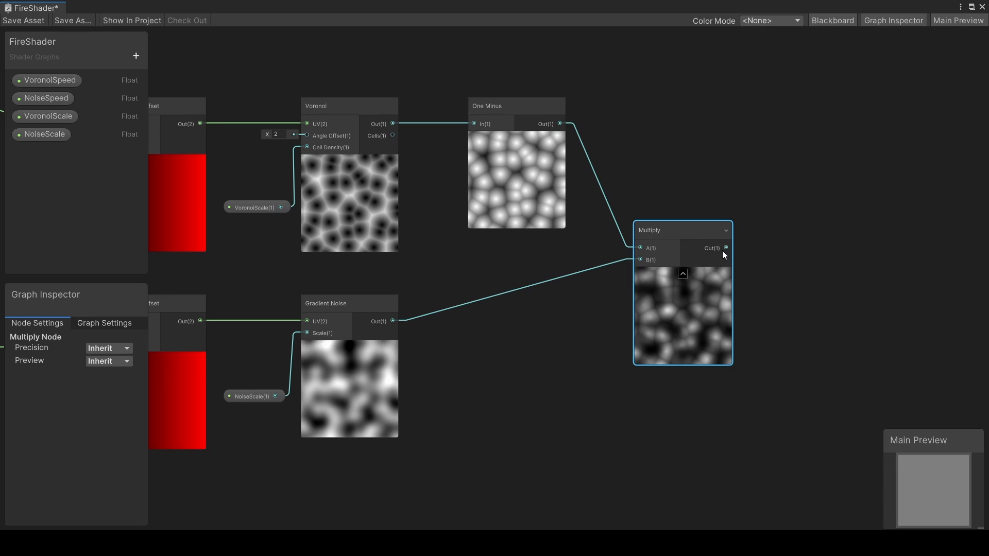
text(clamp)
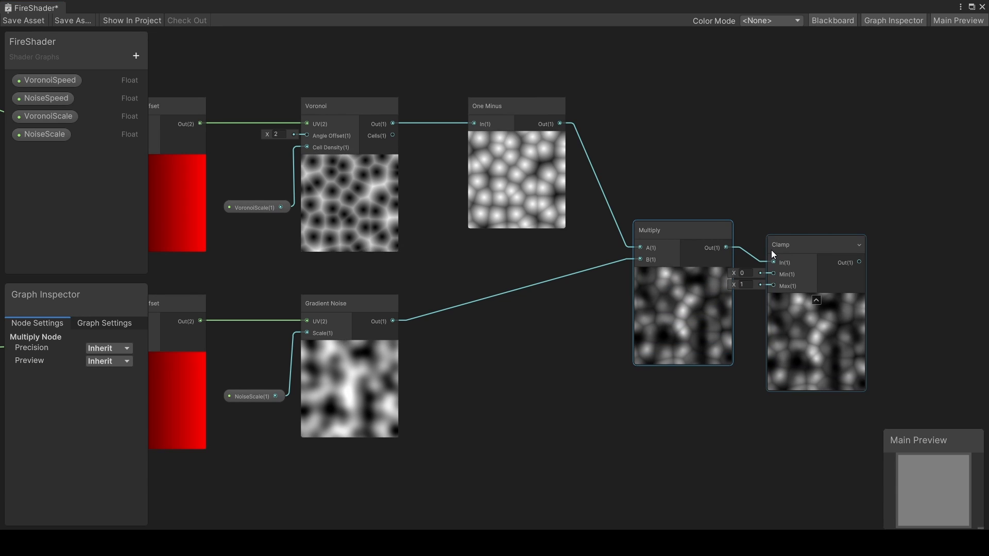
click(815, 245)
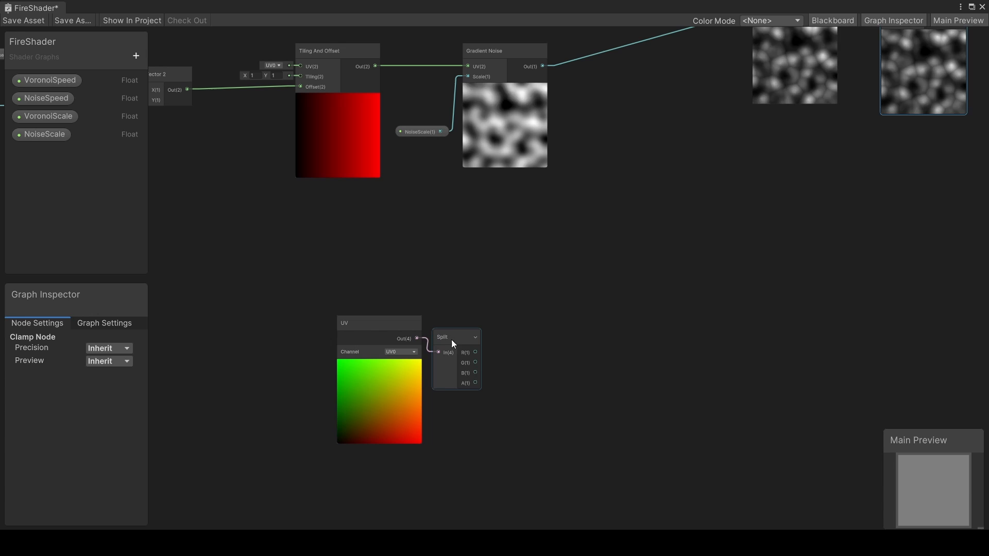
Step: Route the Split G channel through Power and Multiply nodes, entering a value of 3.7
drag(455, 336, 475, 323)
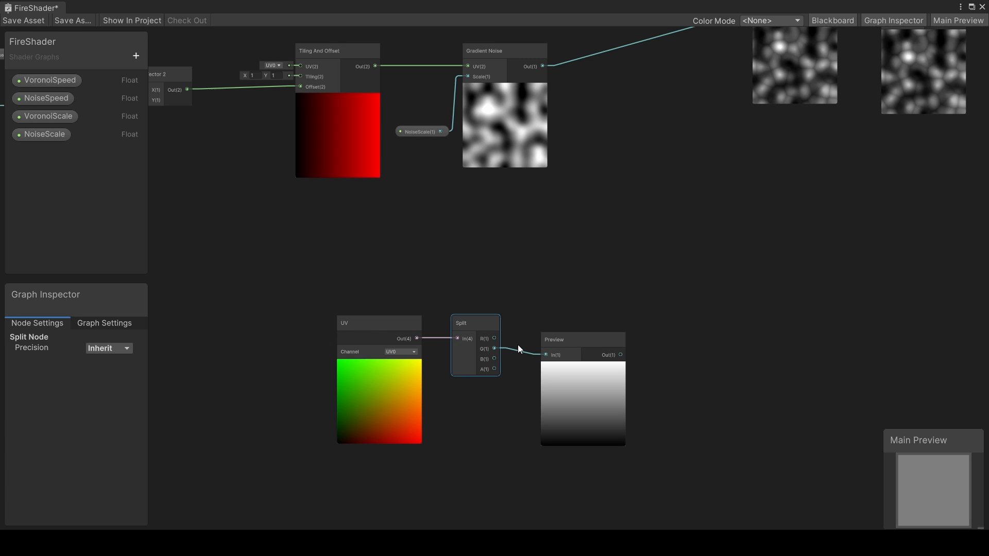
click(578, 326)
text(power)
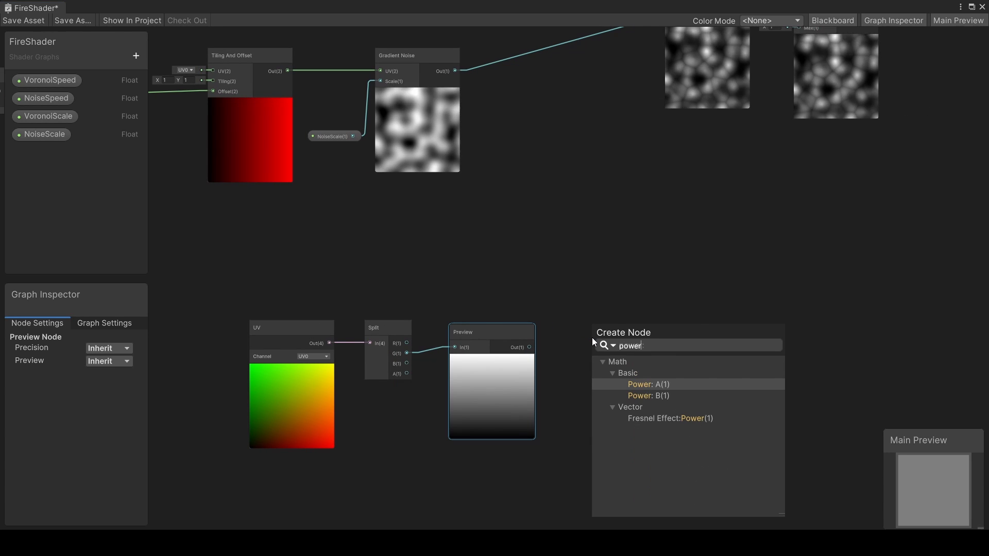
click(647, 385)
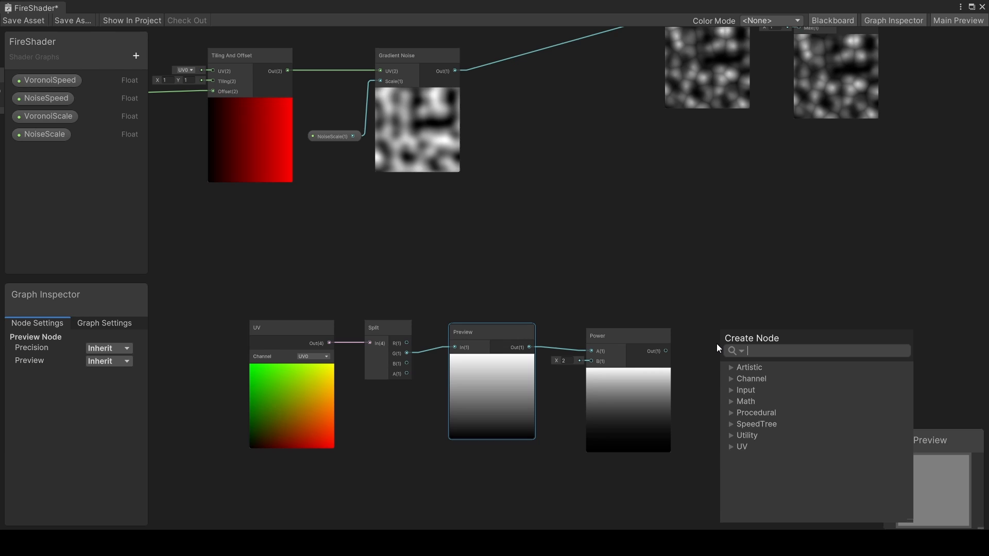
click(756, 341)
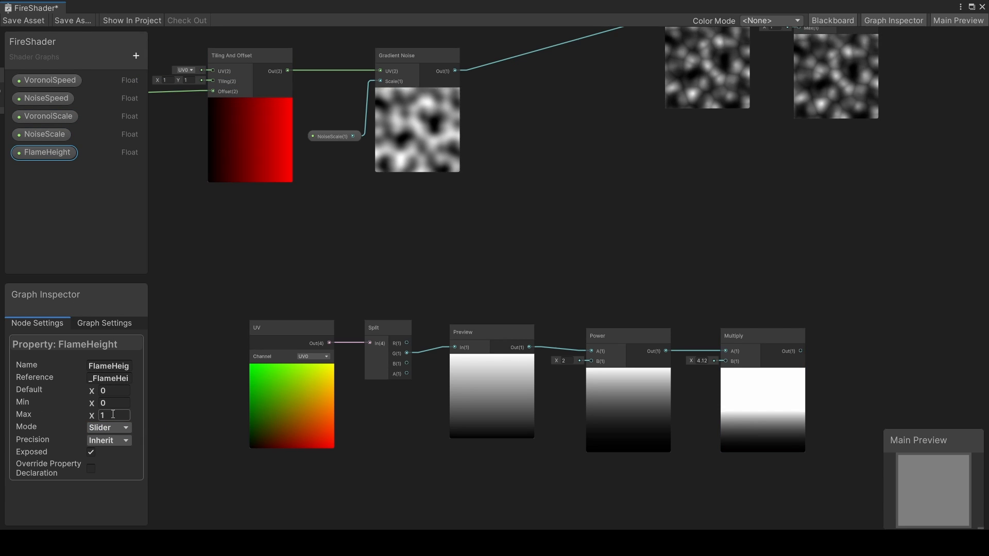
text(3.7)
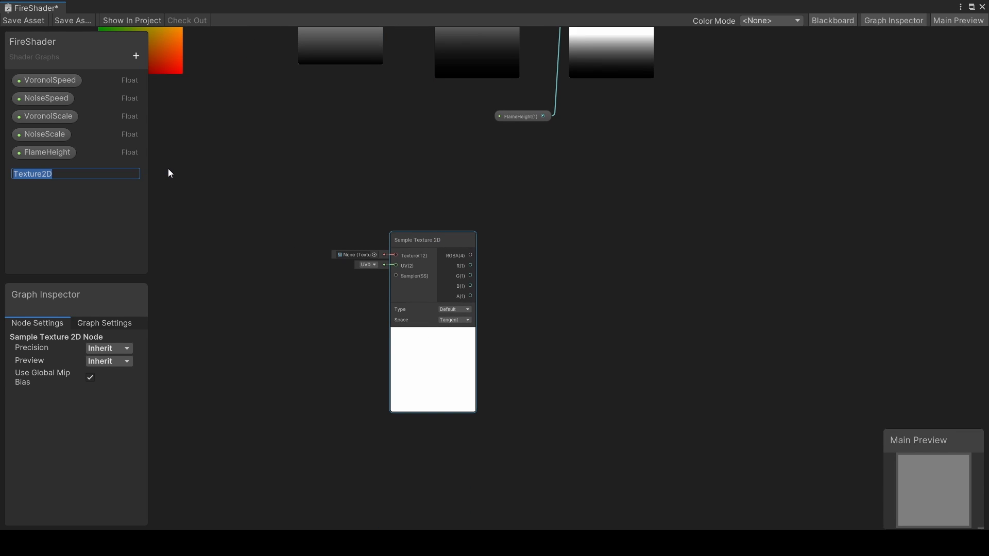
Step: Add the Mask texture property, wire it into Sample Texture 2D, and recenter the noise Multiply
text(Mask)
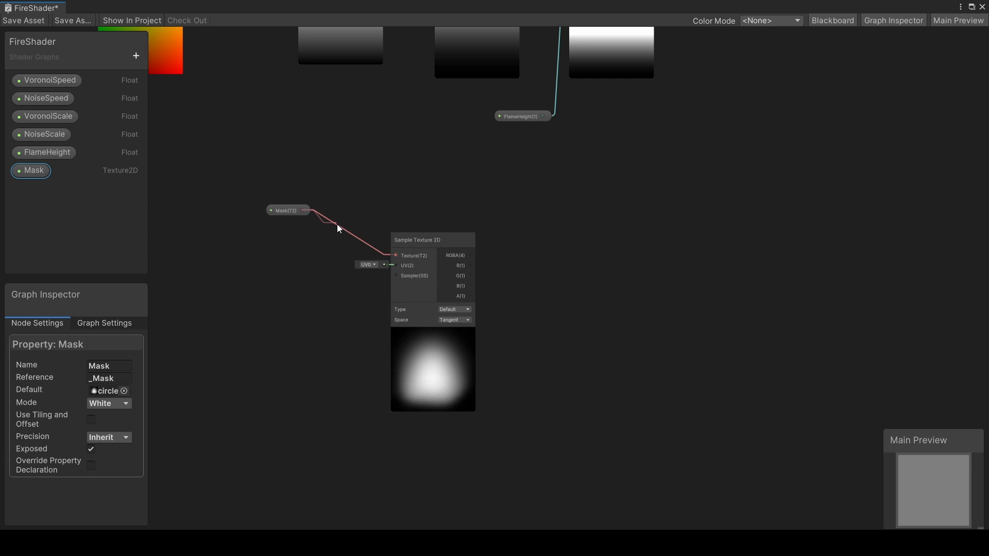
drag(288, 210, 319, 238)
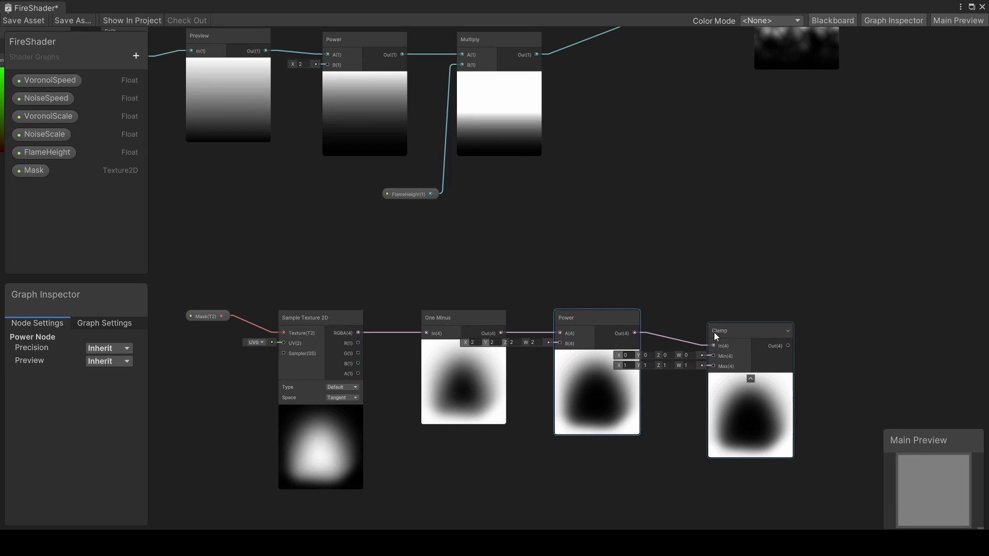
drag(750, 331, 726, 317)
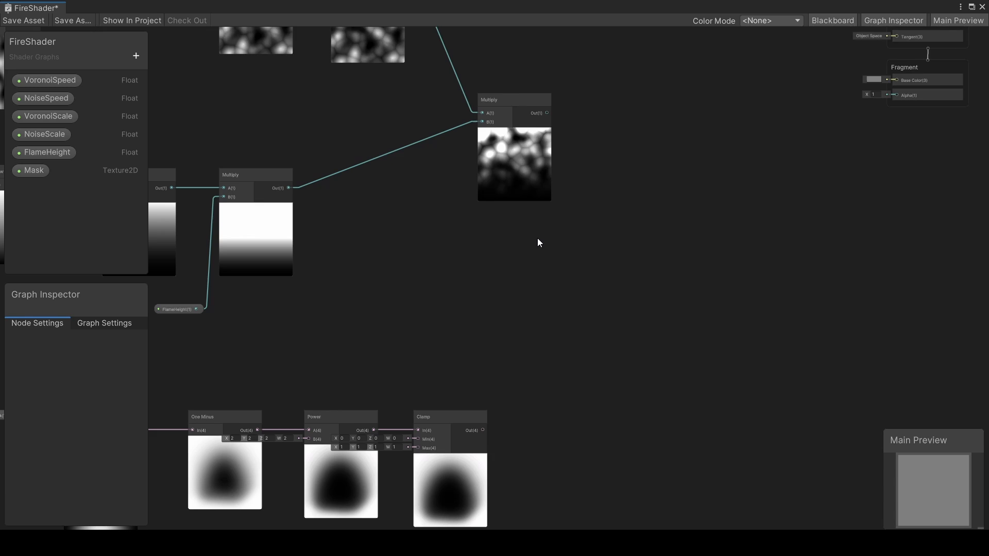
Step: Add an Add node and a Clamp node to combine noise and mask
text(add)
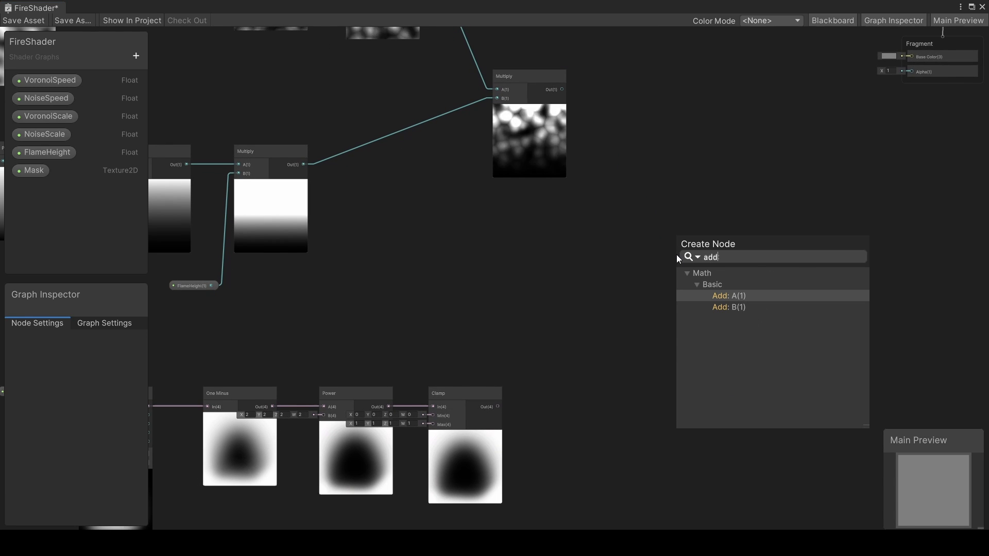
click(728, 295)
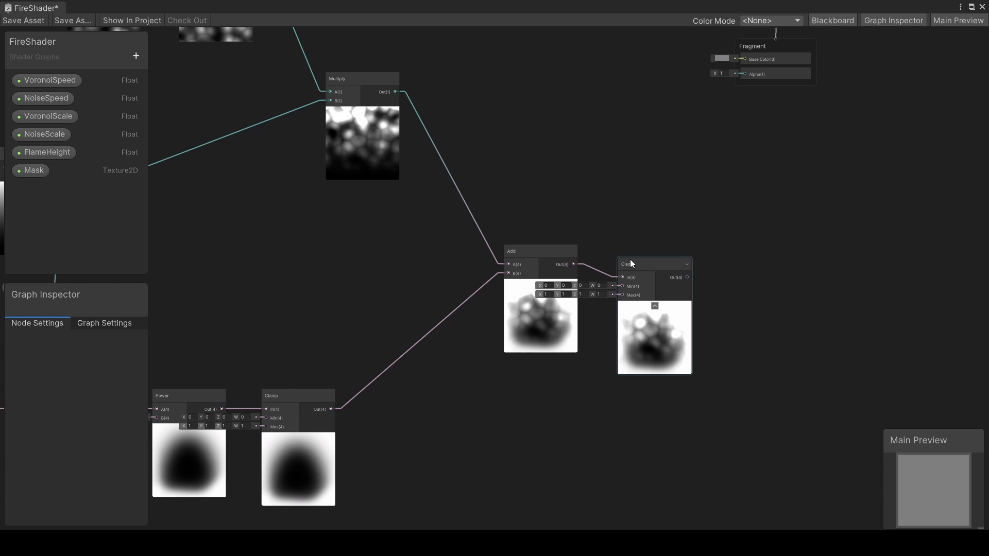
click(654, 251)
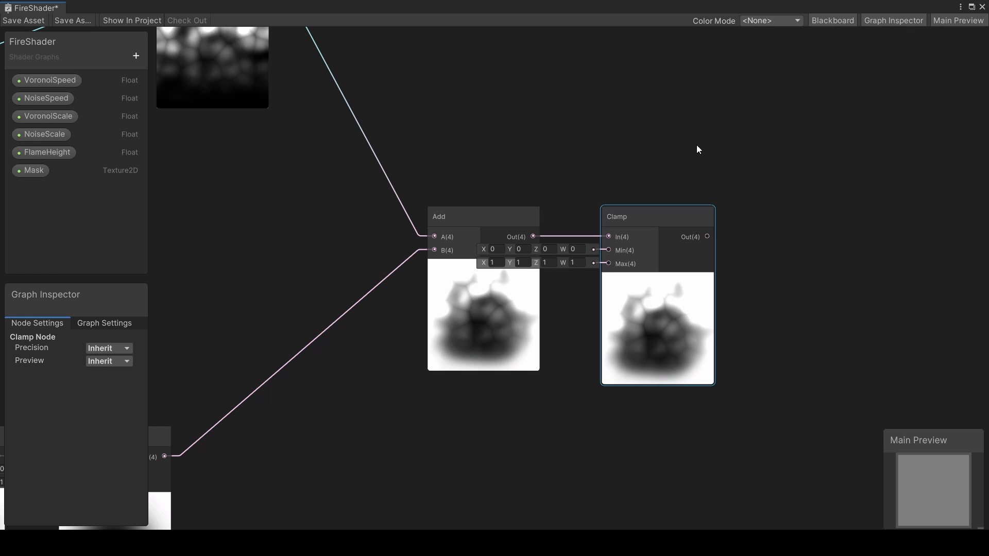
Step: Create an InnerColor colour property with a yellow default
click(135, 55)
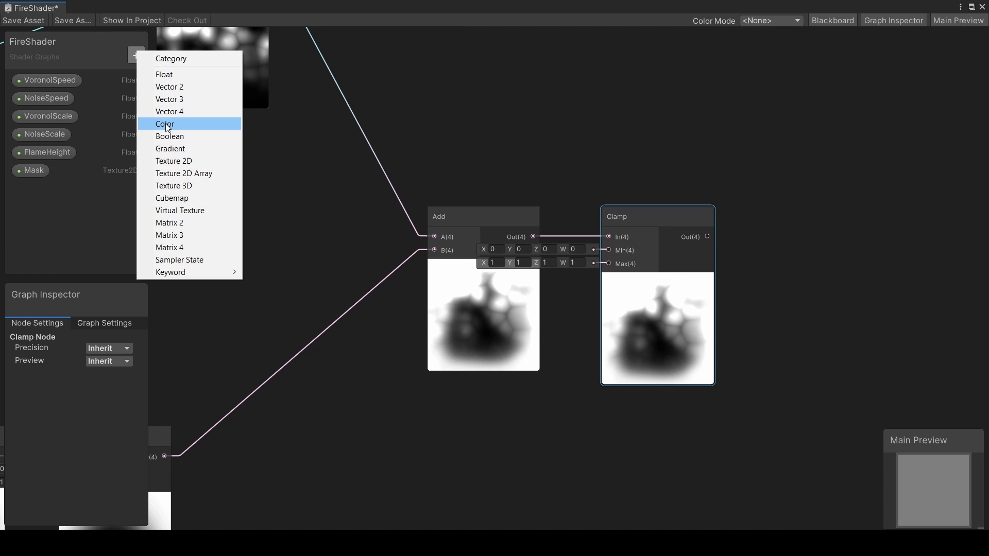
click(165, 123)
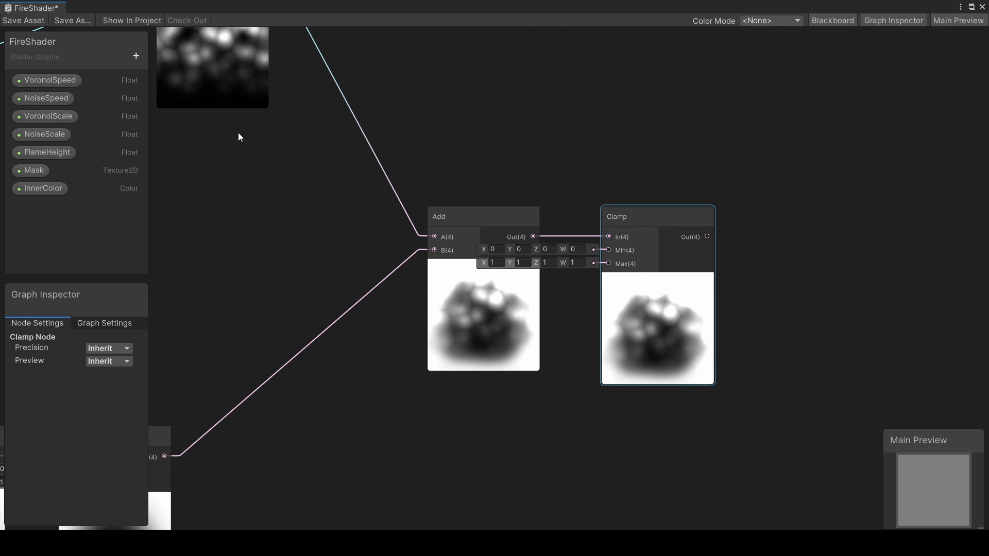
click(39, 188)
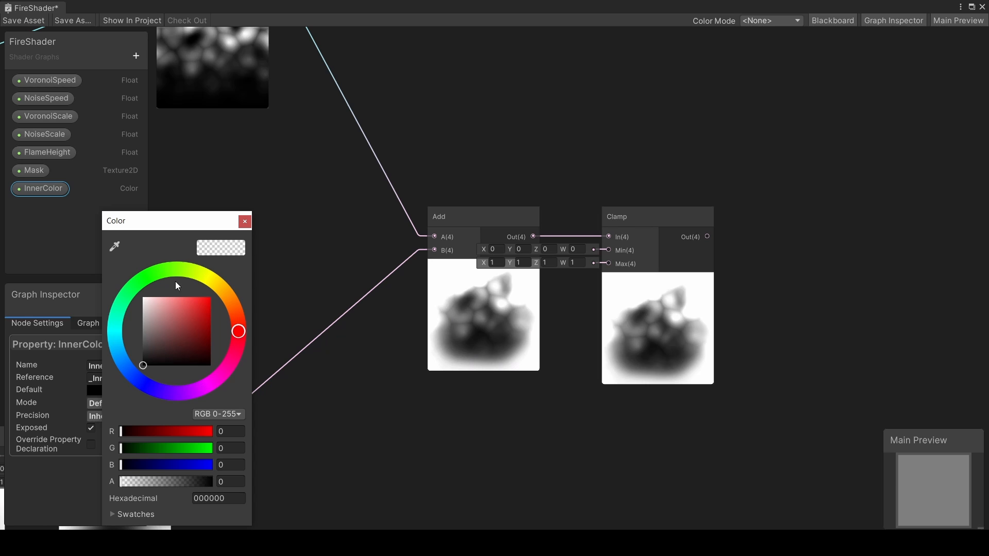
click(201, 273)
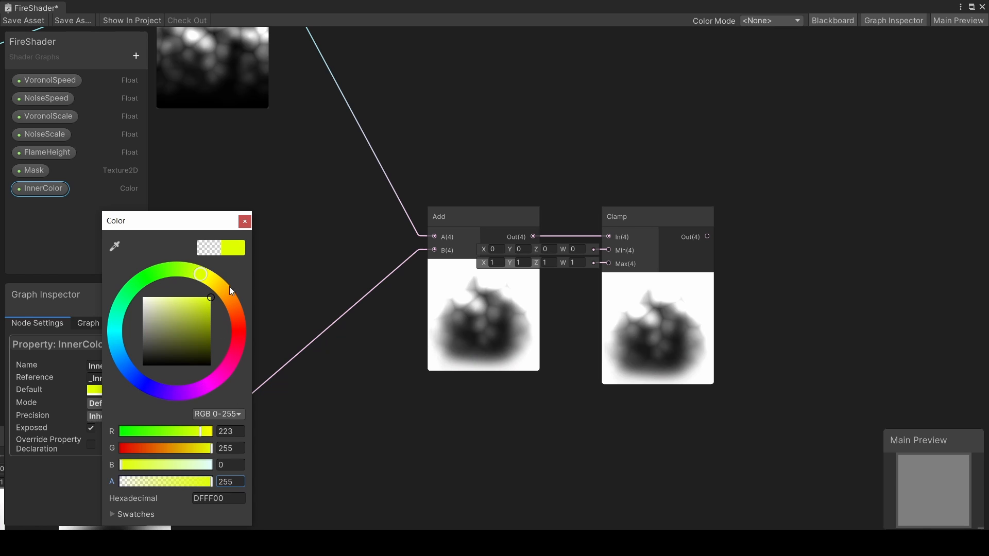
click(244, 222)
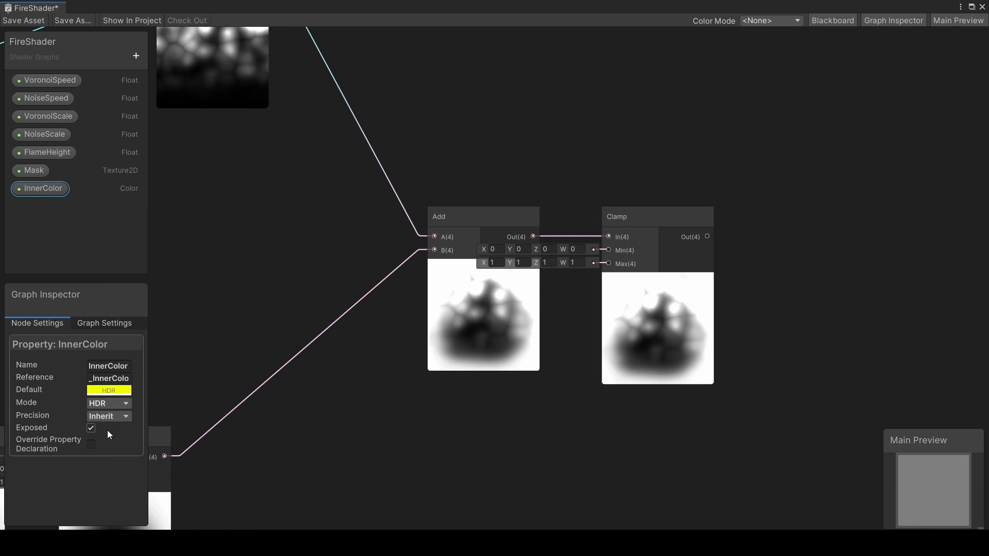
double_click(42, 188)
text(OuterColor)
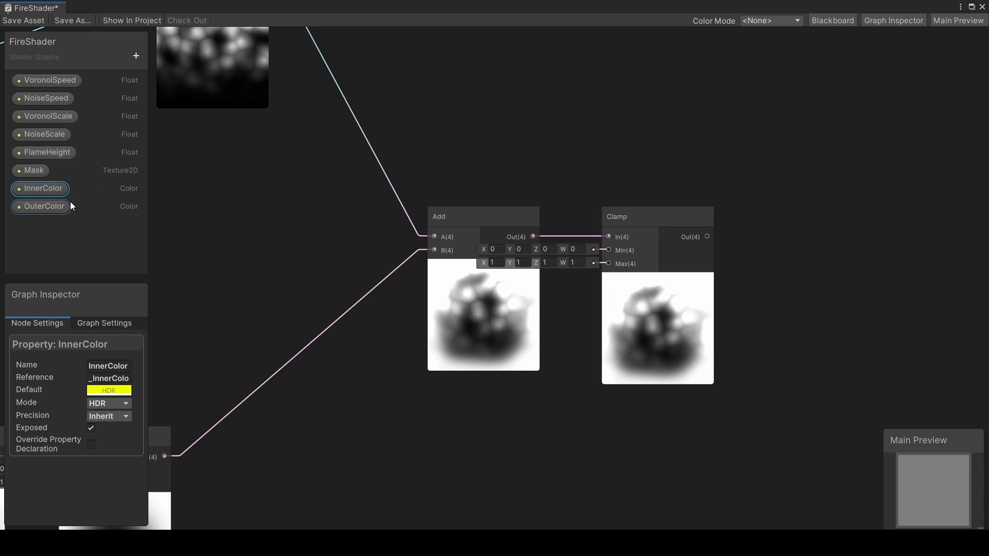
Step: Make OuterColor an HDR colour and wire the colours into the Lerp node
click(45, 206)
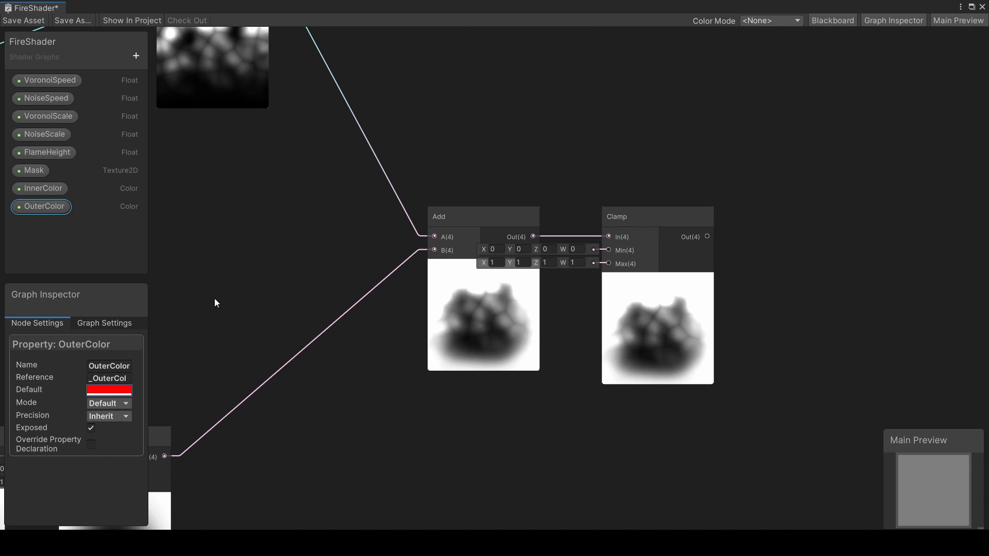
click(108, 403)
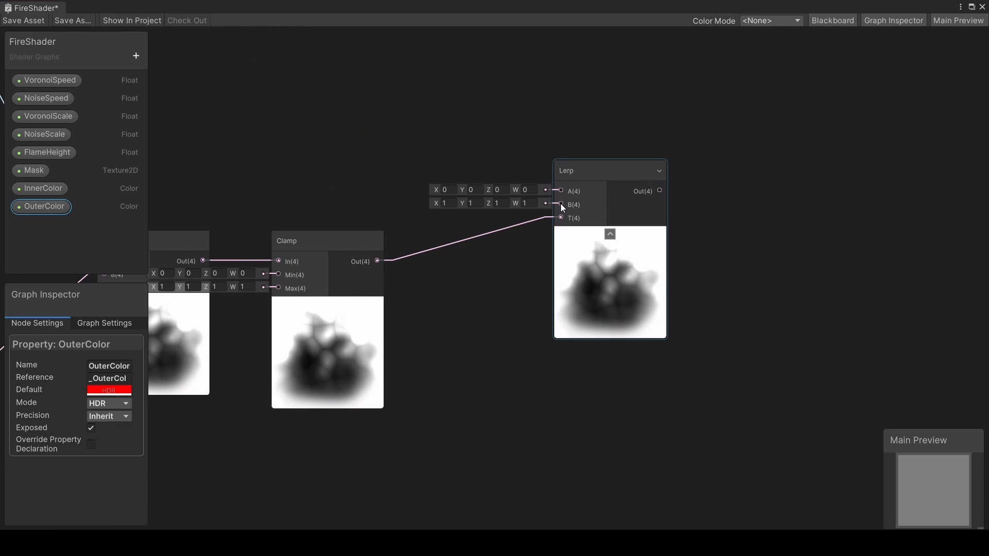
click(40, 188)
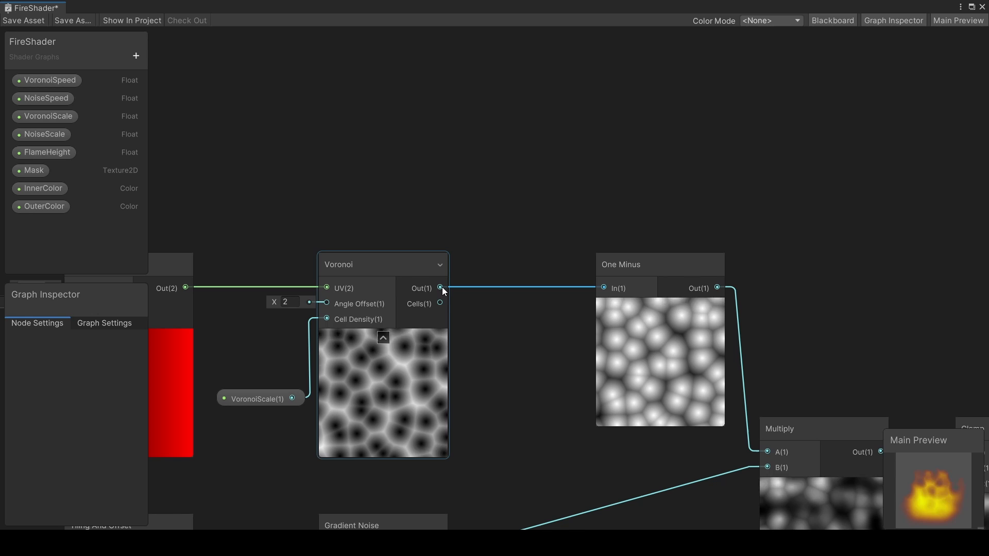
Step: Add a Smoothstep (0.4, 0.75) after Voronoi and a VoronoiCutoutSharpness float defaulting to 1.5
text(smoothstep)
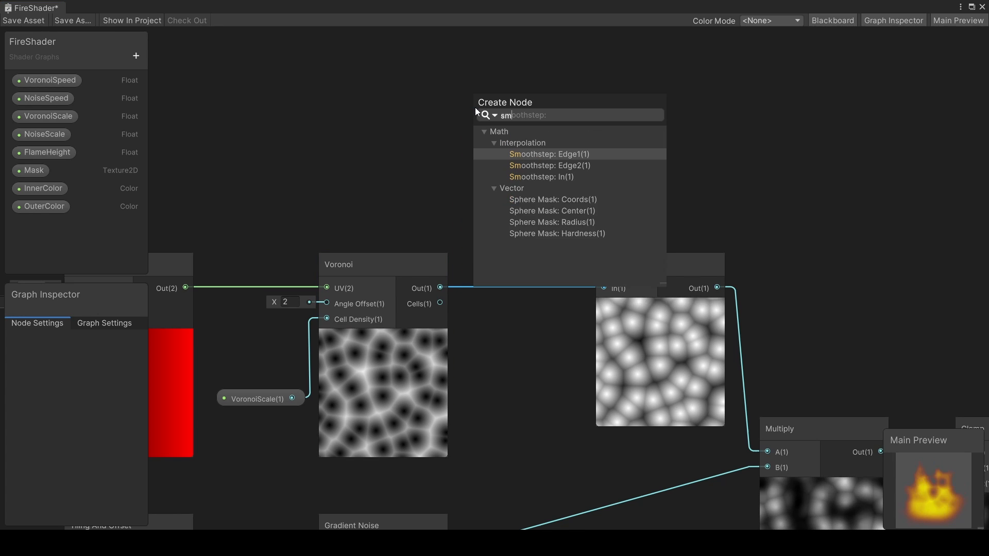
click(549, 154)
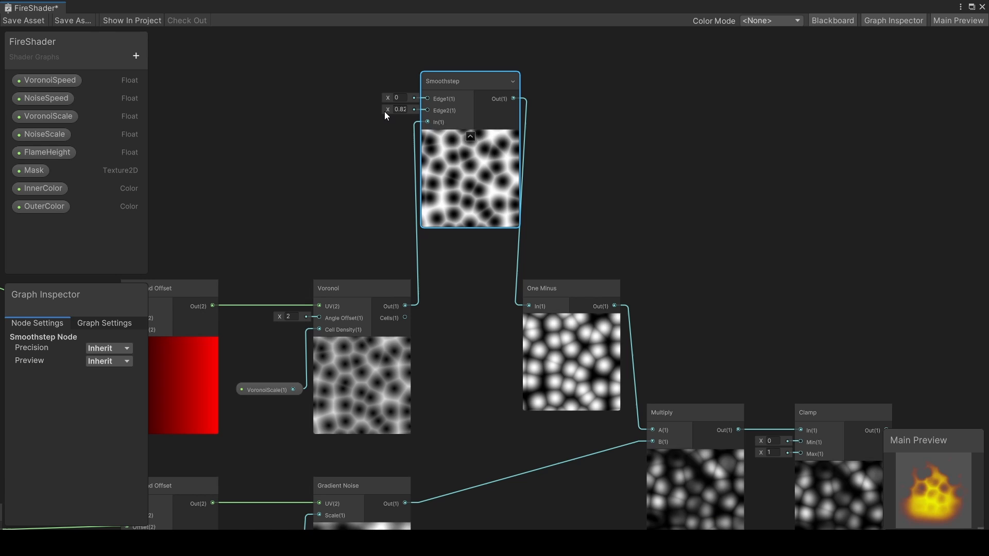
text(0.4)
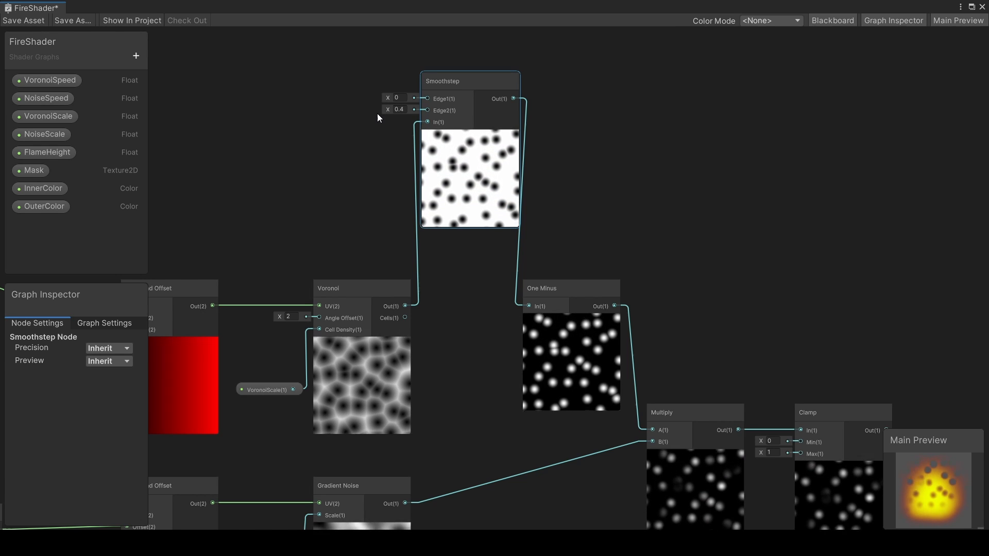
text(0.75)
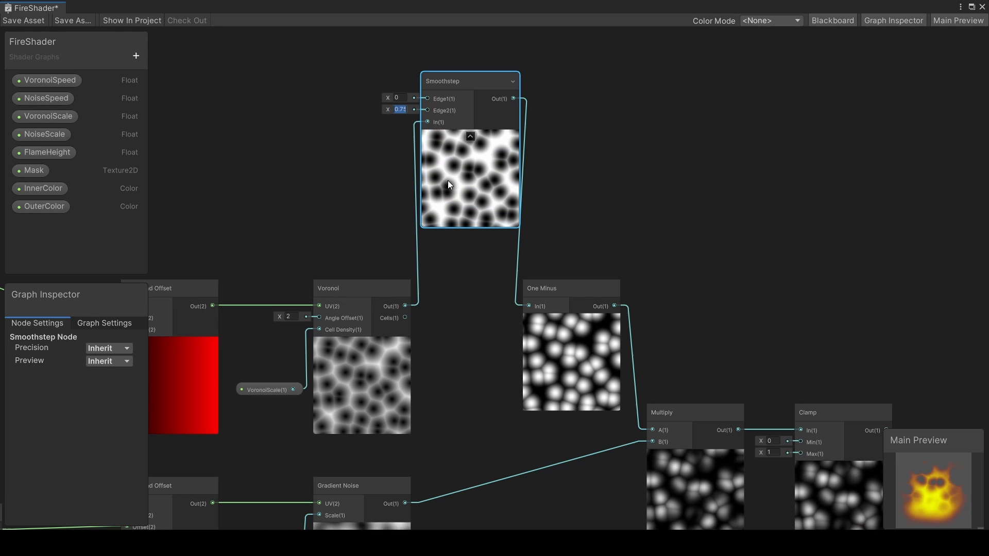
text(2)
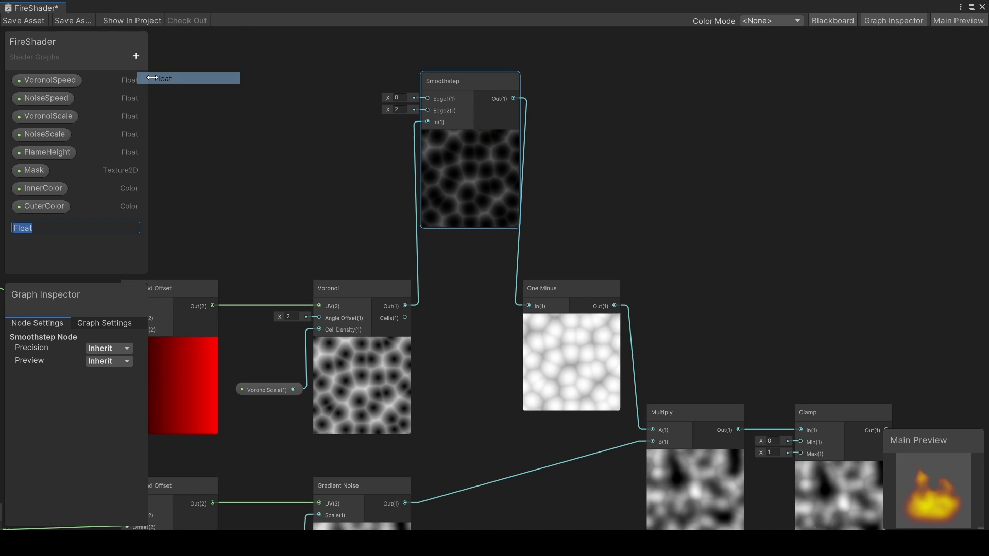
text(VoronoiCutoutSharpness)
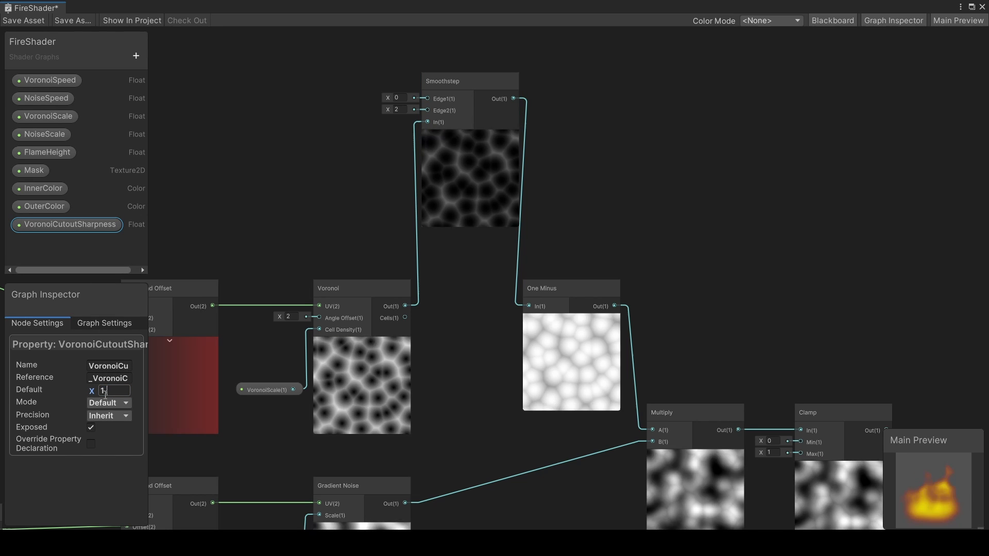
text(1.5)
text(smooth)
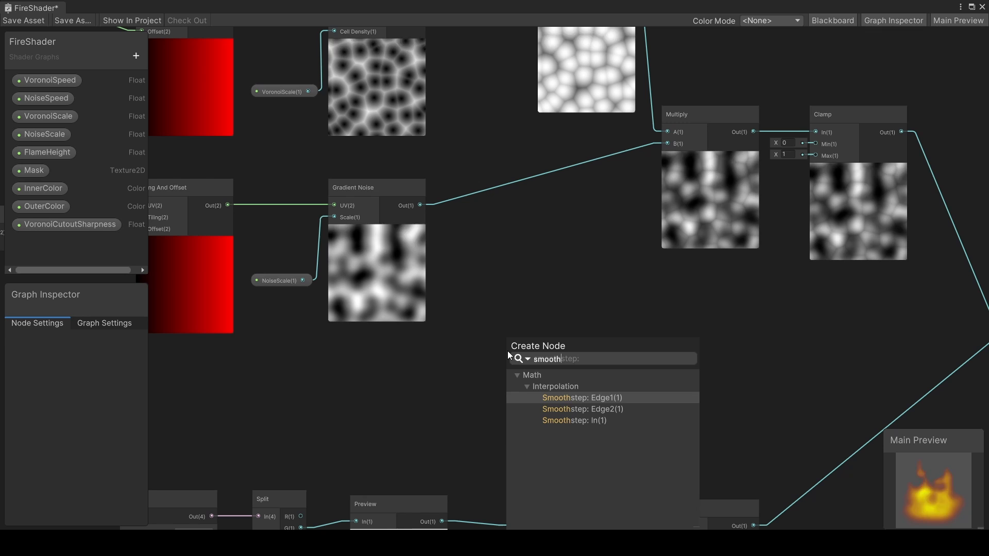
Step: Add a Smoothstep after the gradient noise and place a new NoiseVolume float property
click(581, 397)
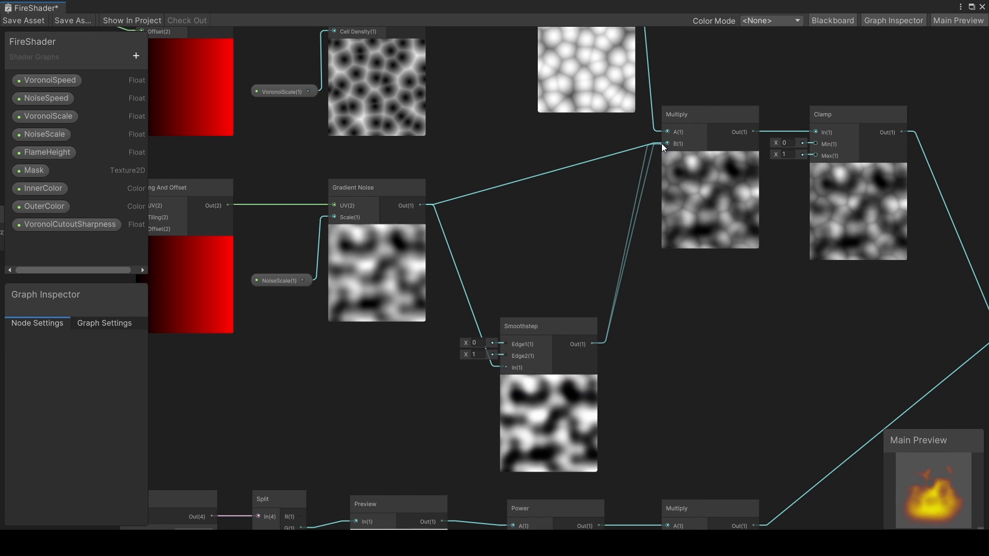
click(135, 56)
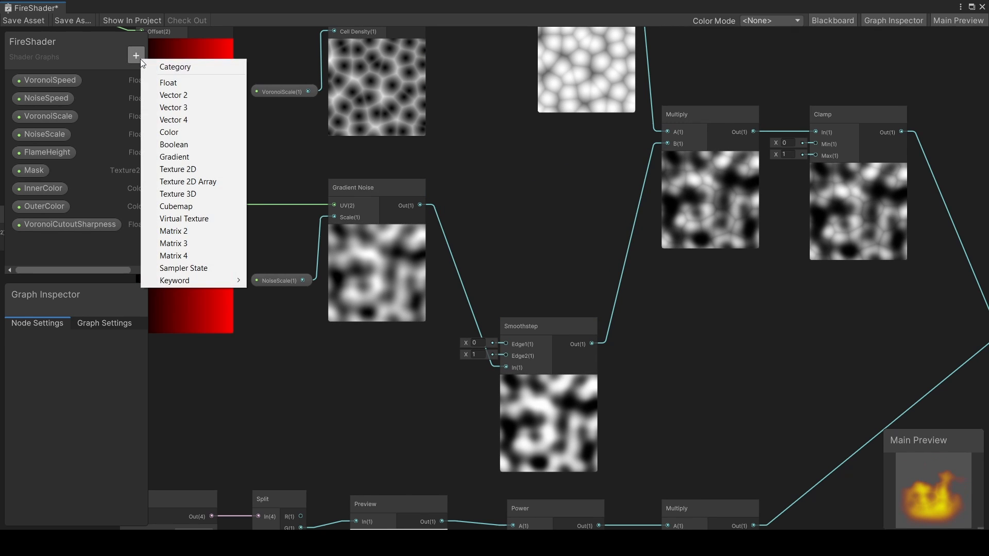
click(168, 82)
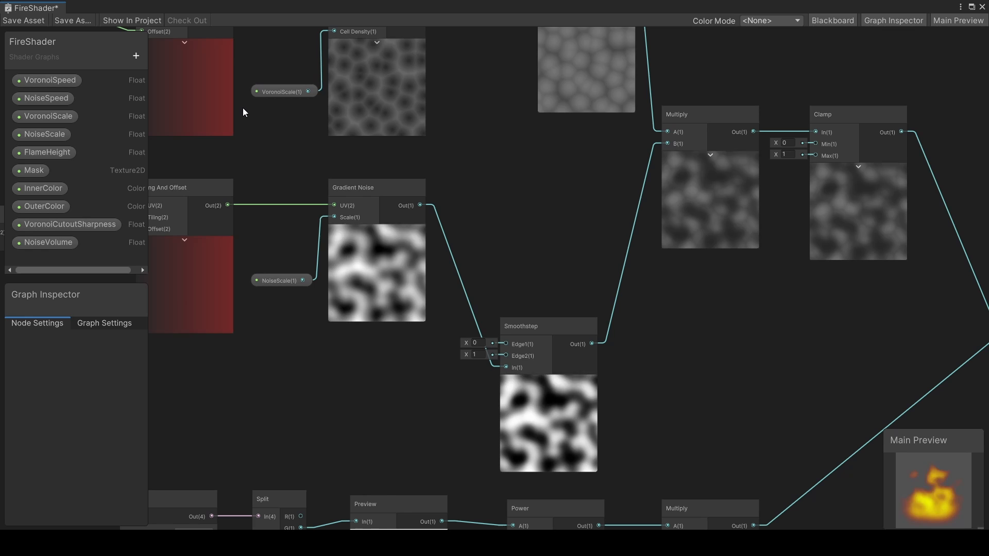
click(48, 242)
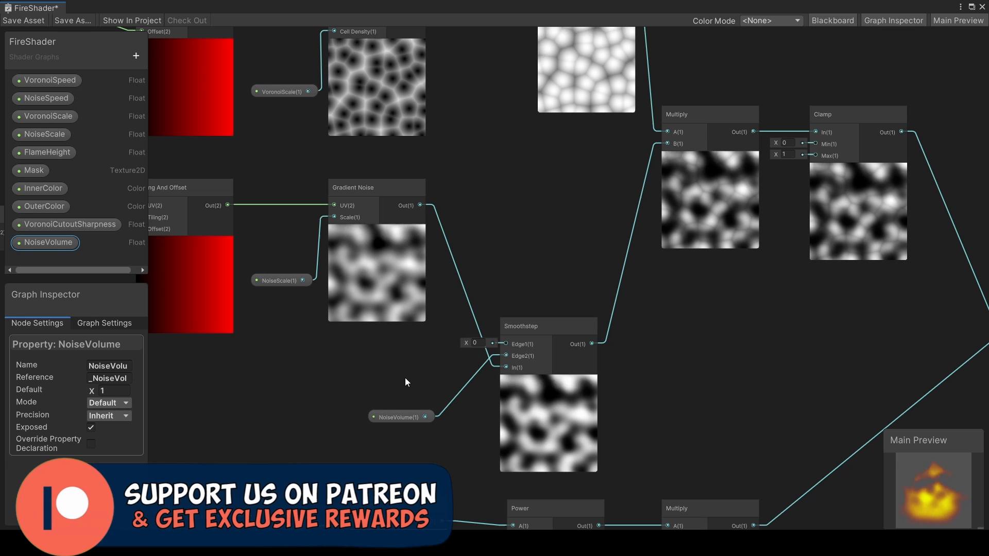
Step: Enter NoiseVolume's default value, trying 0.5, 1, 2 and 1
click(113, 390)
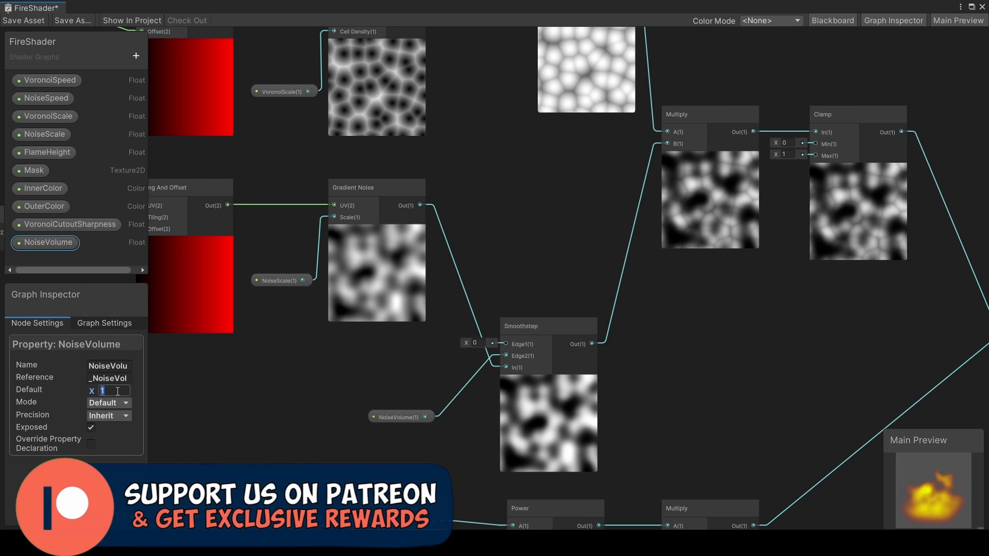
text(0.5)
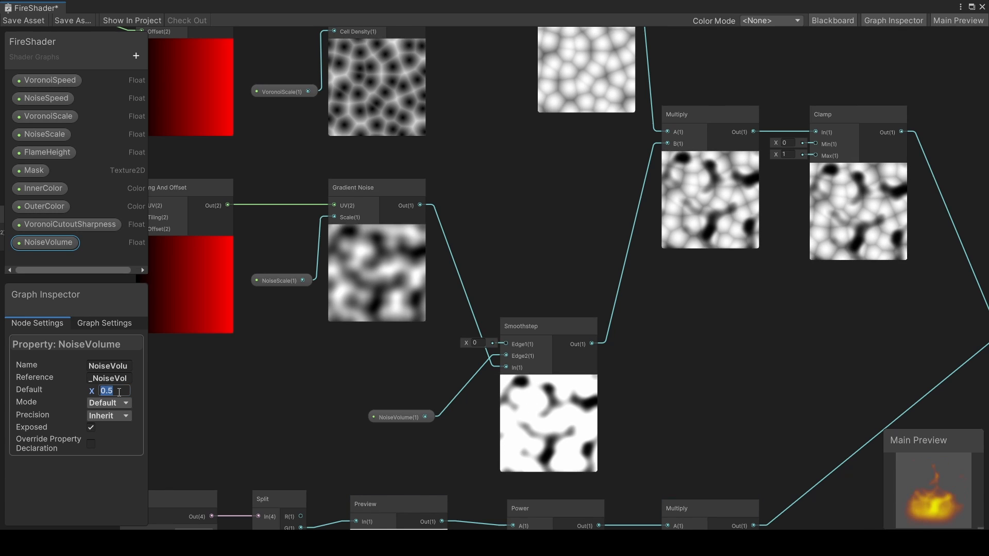
text(1)
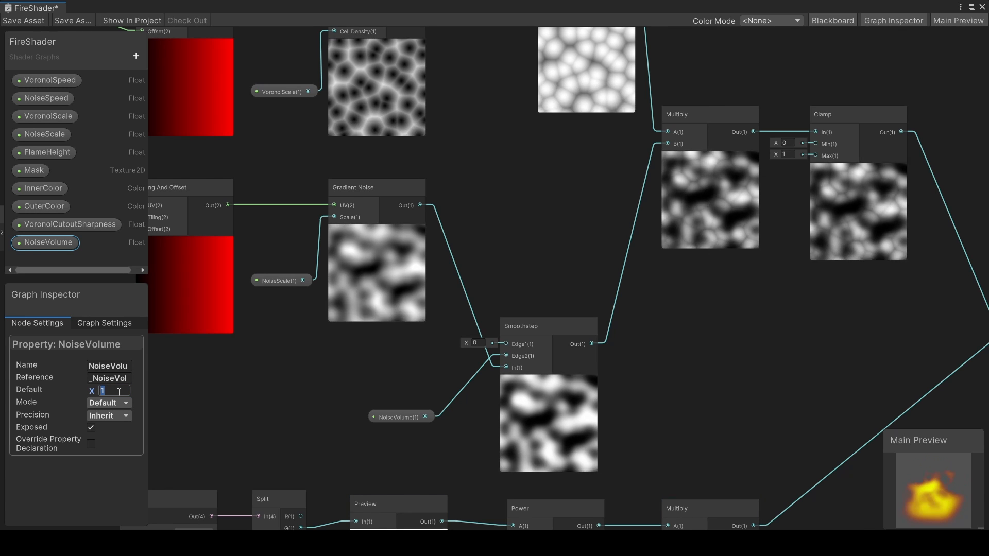
text(2)
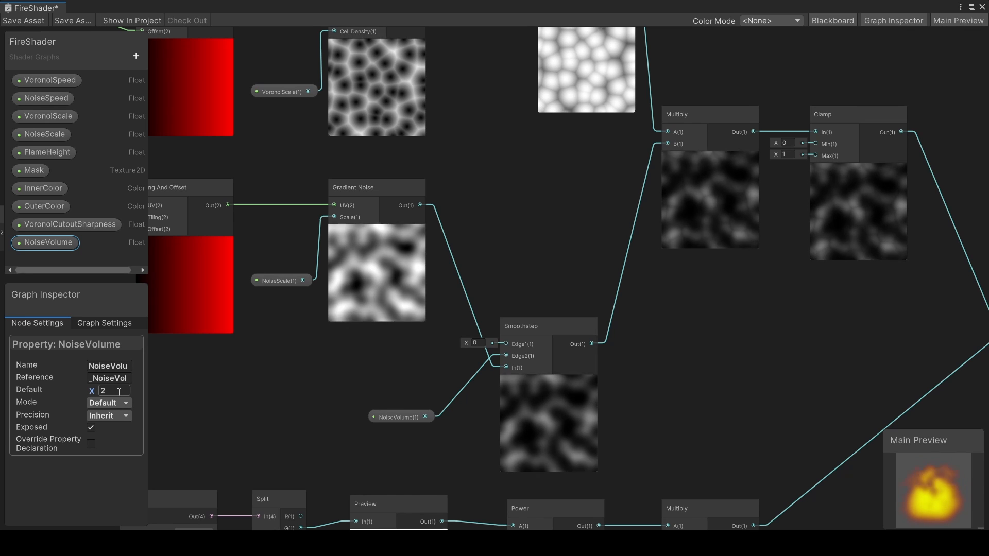
text(1)
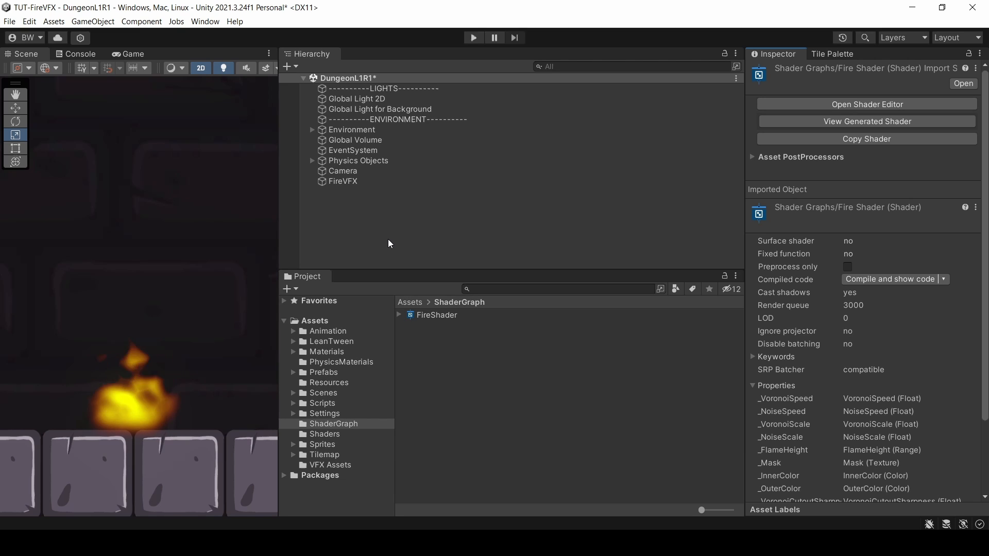
Step: Edit the FireVFX graph and set its InnerColor and OuterColor colour properties
click(343, 180)
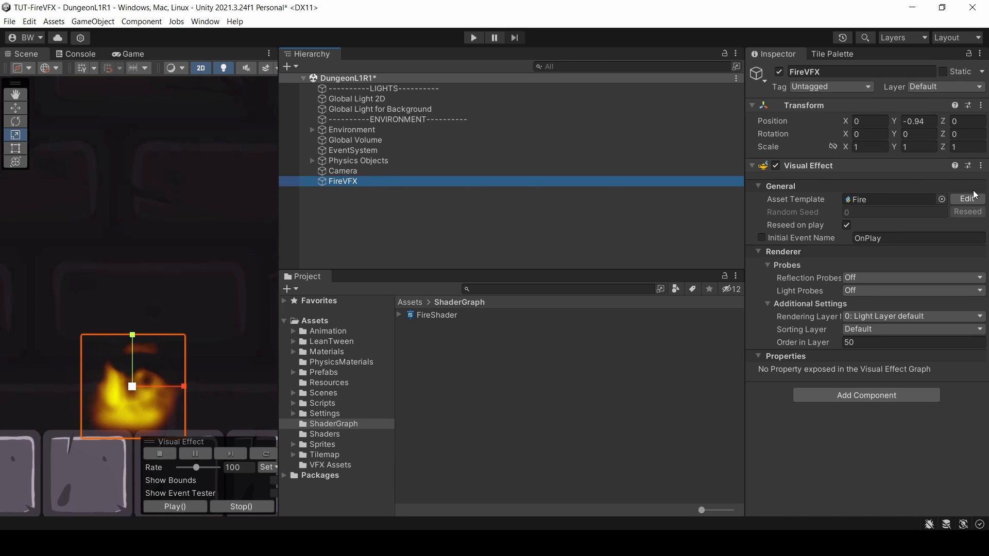
click(967, 199)
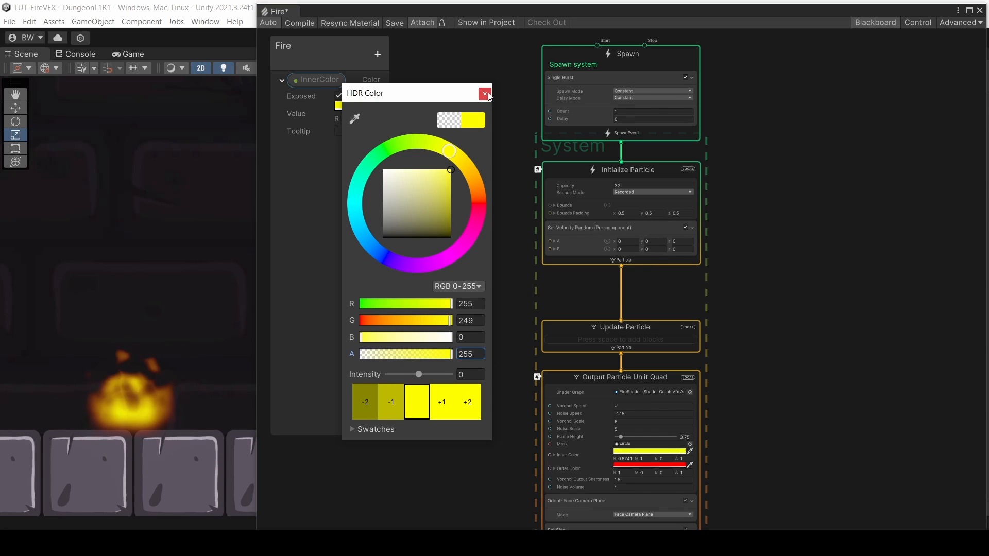
click(486, 93)
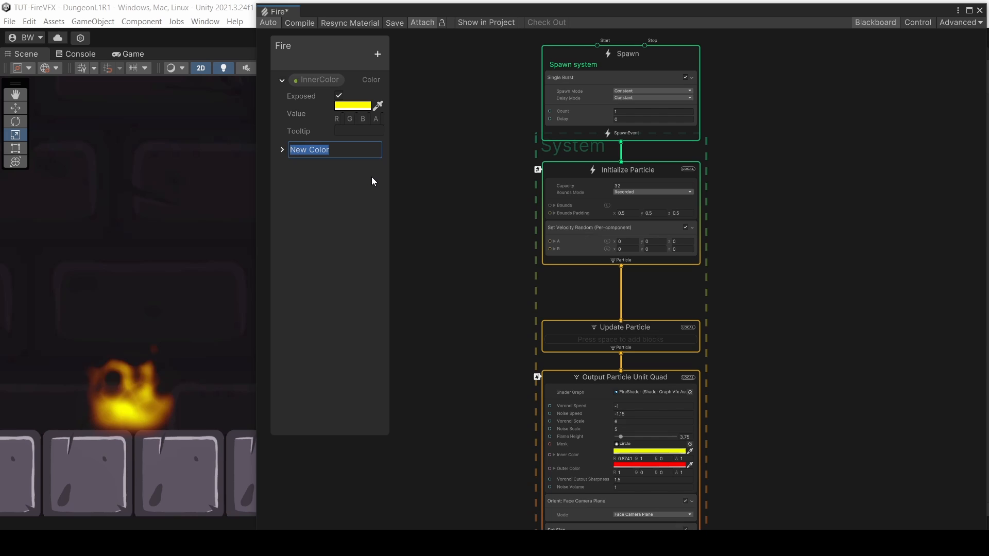
click(354, 188)
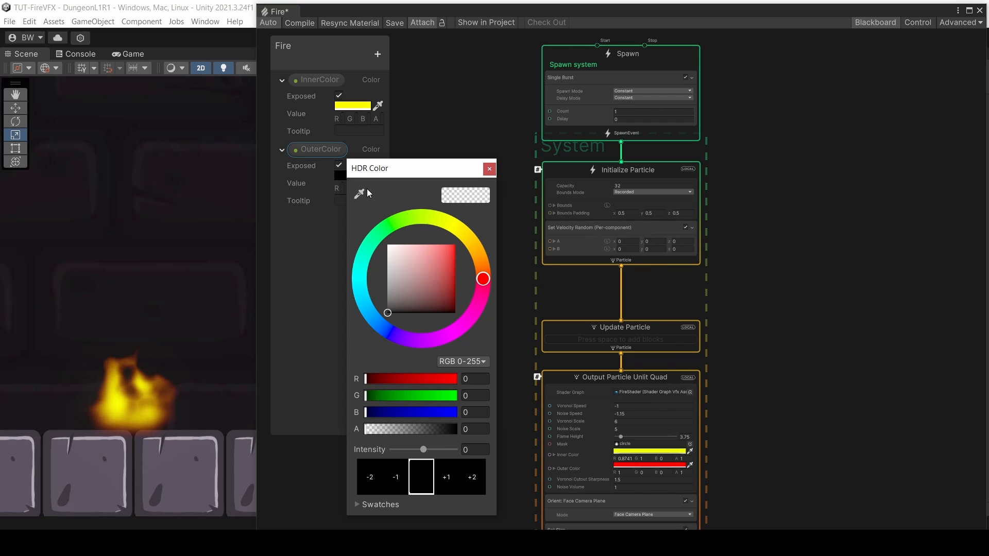
click(488, 169)
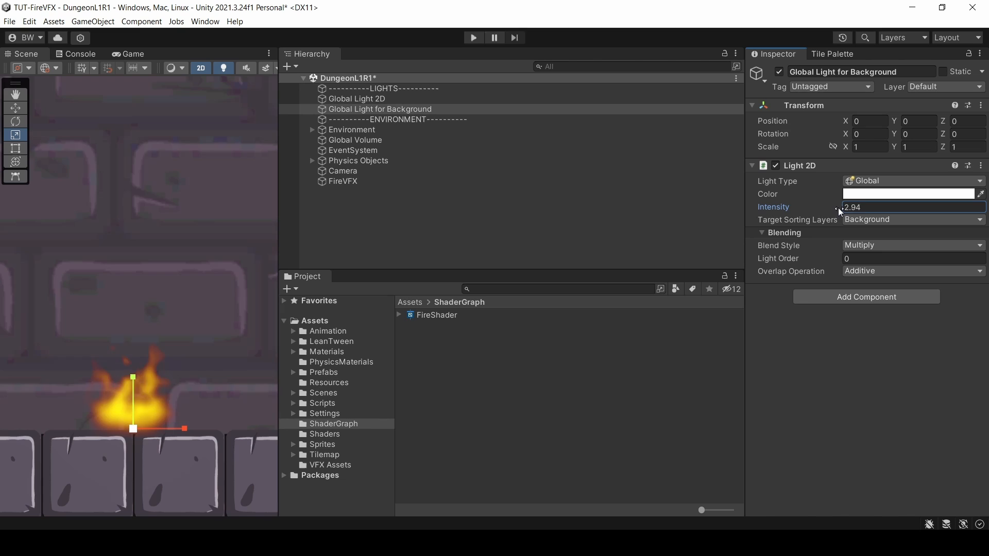
Step: Create the Smoke And Sparks VFX graph: burst count 1, delay 0.1, rate 1, capacity 200
right_click(343, 181)
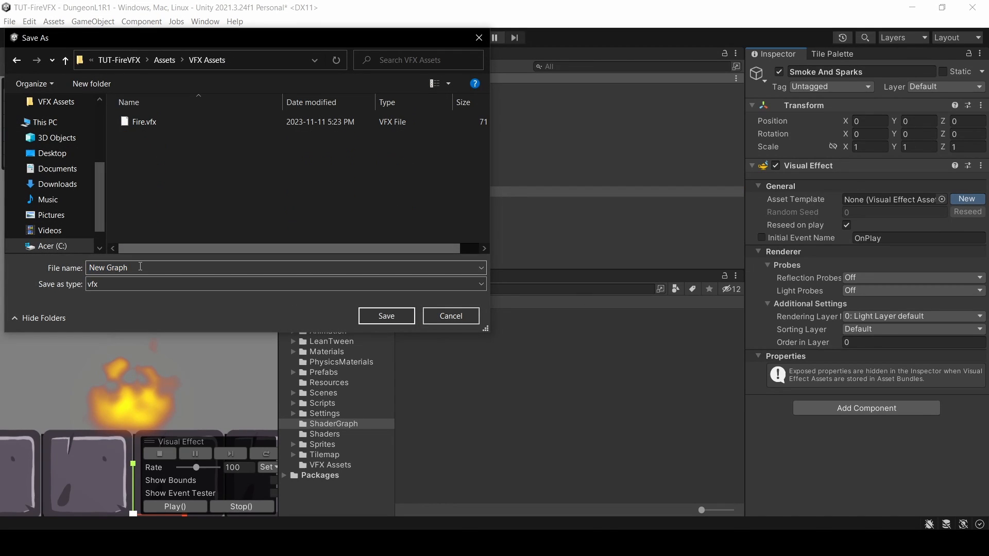
click(385, 315)
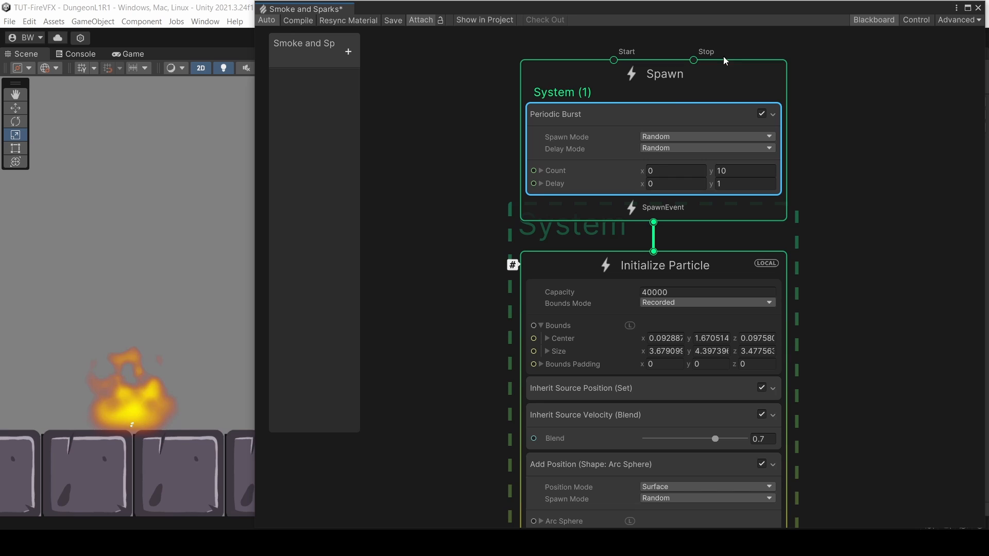
click(675, 171)
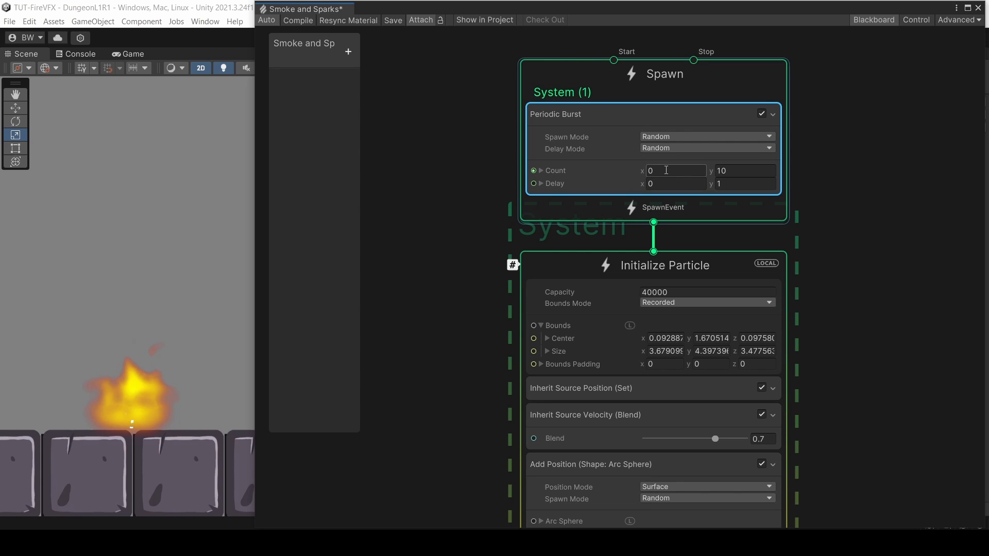
text(1)
text(7)
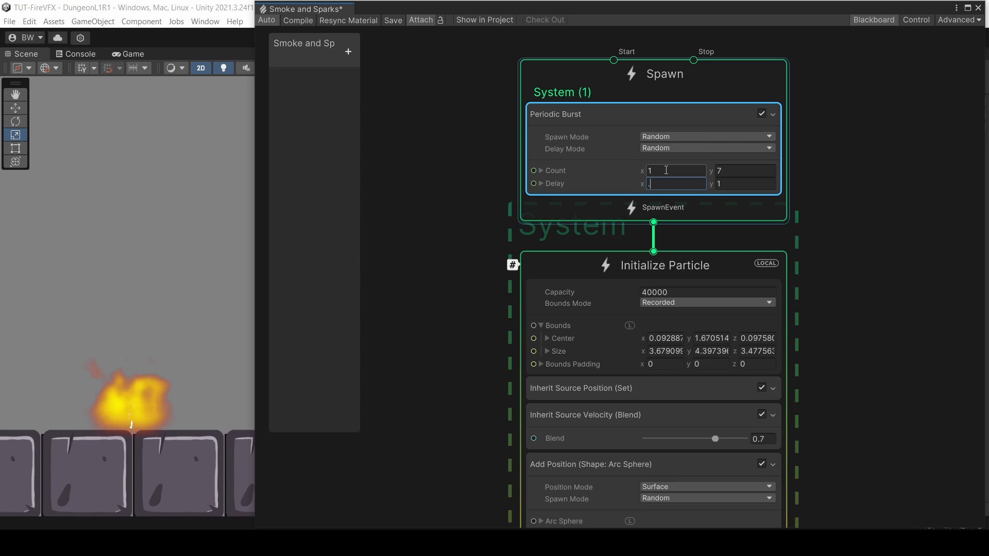
text(0.1)
click(746, 184)
text(2)
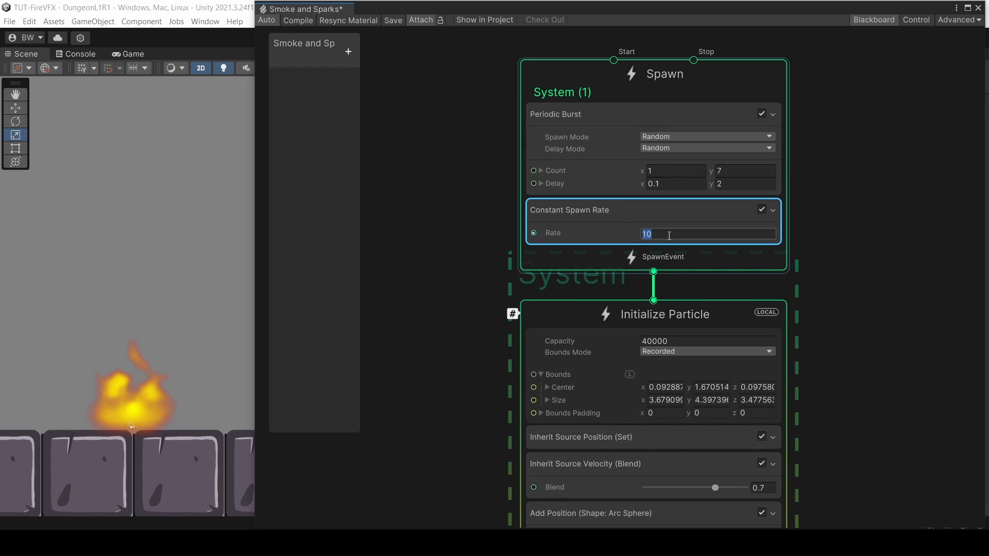
text(1)
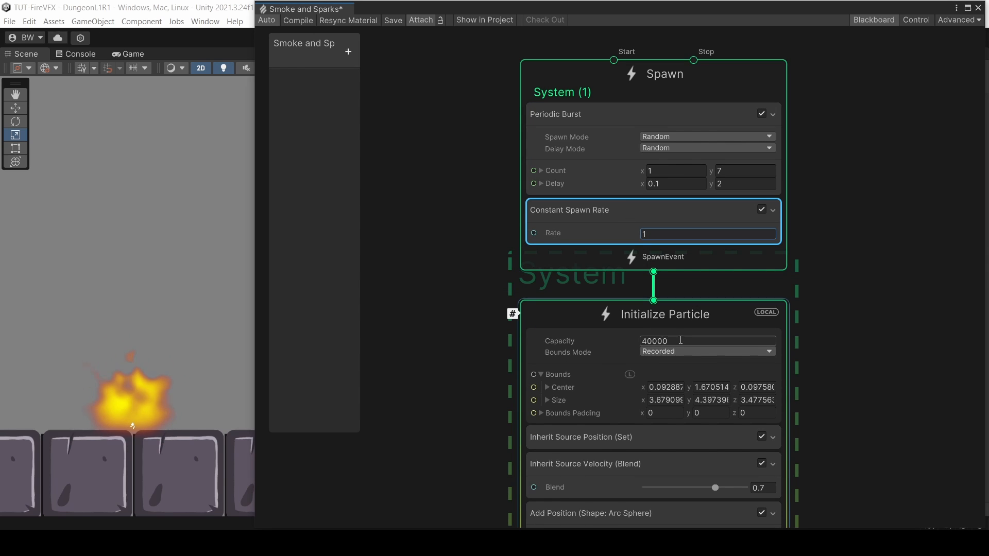
text(200)
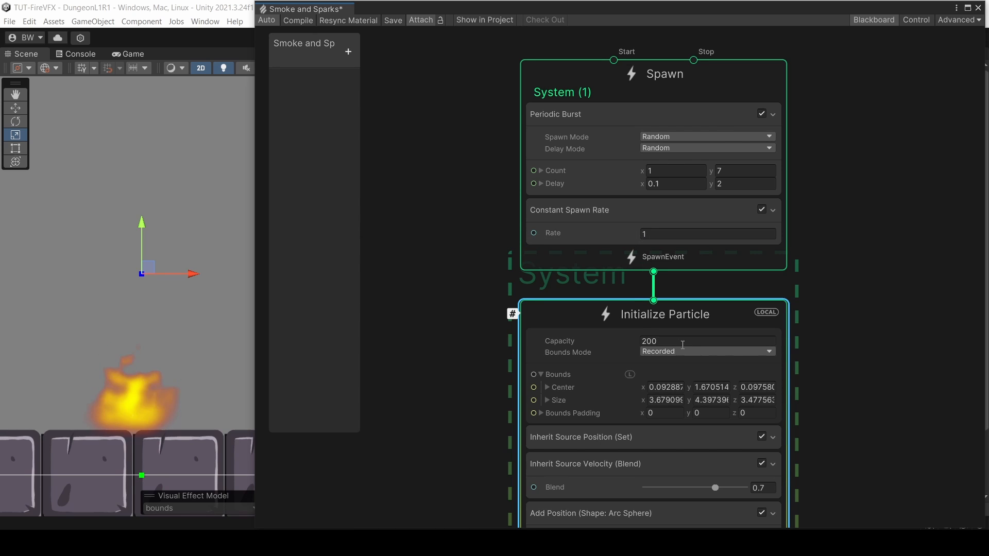
scroll(down, 3)
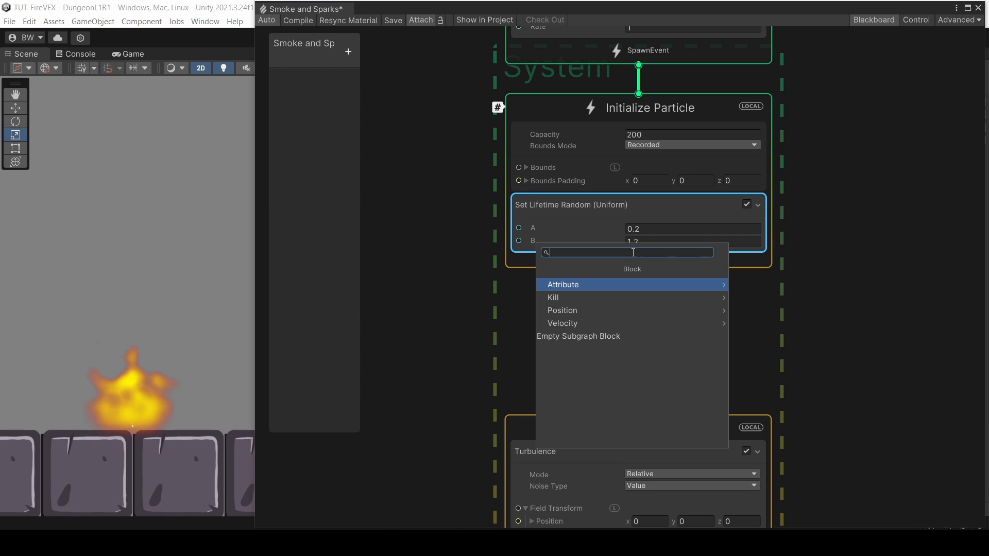
Step: Add an Arc Circle Set Position block in Volume mode with a smaller radius
text(set positi)
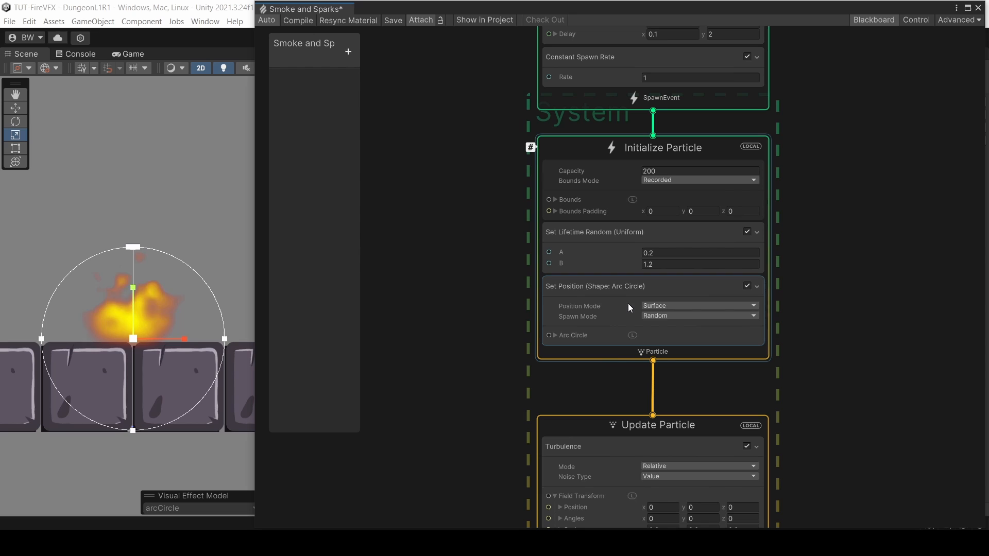
click(699, 306)
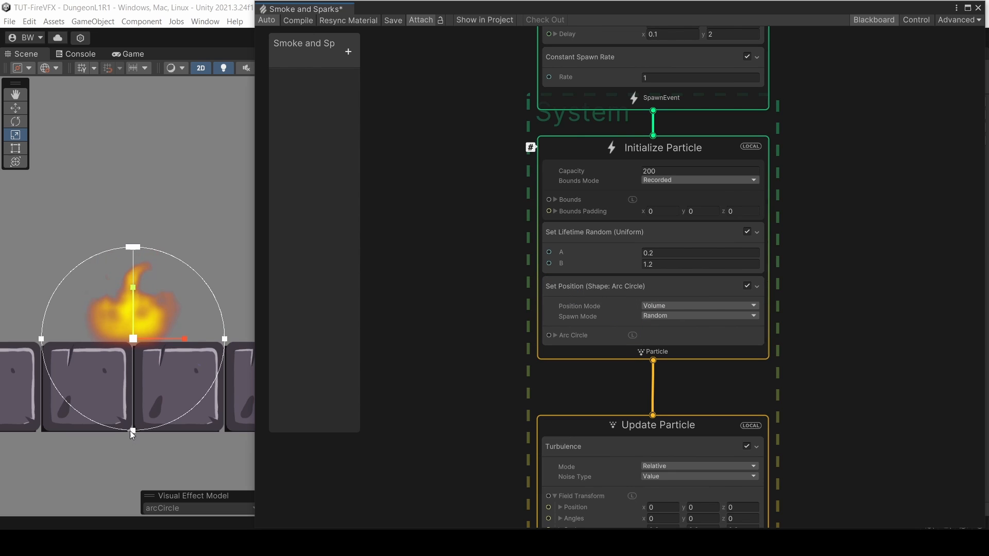
drag(131, 434, 134, 366)
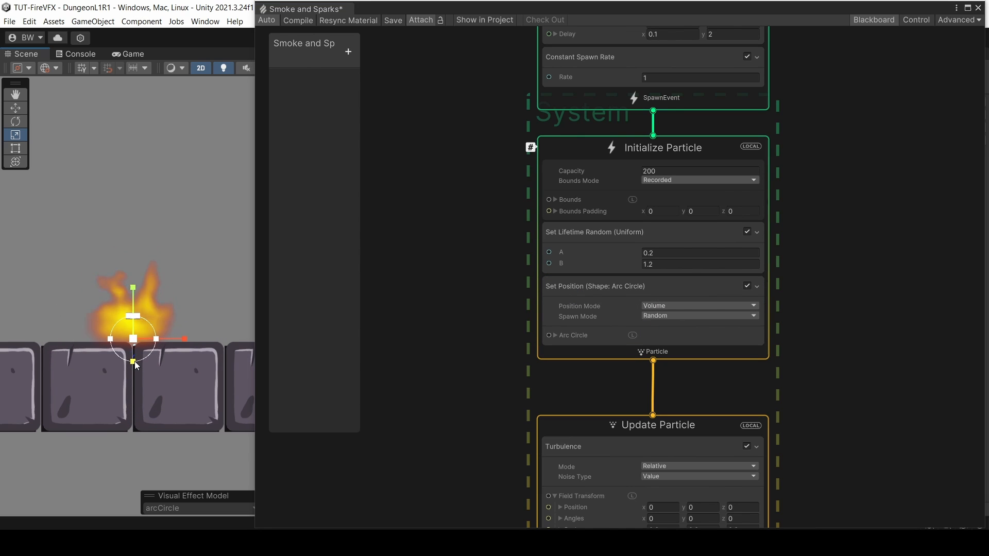
Step: Add a Set Velocity block with uniform random values, minimum X -1.5
text(set vel)
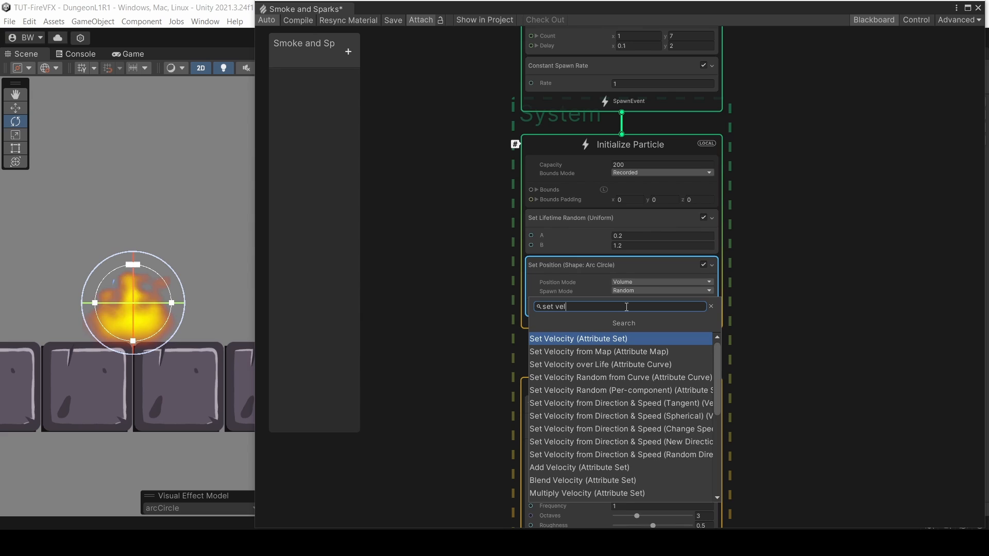
click(578, 339)
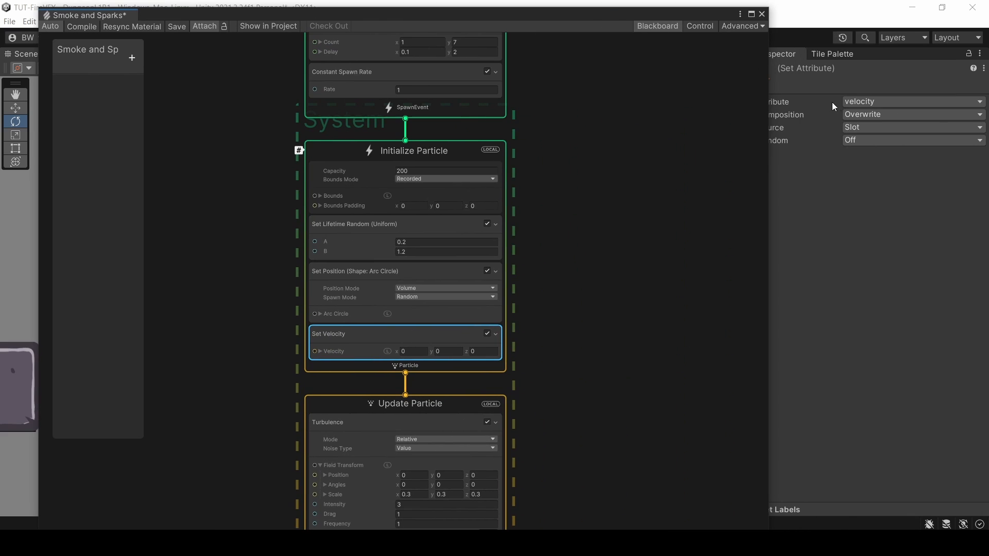
click(911, 140)
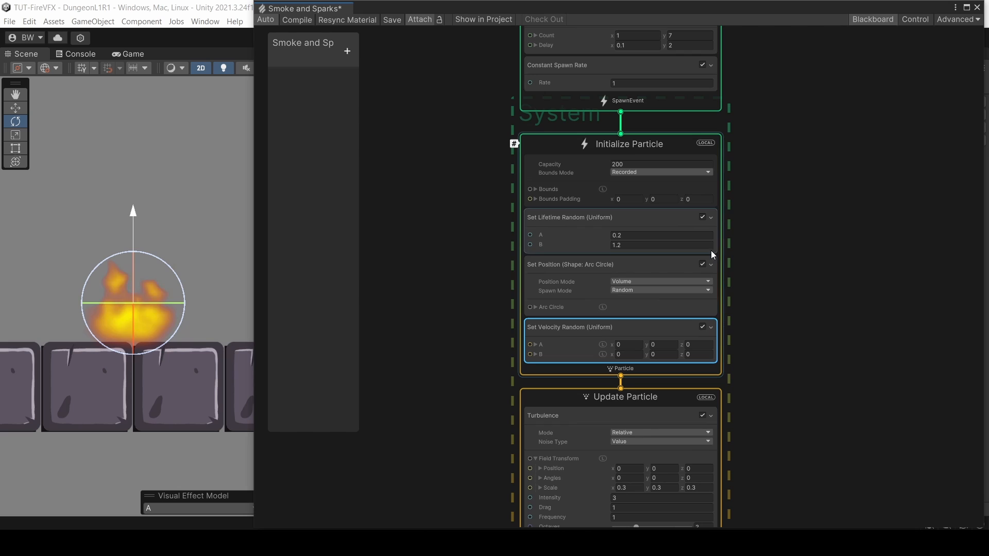
click(627, 345)
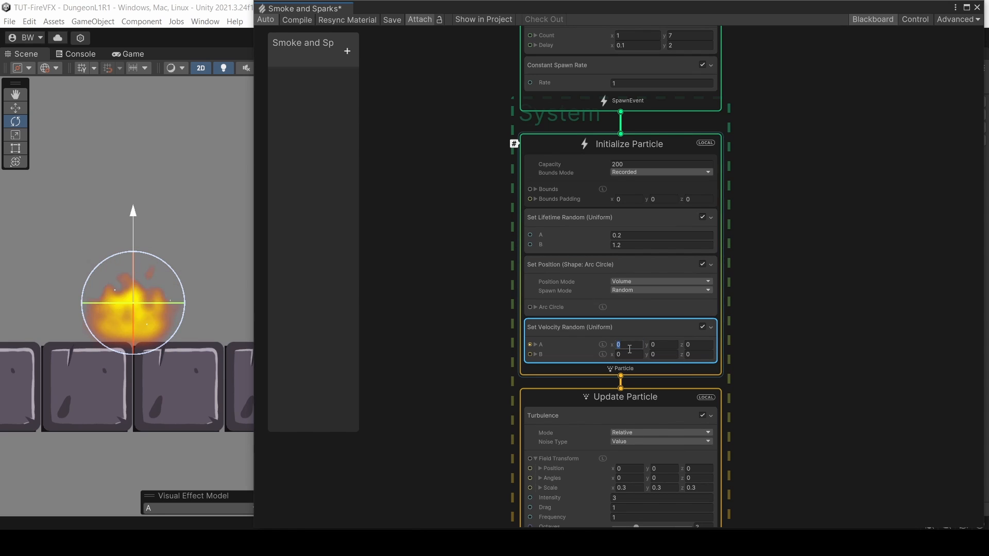
text(-1.5)
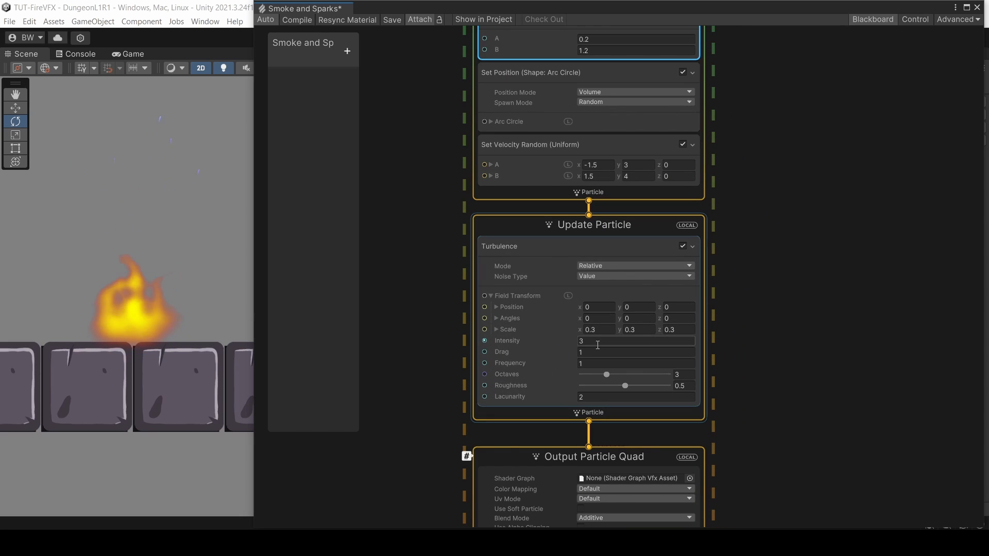
Step: Set turbulence intensity to 2 and the linear drag coefficient to 2.25
text(2)
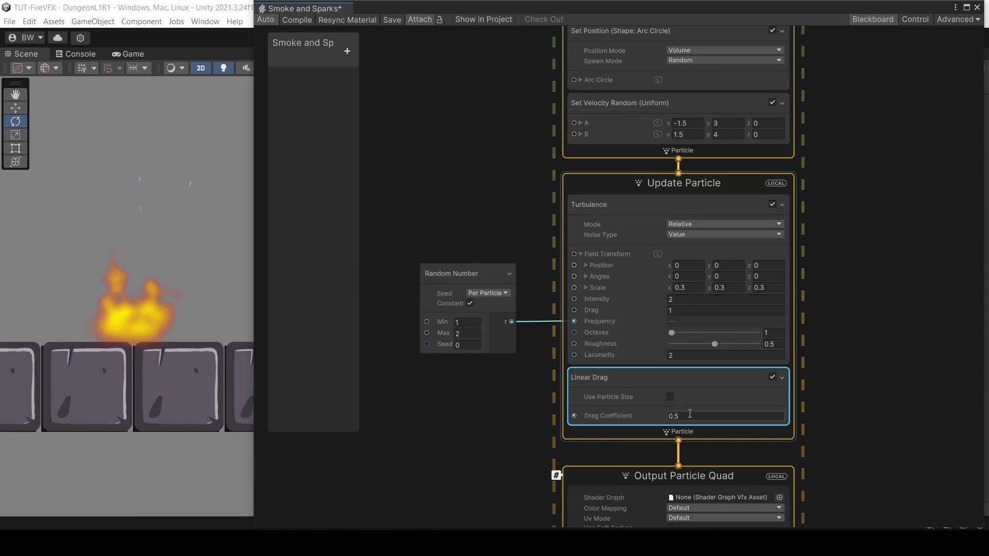
text(2.25)
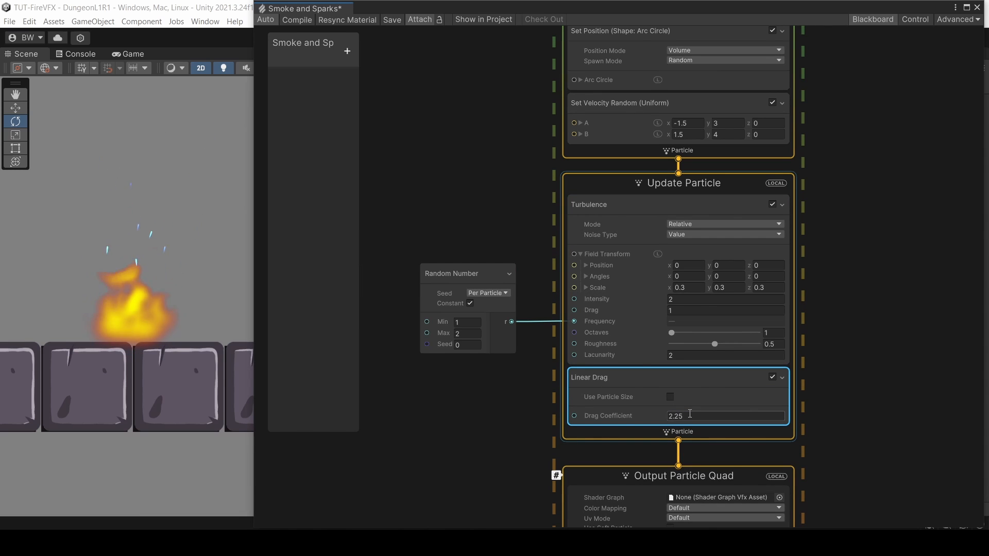
scroll(down, 3)
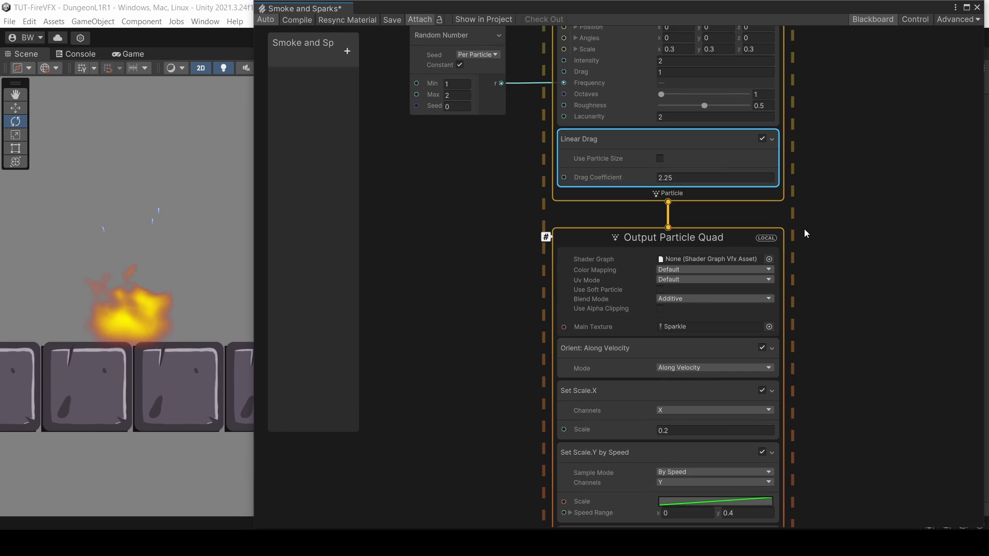
Step: Add Set Size over Life to the spark output, enter 0.2, and open the colour gradient
scroll(down, 3)
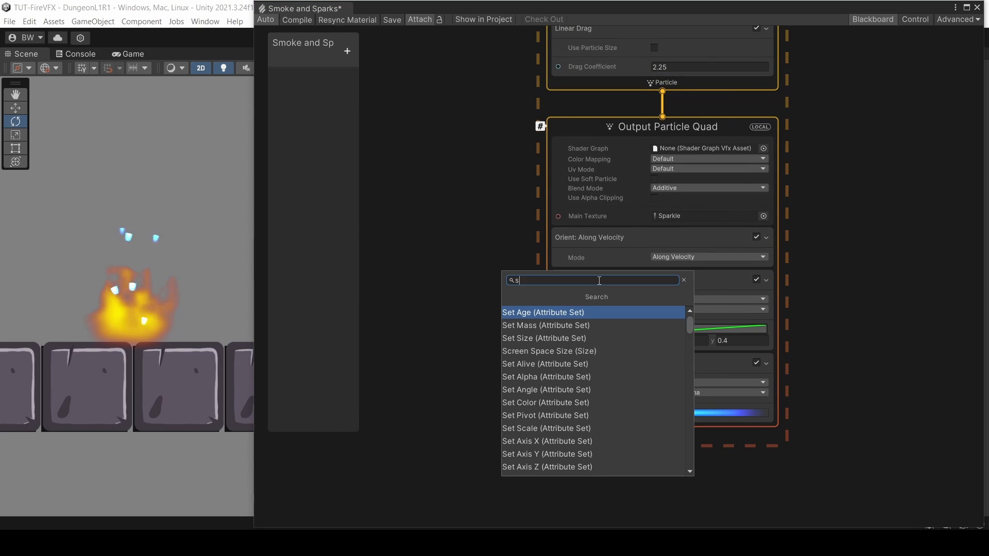
text(set size over li)
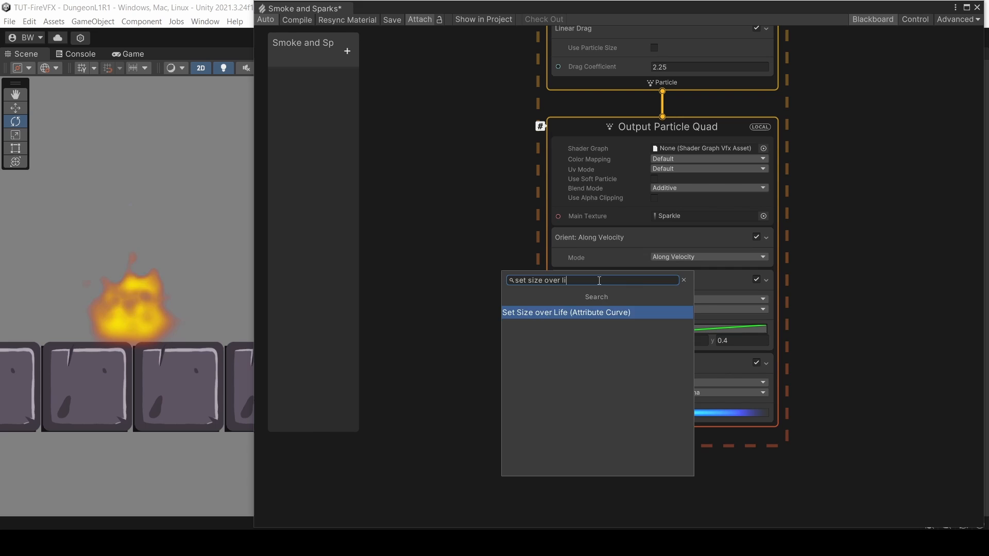
click(566, 313)
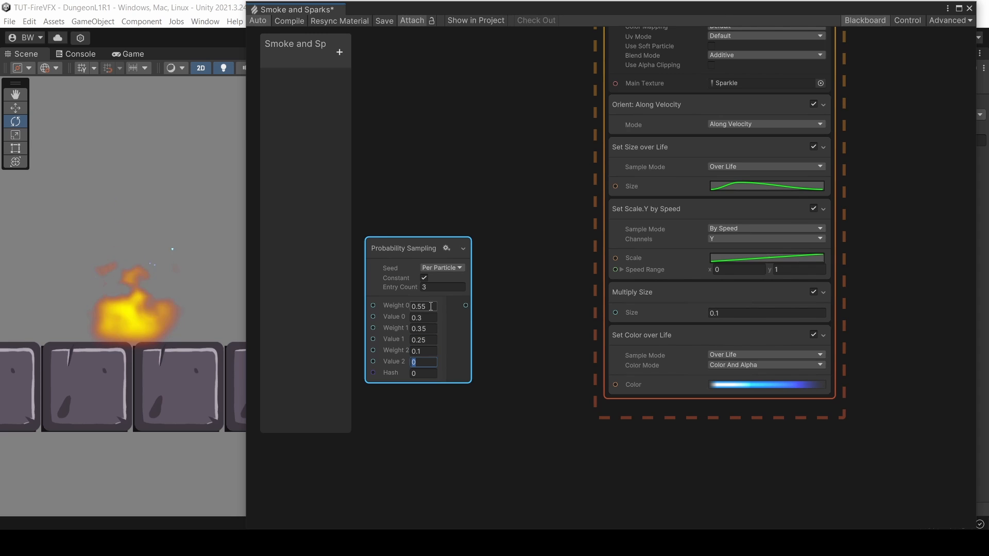
text(0.2)
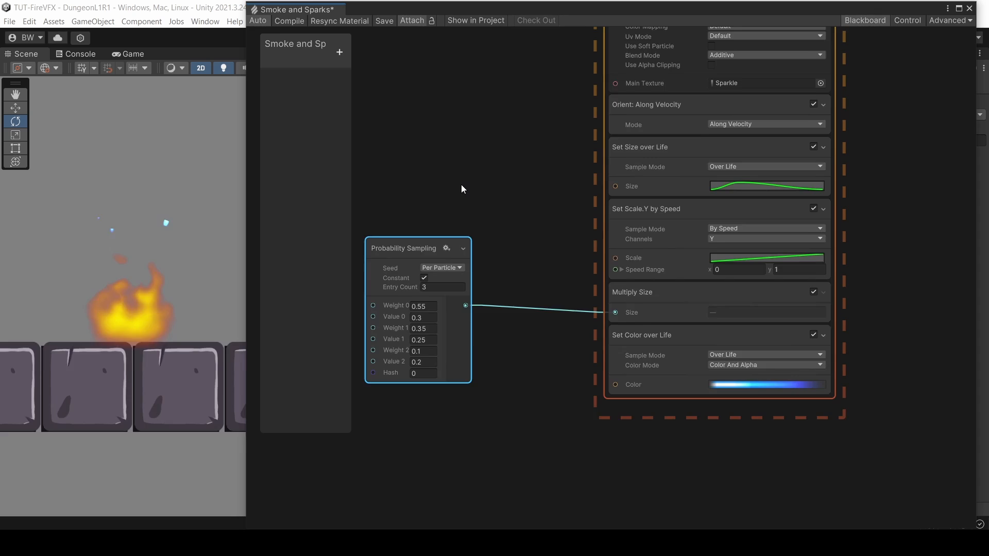
click(766, 385)
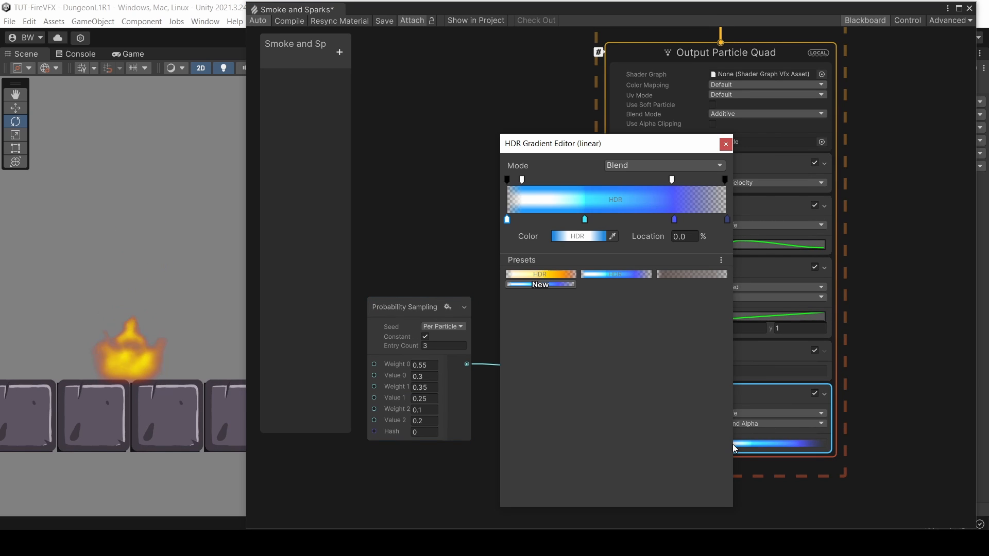
Step: Apply the fire preset to the spark gradient, fade the end alpha out, and expand MaxSpark
click(576, 236)
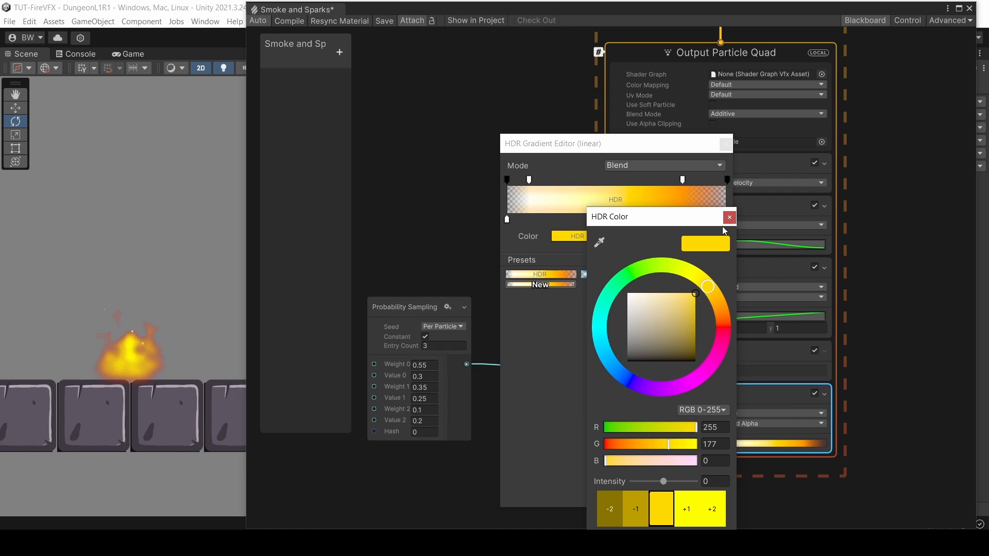
click(729, 217)
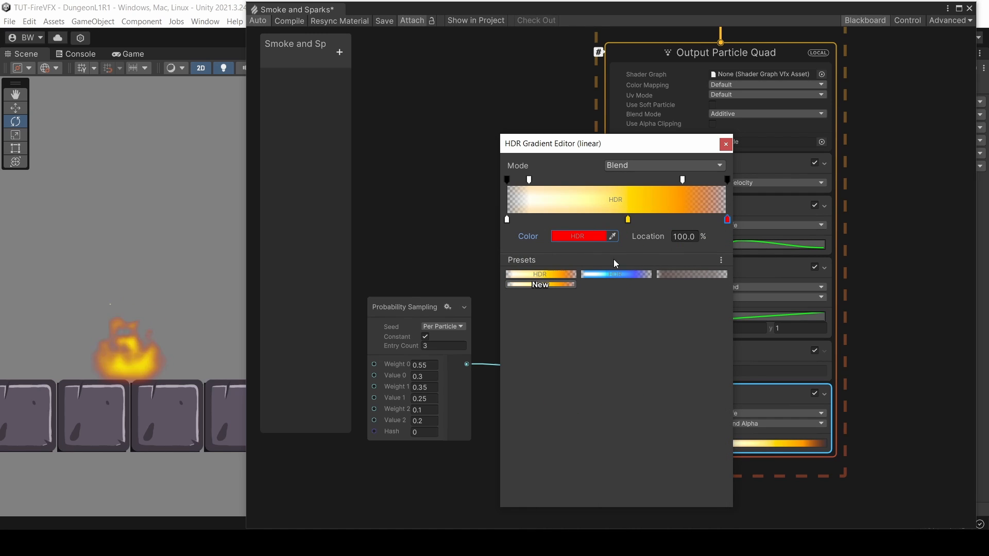
click(575, 236)
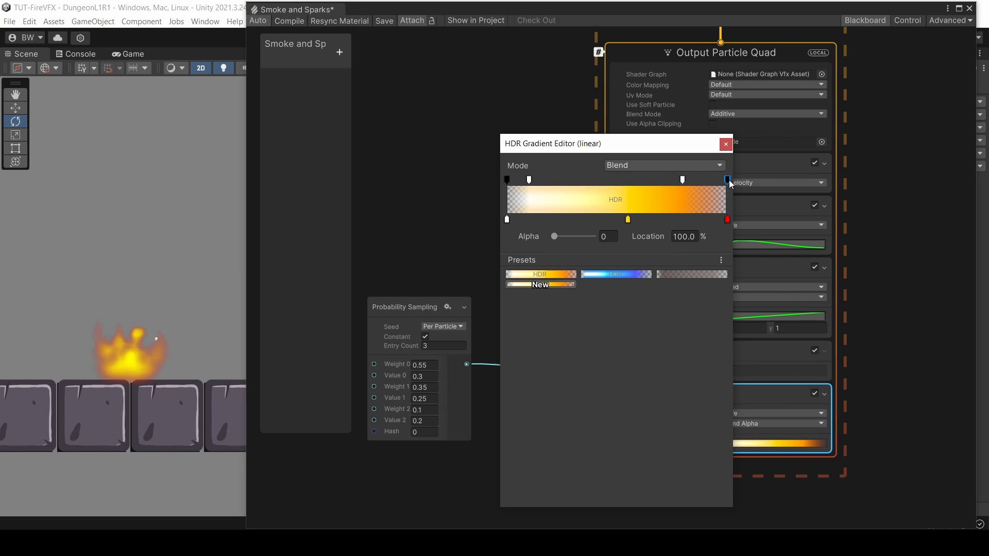
click(725, 143)
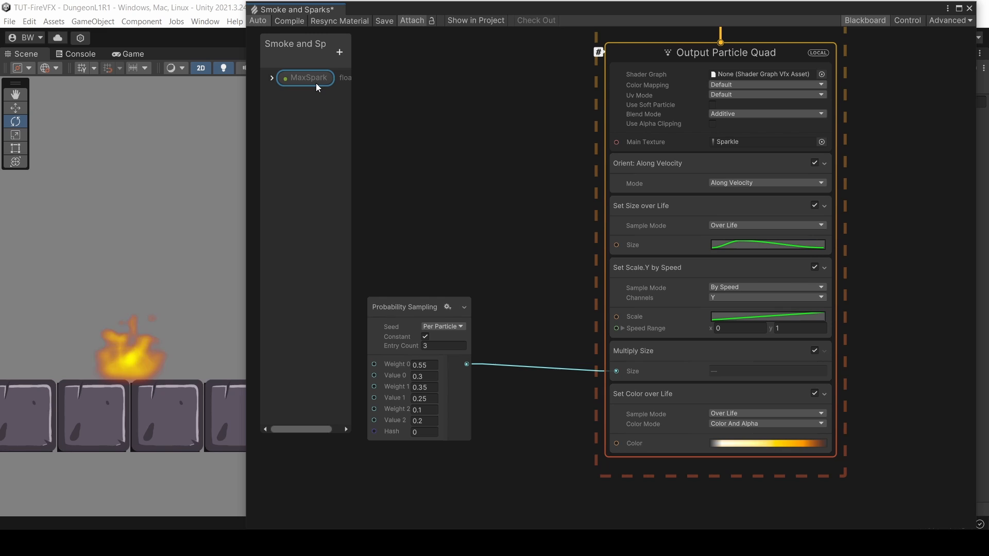
click(271, 78)
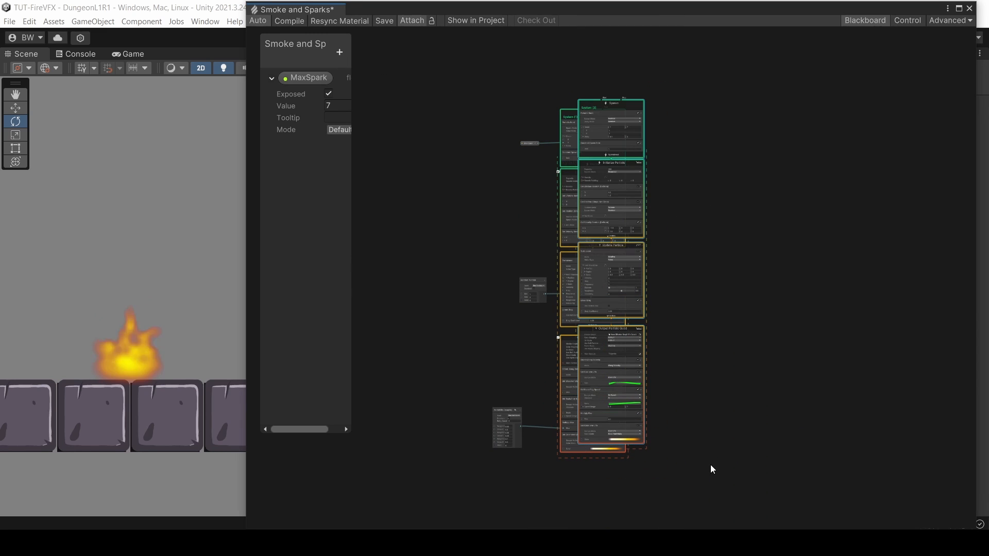
Step: Duplicate the spark system into a Smoke system spawning at rate 5
right_click(711, 469)
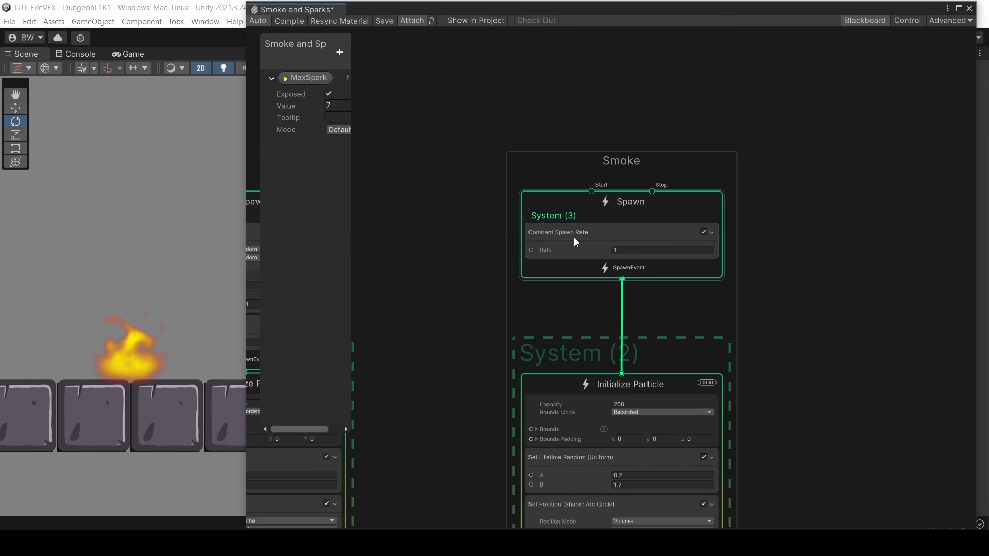
click(663, 249)
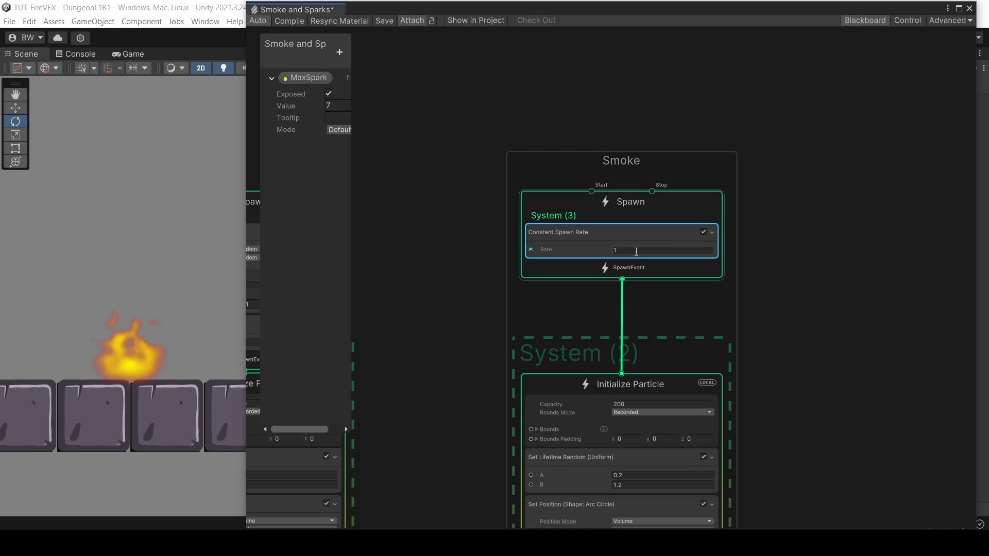
text(5)
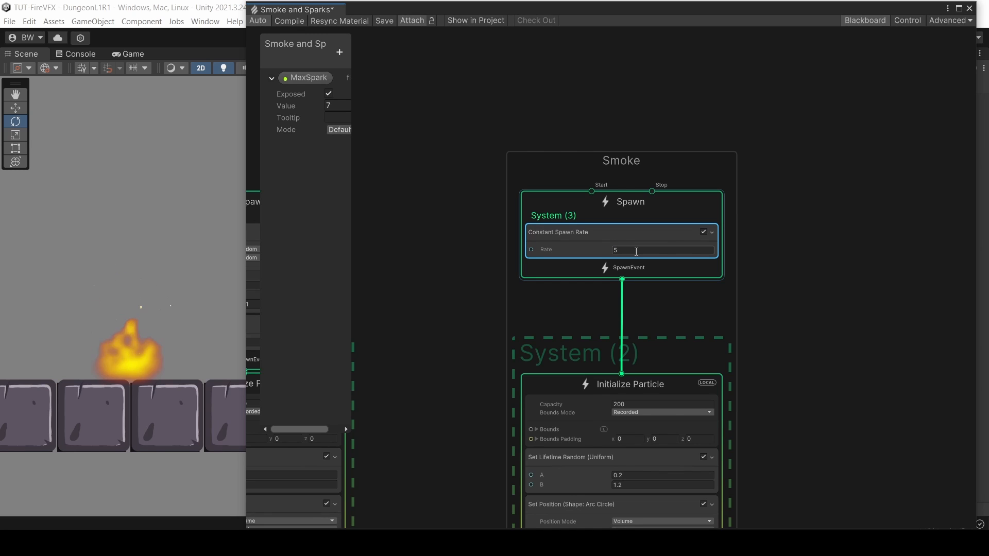
scroll(down, 3)
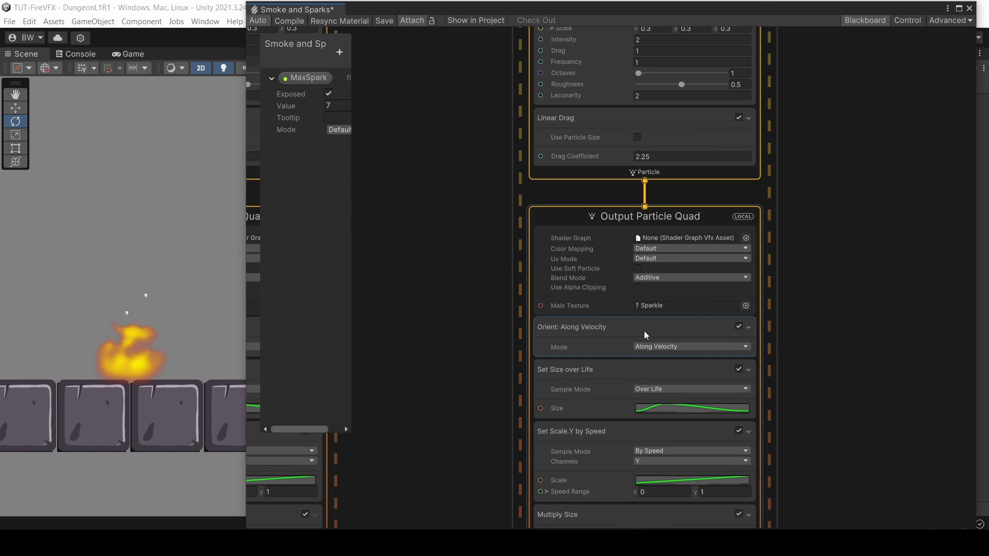
Step: Give smoke the Sprite_Smoke texture, face the camera plane, and drop scale-by-speed
click(745, 306)
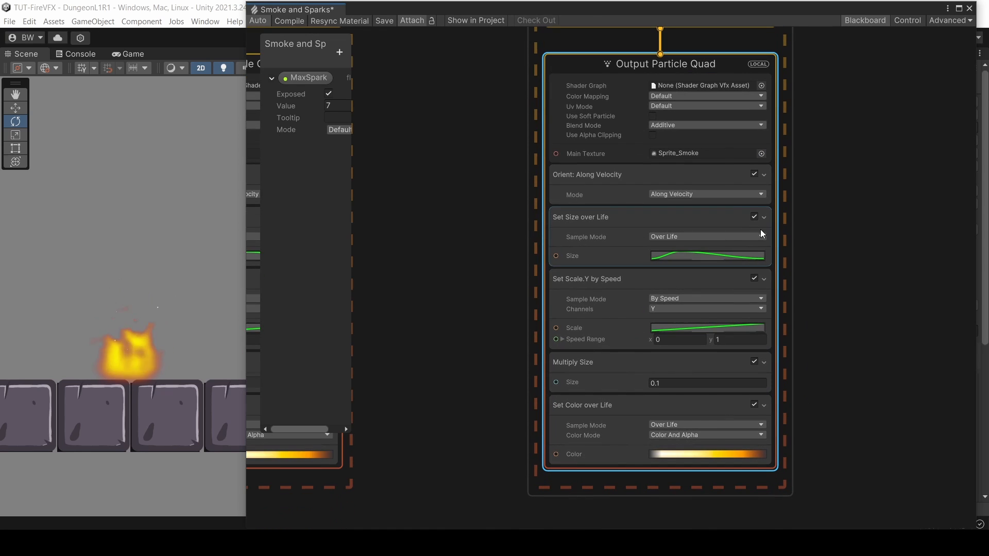
click(705, 124)
text(orient)
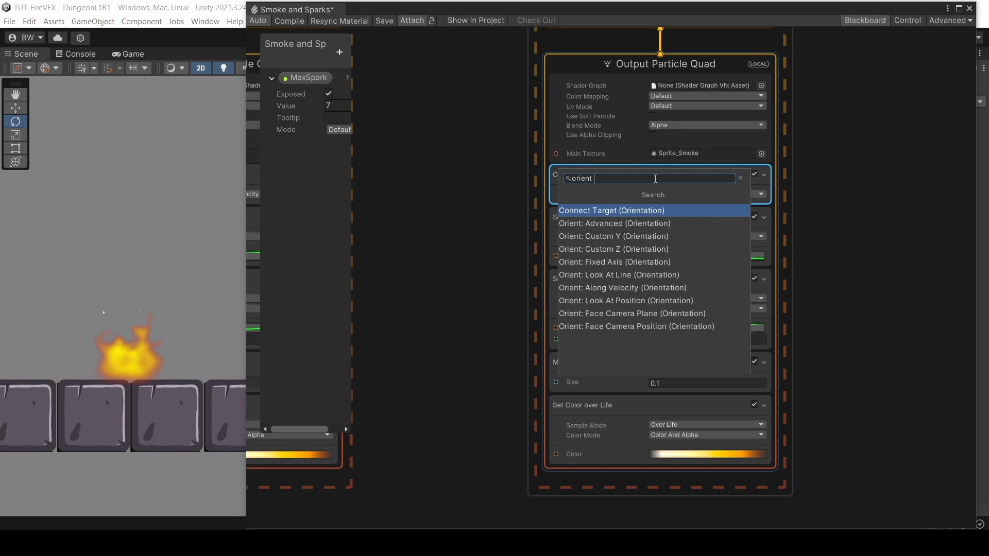
click(632, 314)
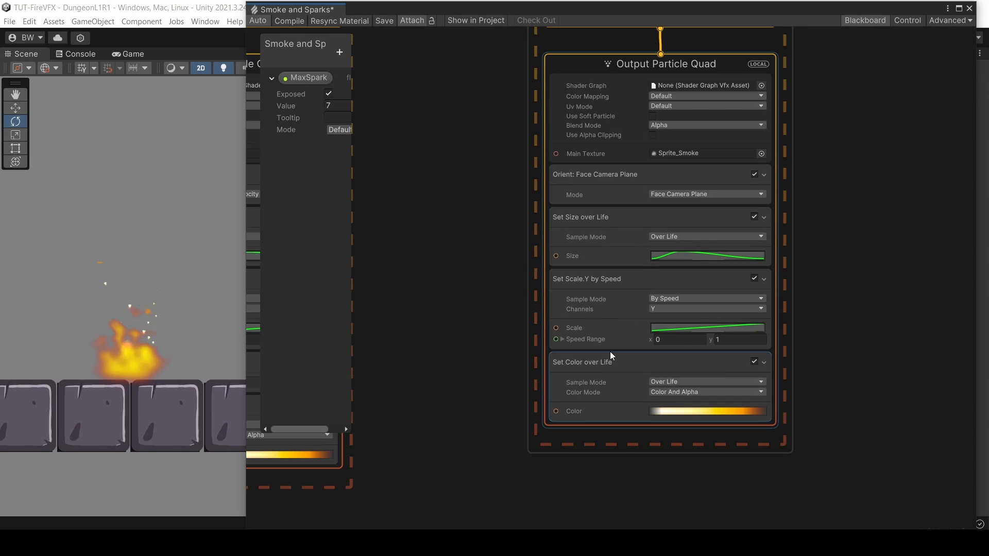
click(706, 255)
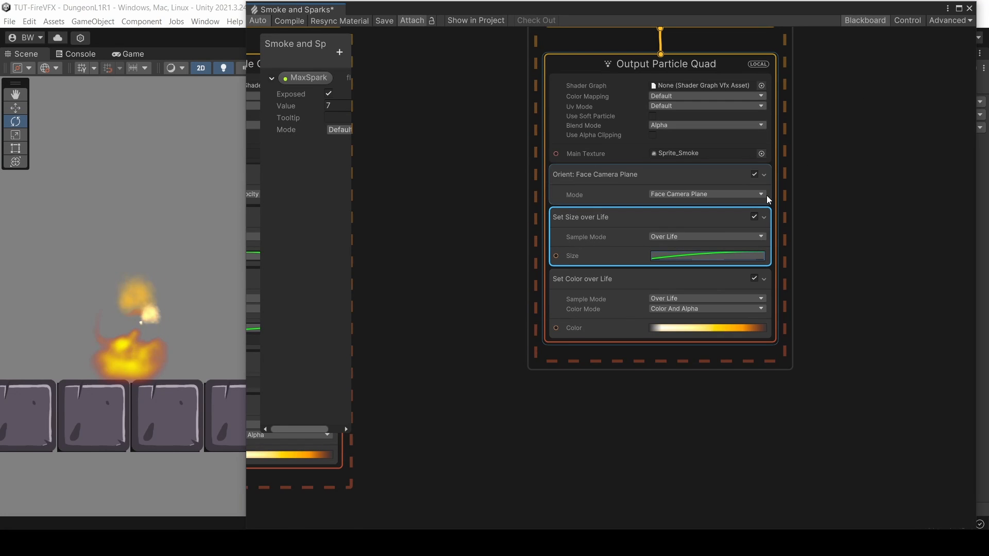
click(707, 329)
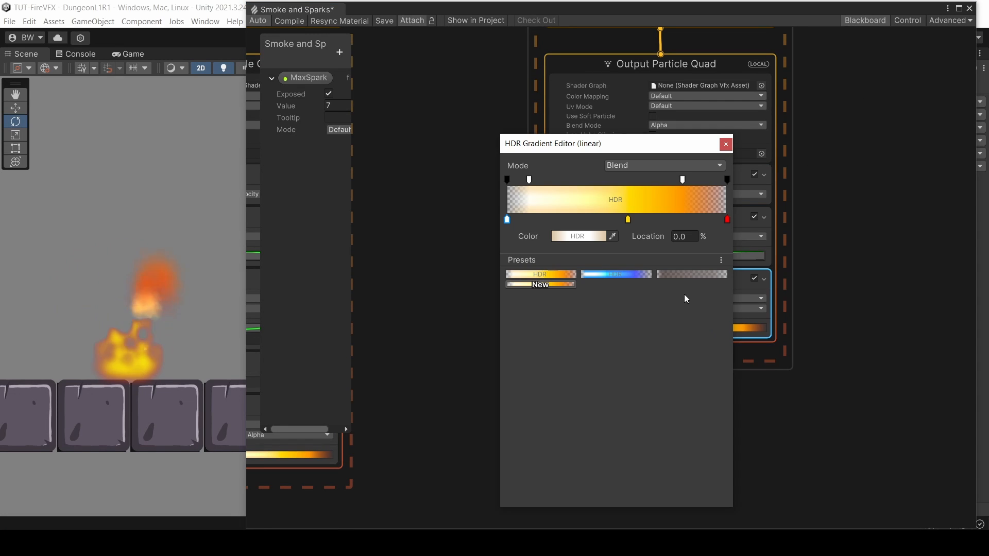
Step: Make the smoke gradient dark grey (43,35,35) with alpha keys fading in and out
click(577, 236)
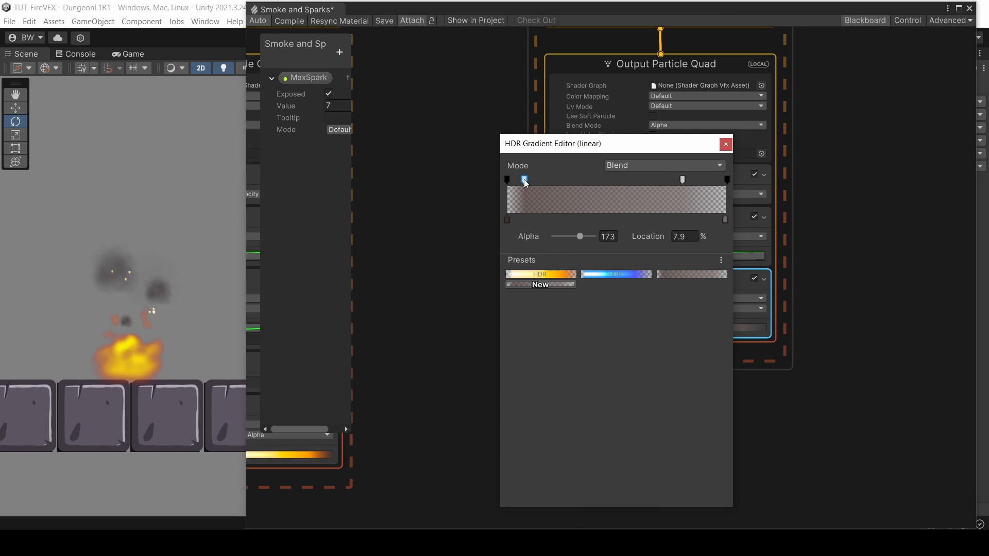
drag(524, 180, 682, 179)
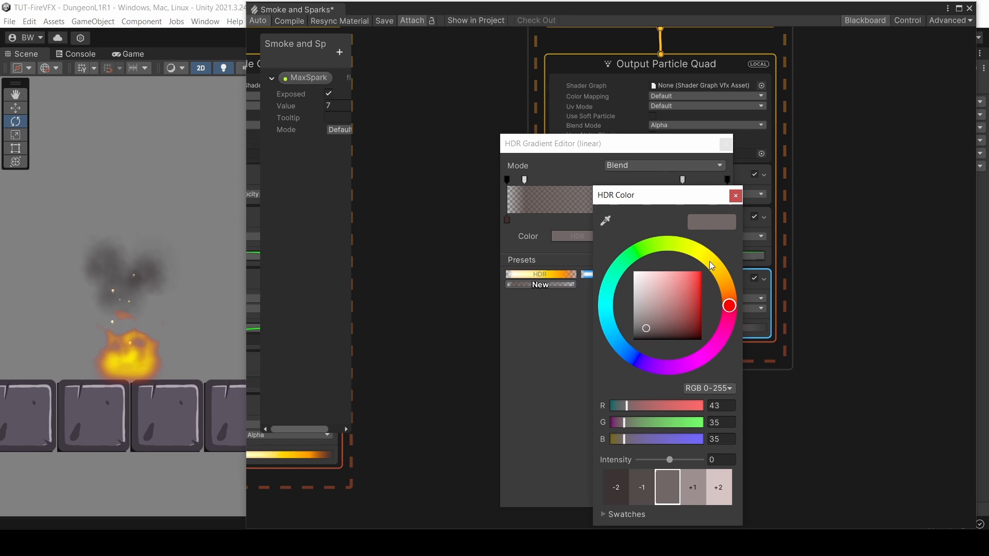
click(734, 195)
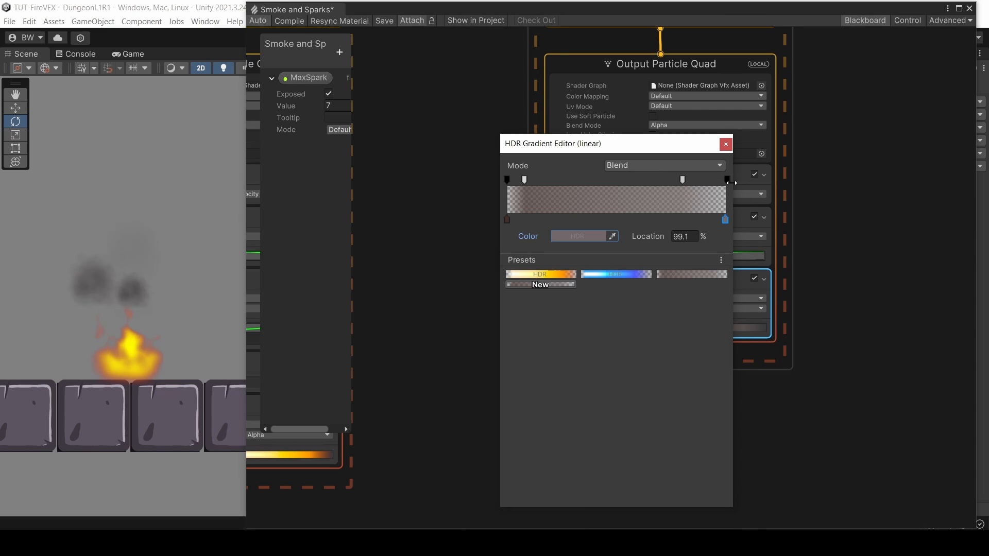
click(725, 144)
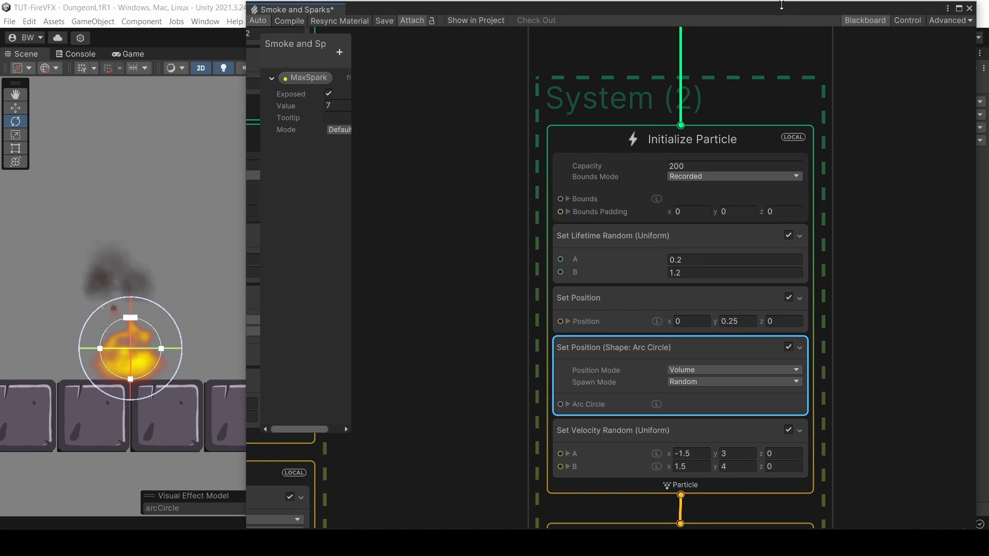
Step: Give smoke a 2–3 s lifetime, slow upward velocity and random Z spin (−180 to 180)
click(909, 114)
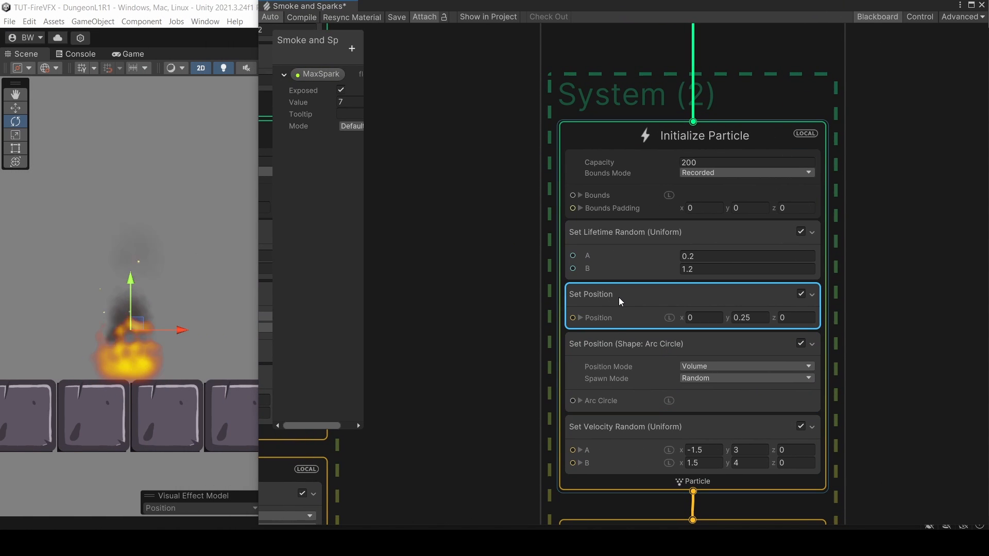
click(703, 449)
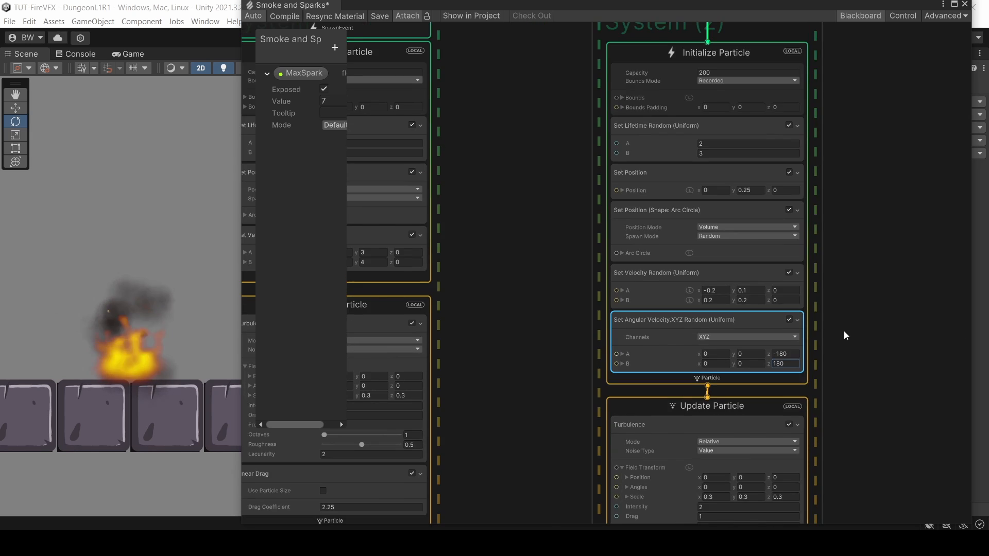
scroll(down, 3)
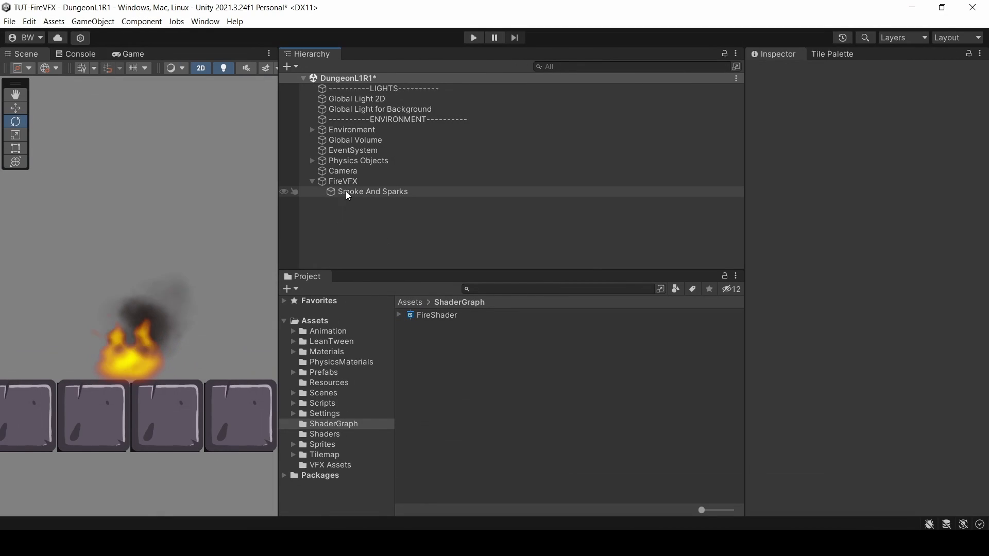
Step: Tick Post Processing on the scene Camera, then select the Global Volume
click(342, 170)
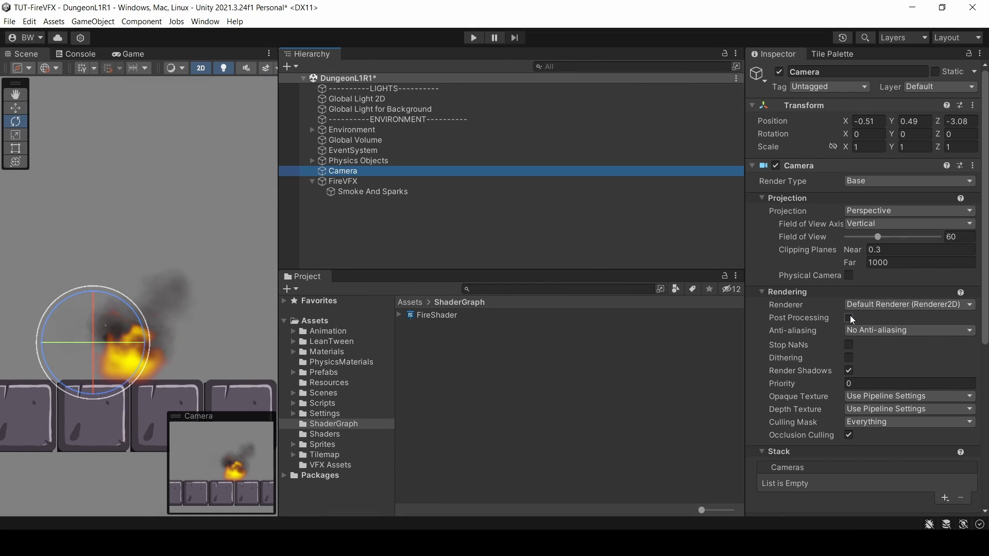
click(848, 317)
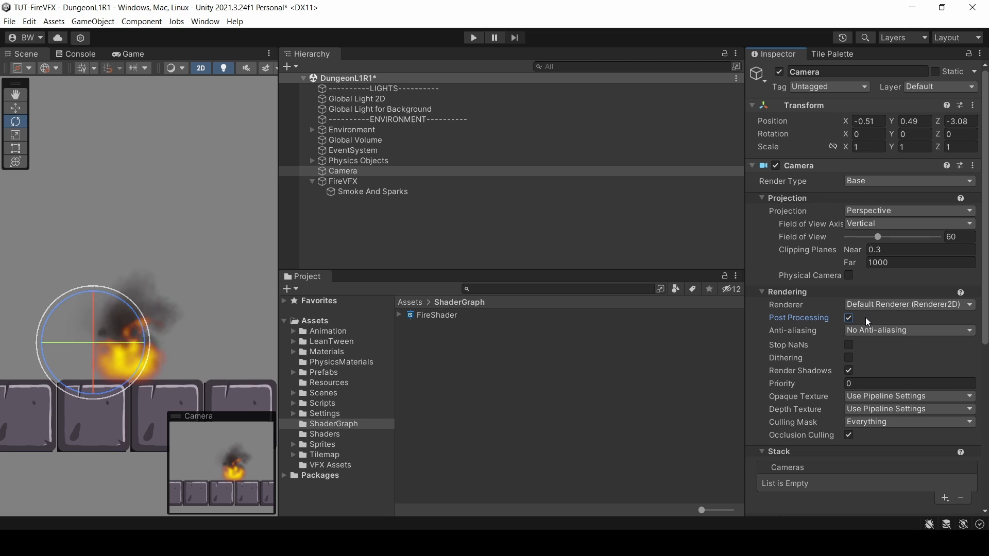
click(355, 140)
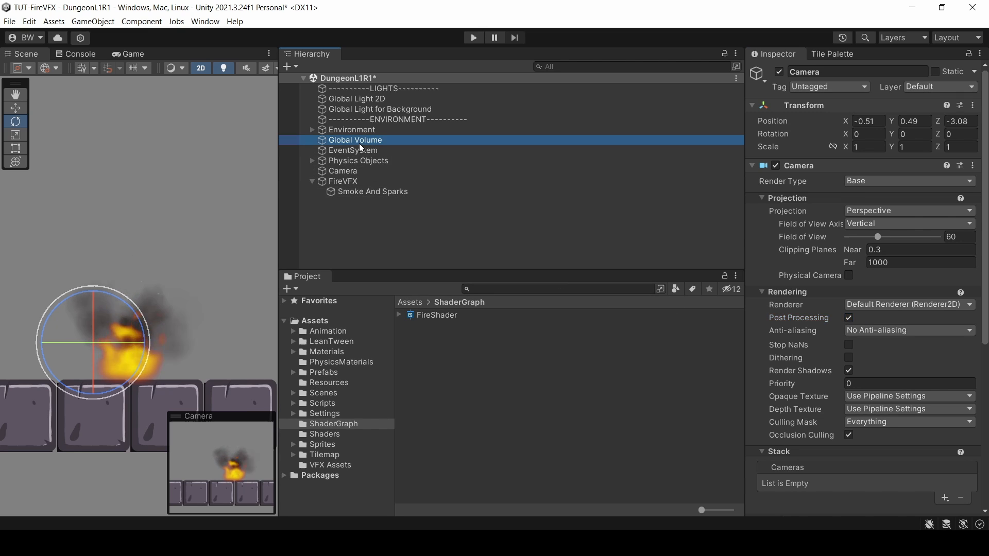
click(355, 140)
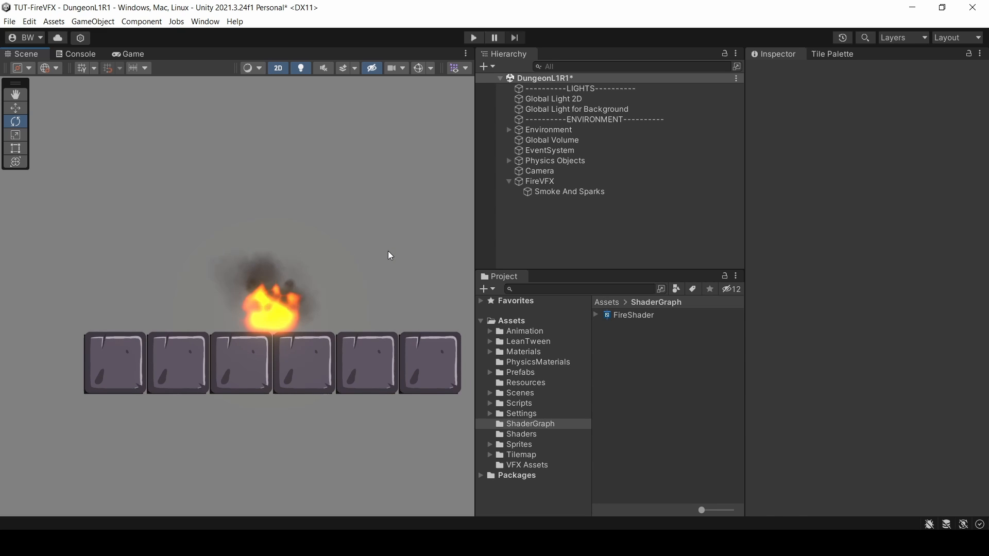
mouse_move(221, 250)
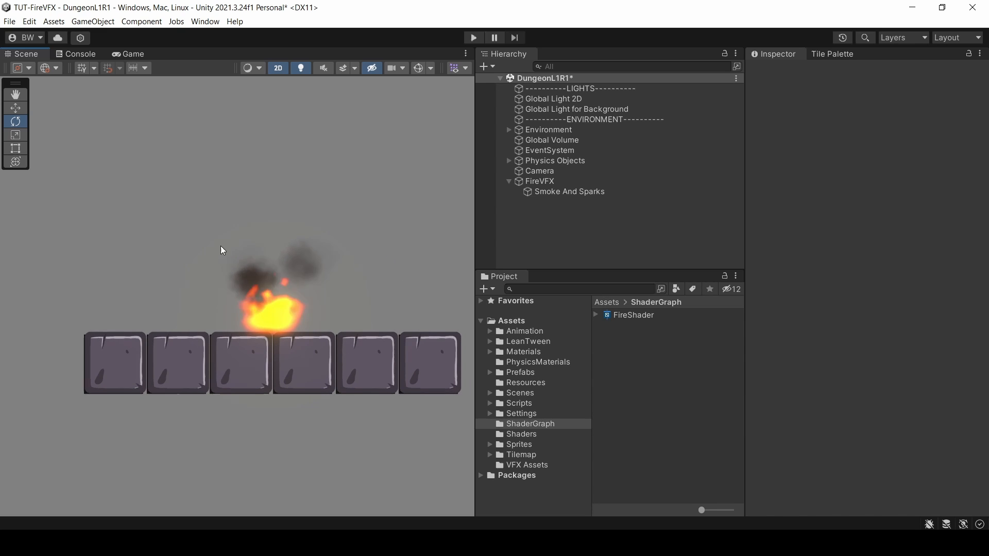